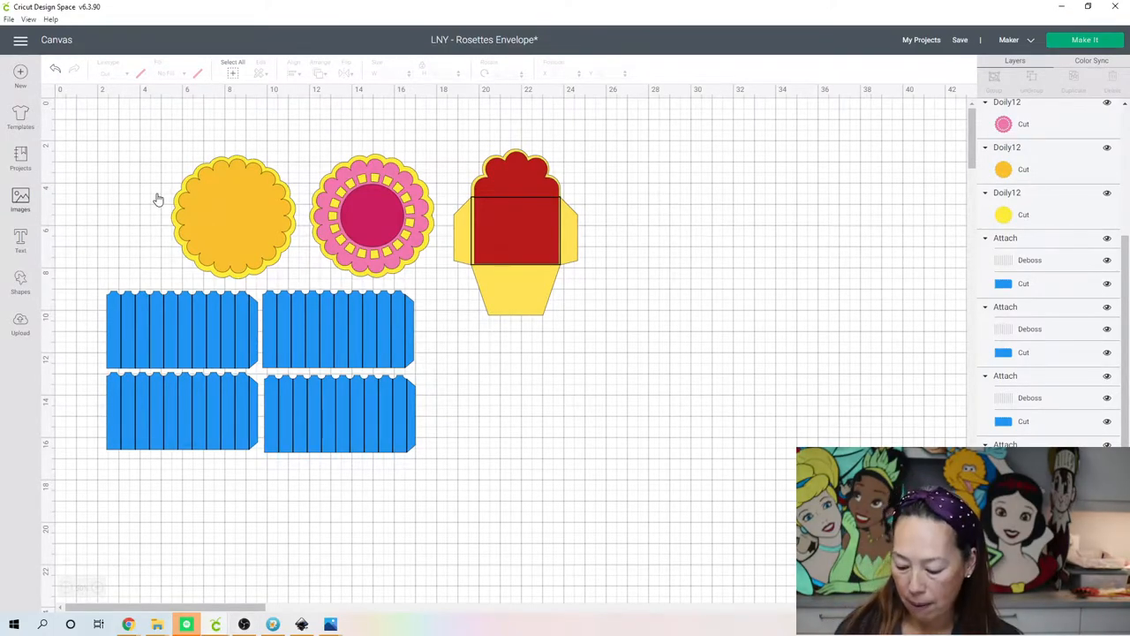
Search the image library for #m42b and insert the yellow fan-folded rosette image
left_click(21, 197)
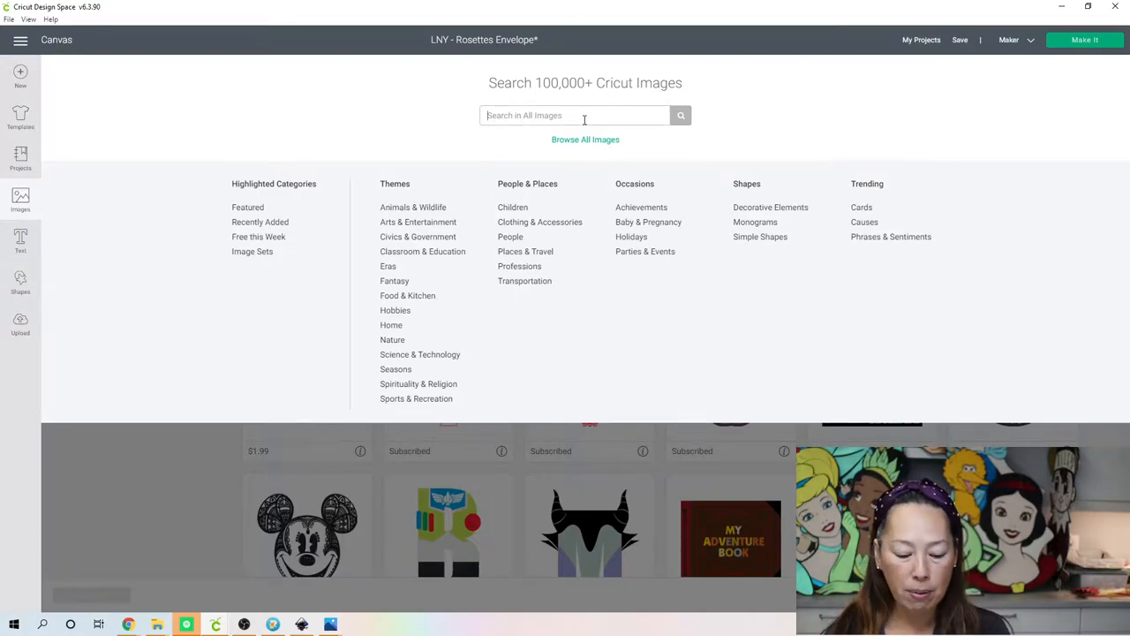
type("#")
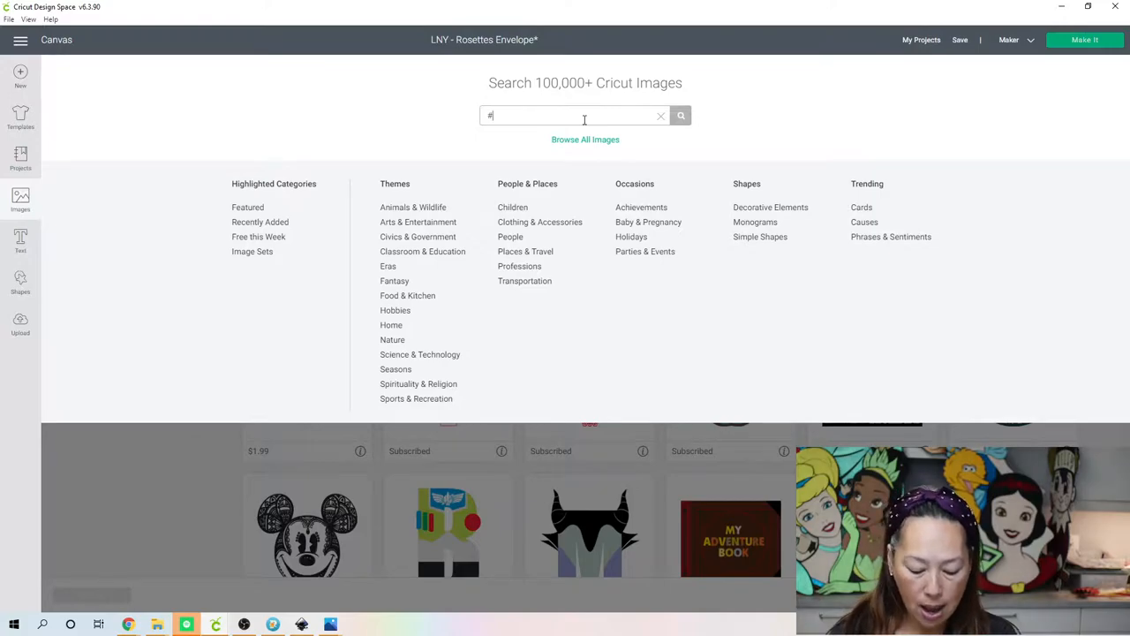
type("m")
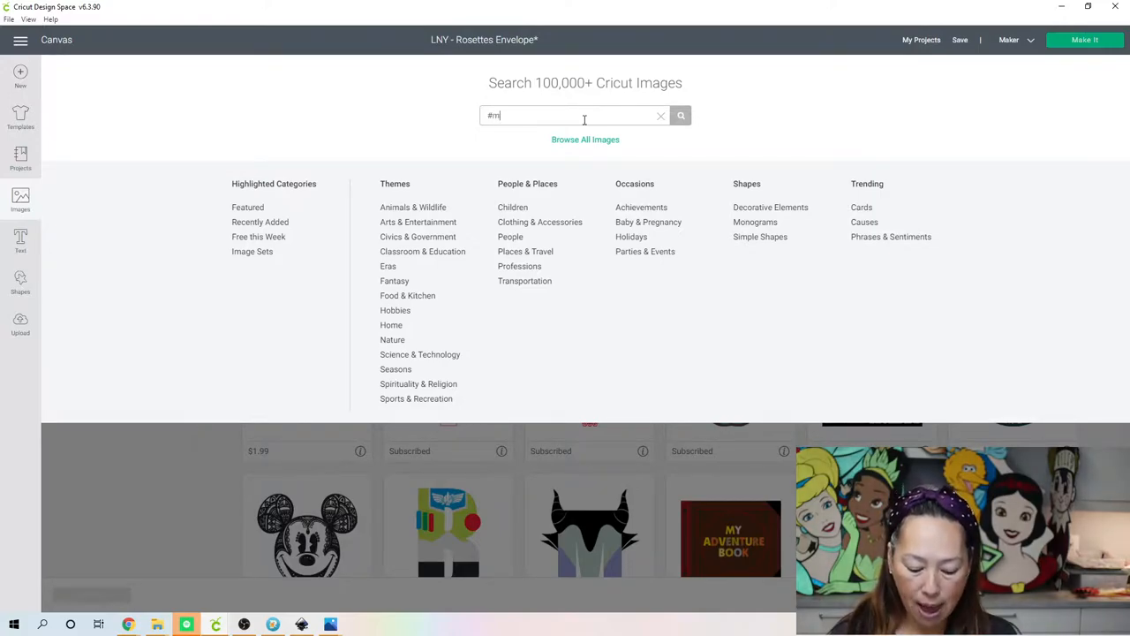
type("42b13")
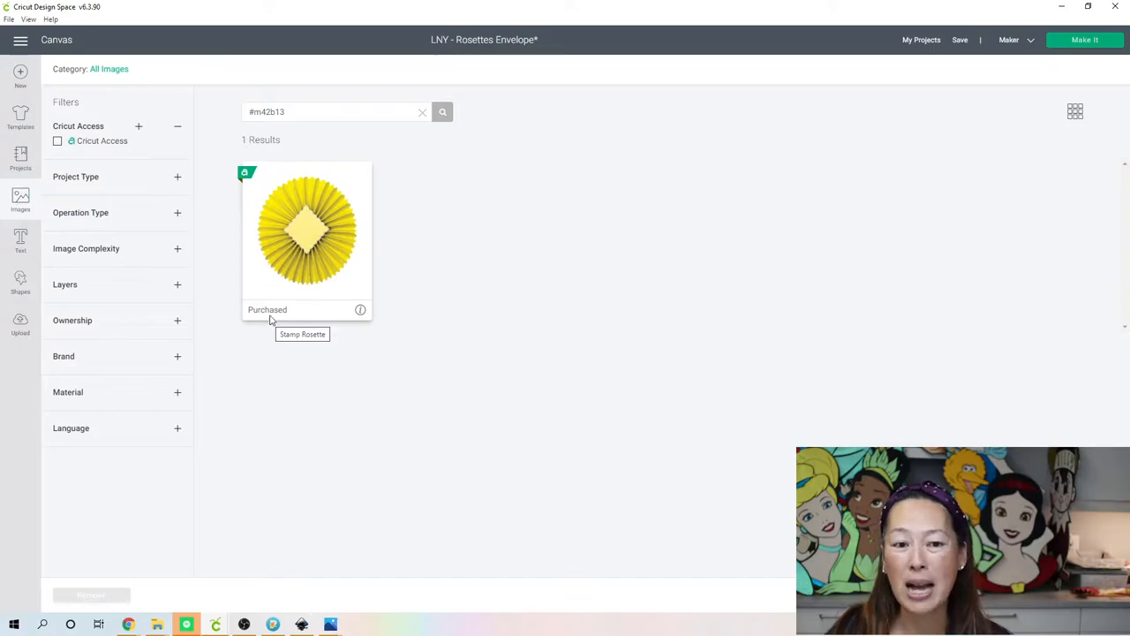
left_click(307, 230)
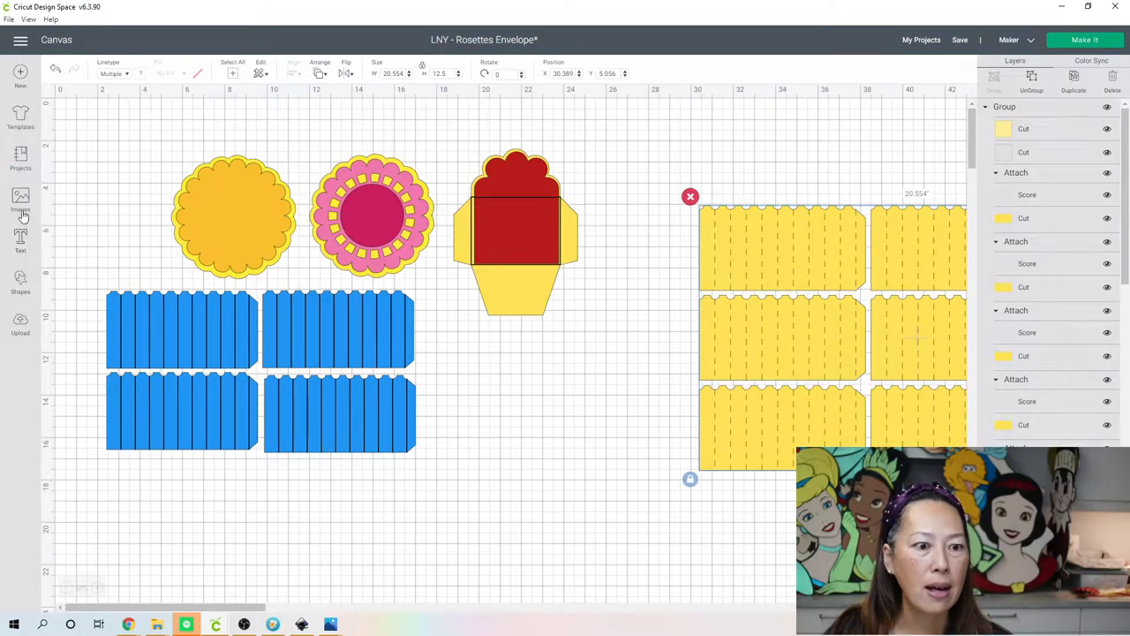
Search image number 45060 and insert the pink scalloped doily with blue centre
left_click(21, 198)
type("#m")
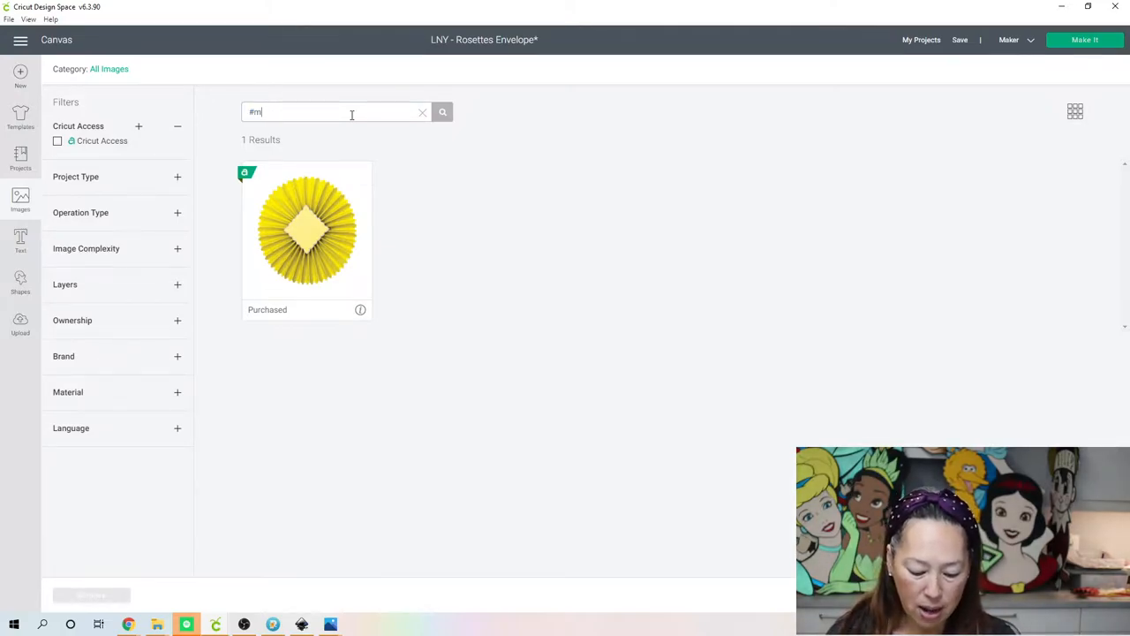
type("4506")
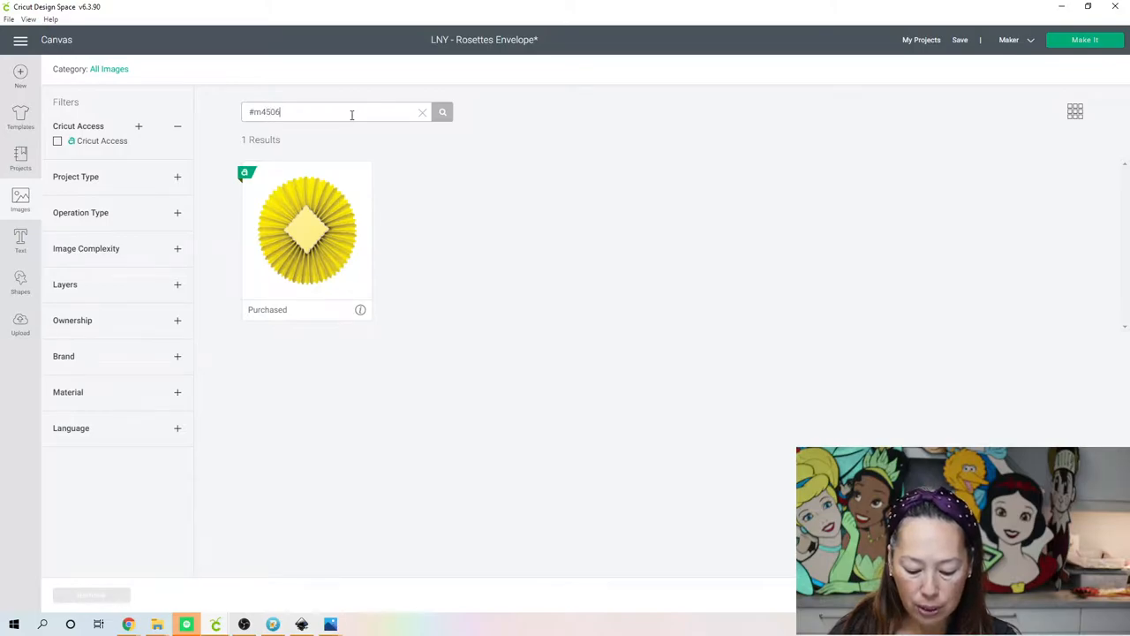
type("0")
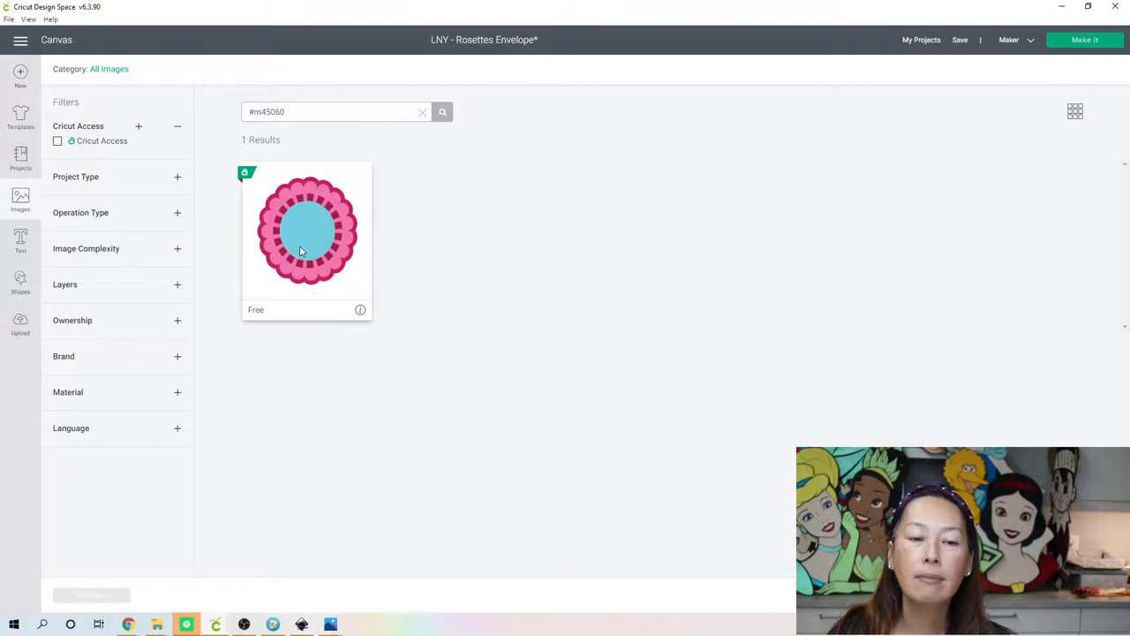
left_click(307, 230)
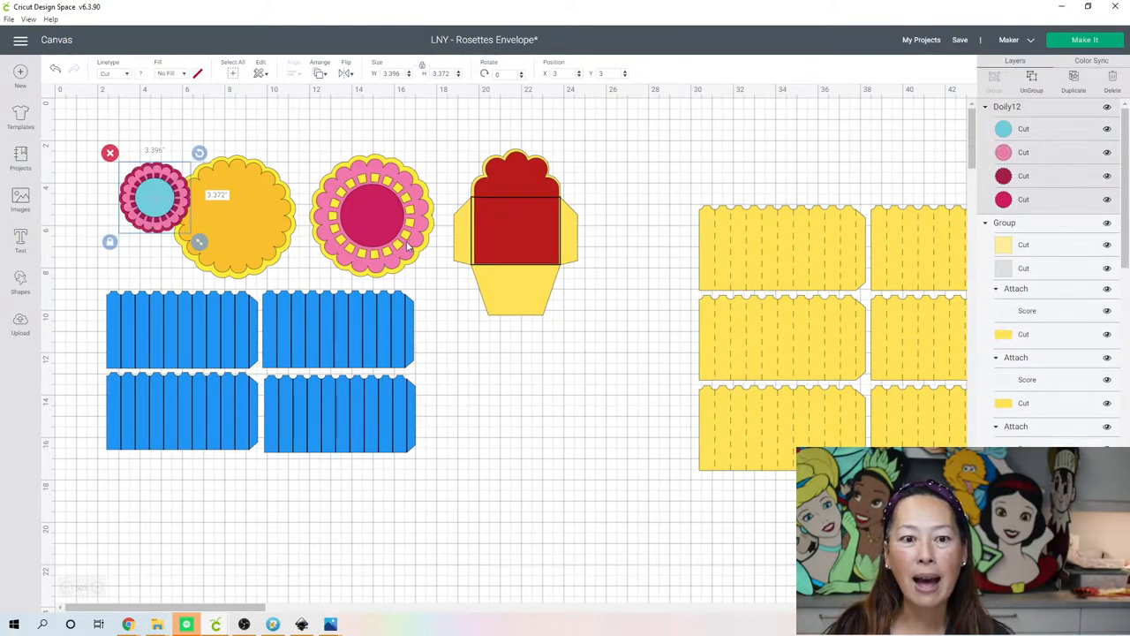
Drag the pink doily over the top of the yellow rosette panels
left_click_drag(155, 198, 385, 215)
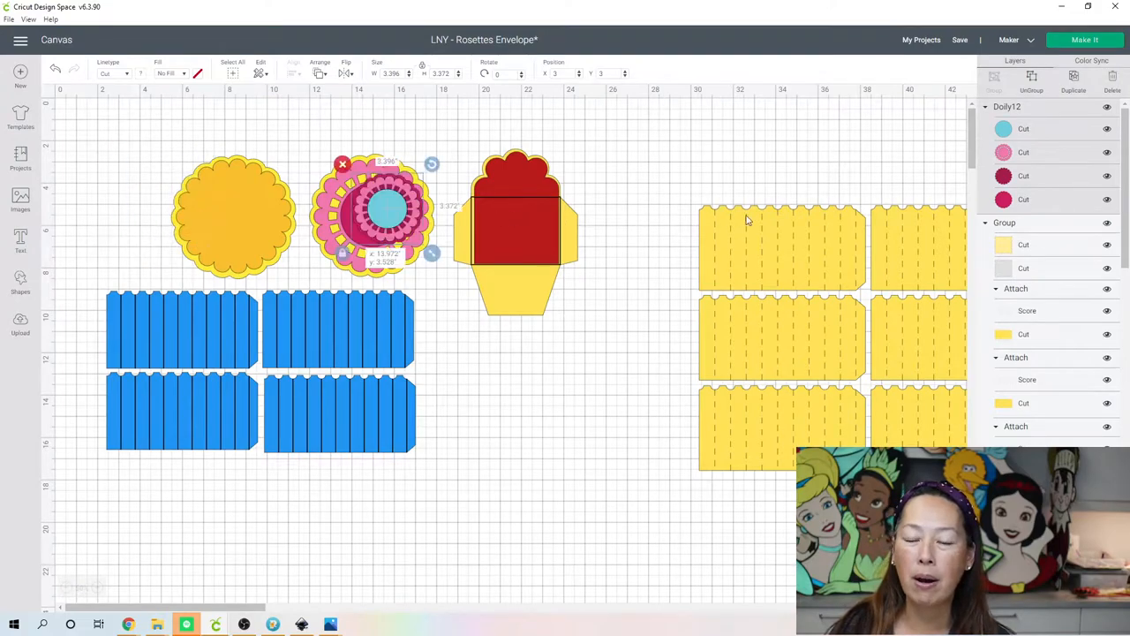
left_click_drag(371, 212, 851, 212)
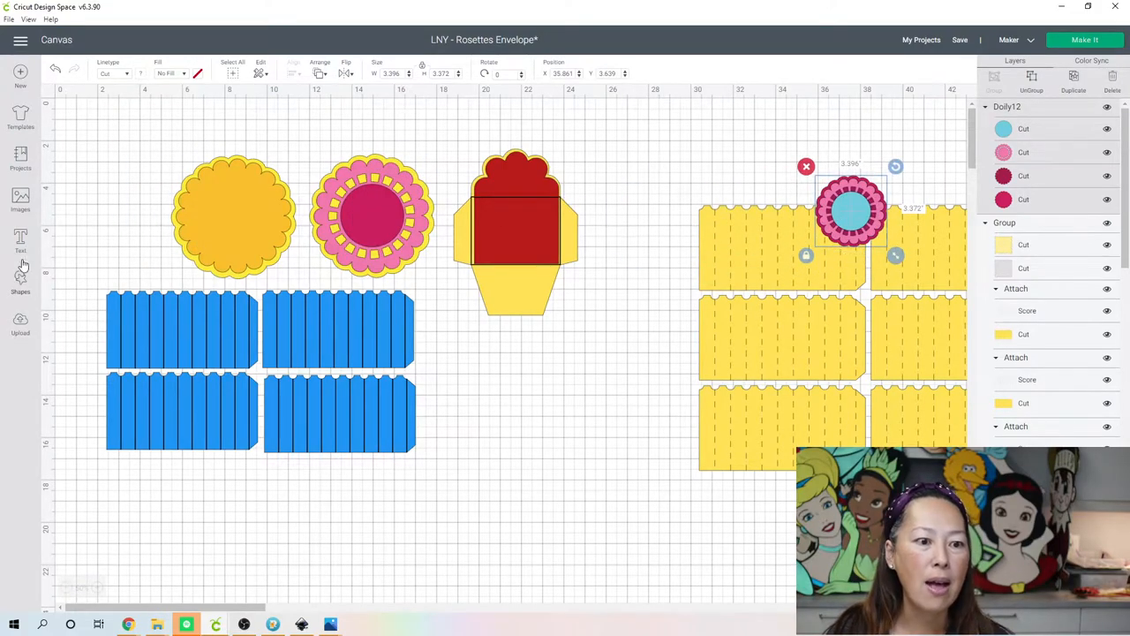
left_click(21, 198)
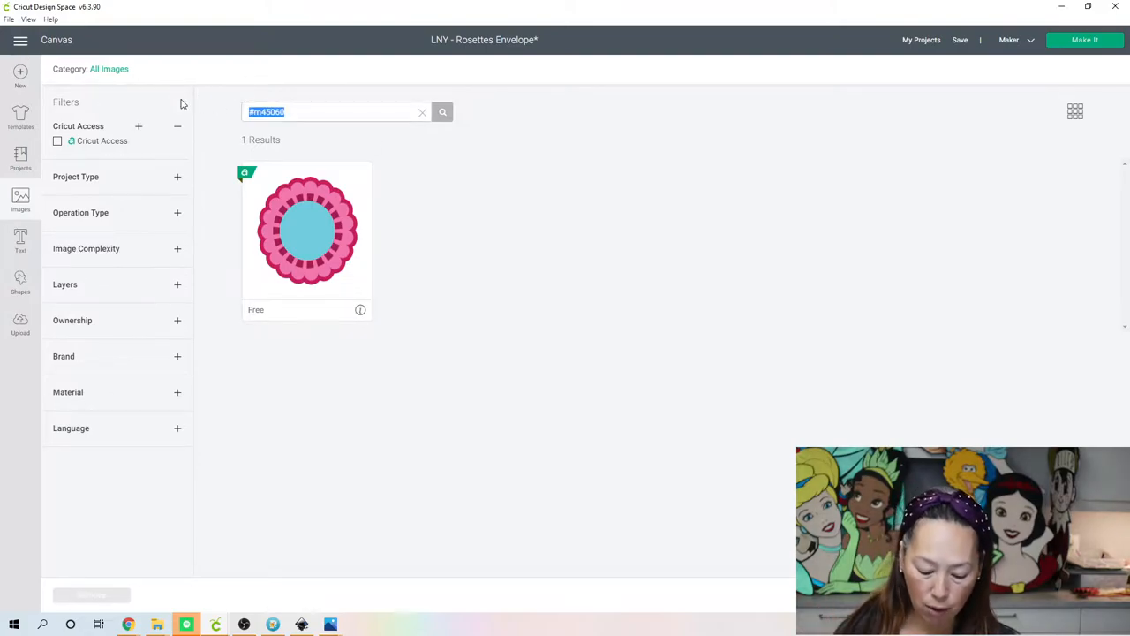
Search image number m151 and choose the scalloped-flap envelope image
type("m186b")
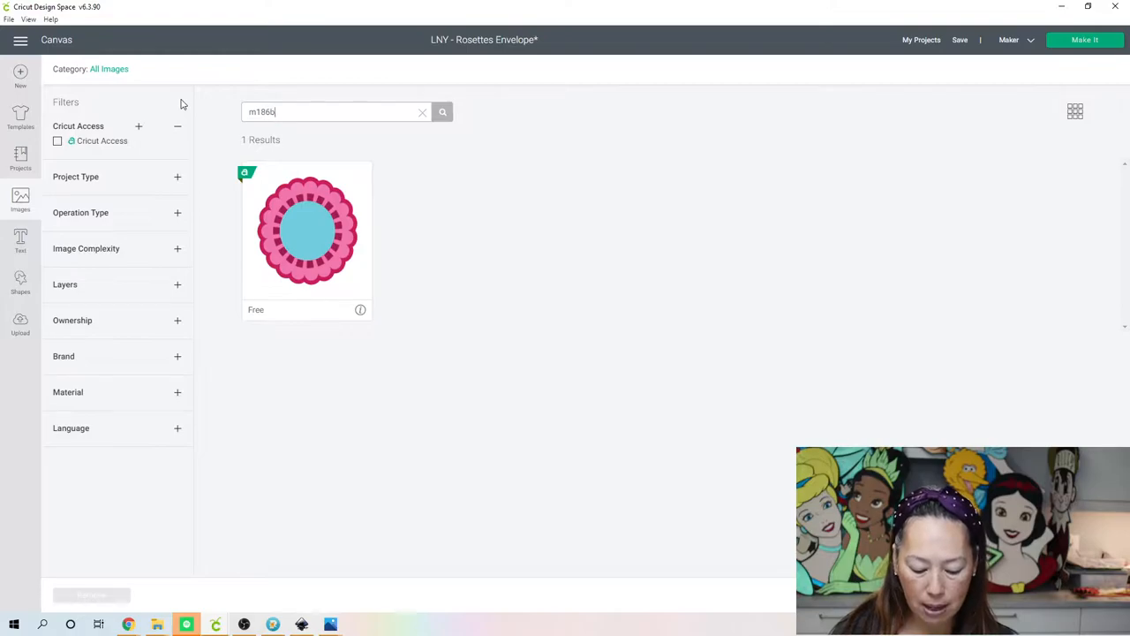
type("51")
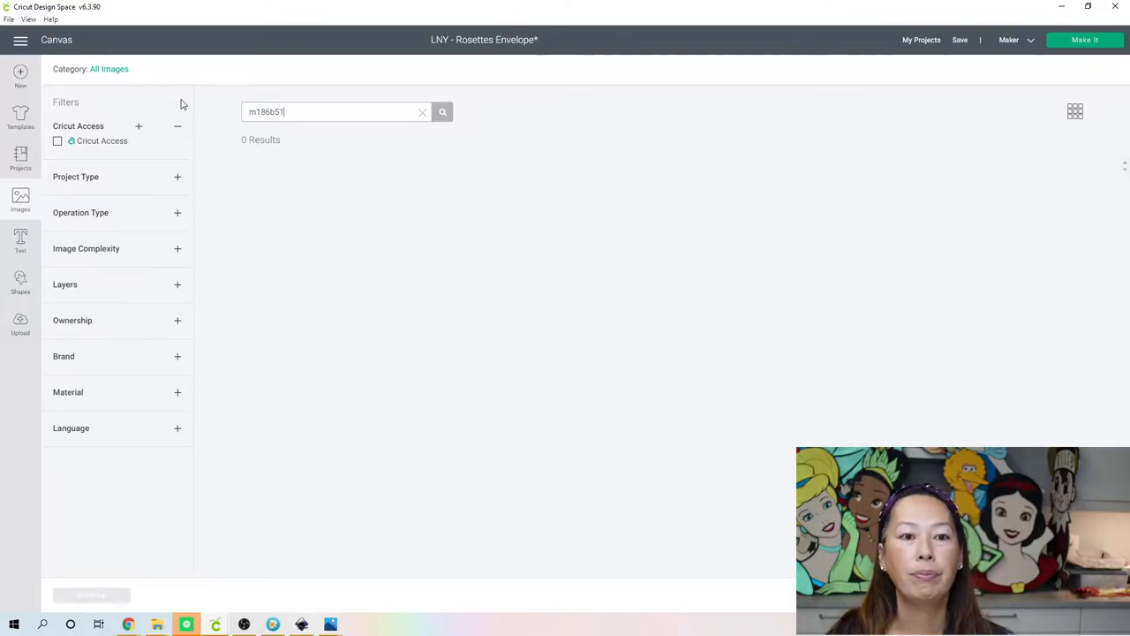
mouse_move(579, 269)
type("#")
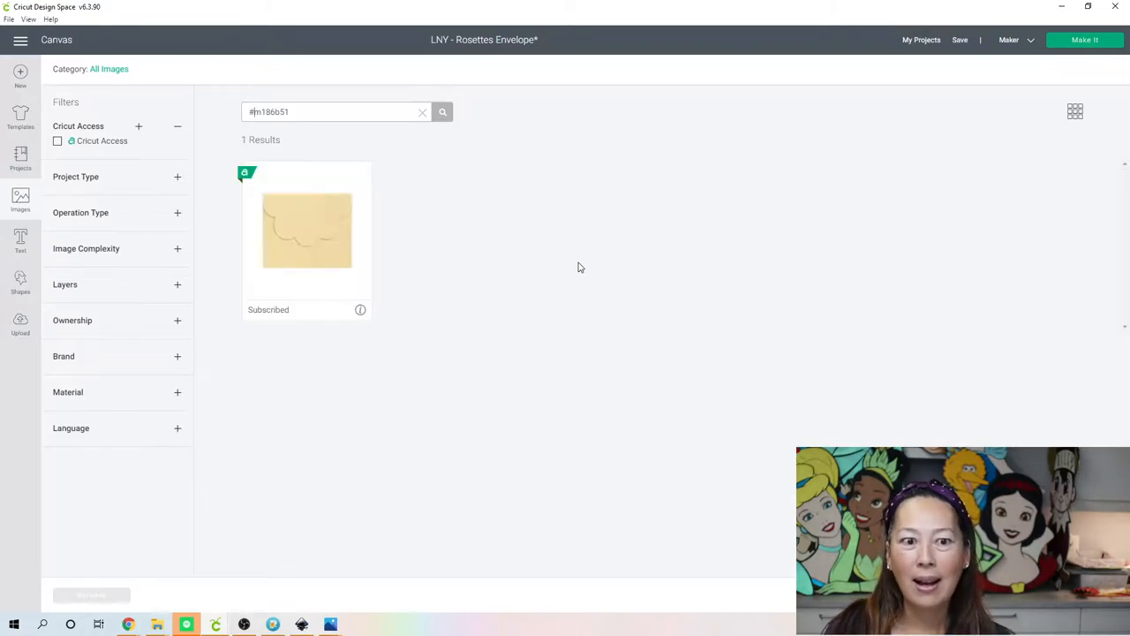
mouse_move(308, 254)
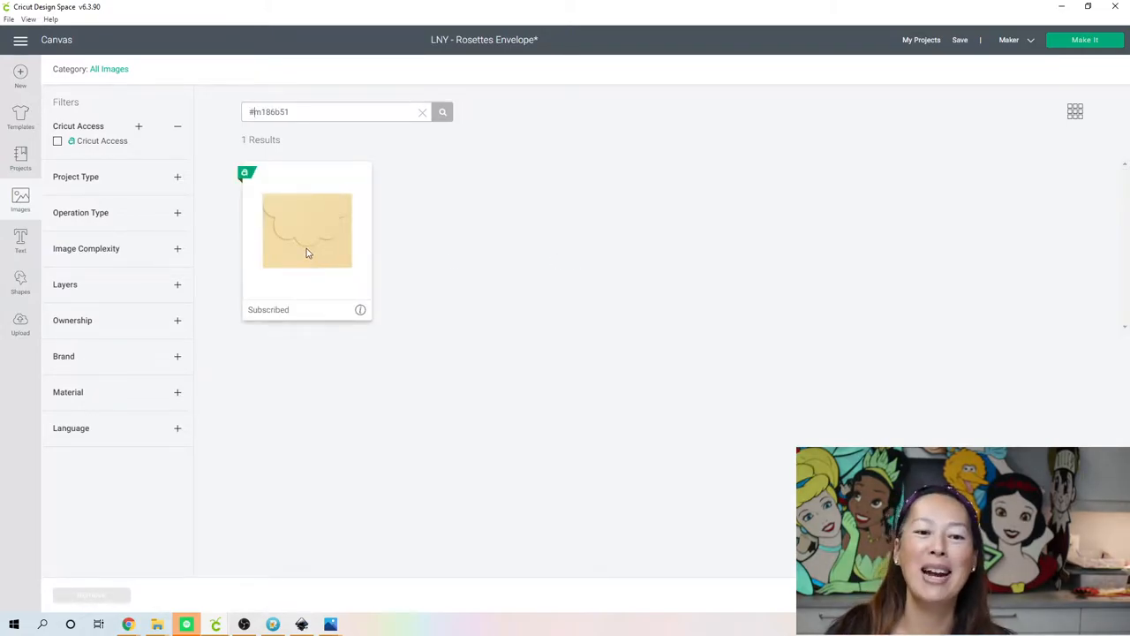
left_click(308, 229)
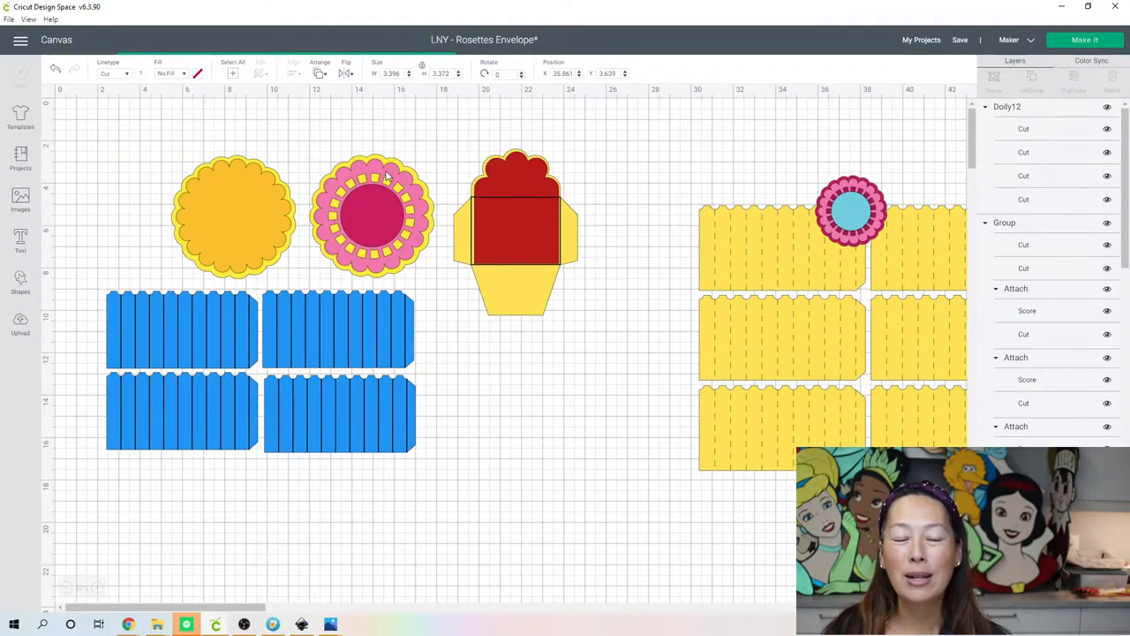
Select the new envelope and drag it onto the yellow rosette panels below the doily
left_click(851, 211)
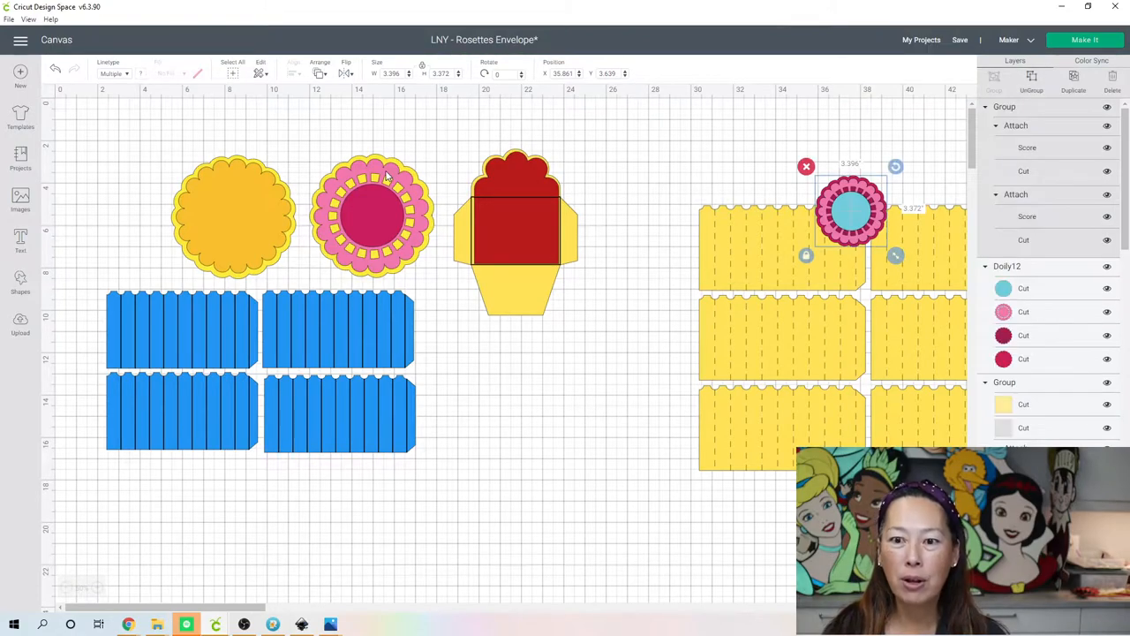
left_click(233, 216)
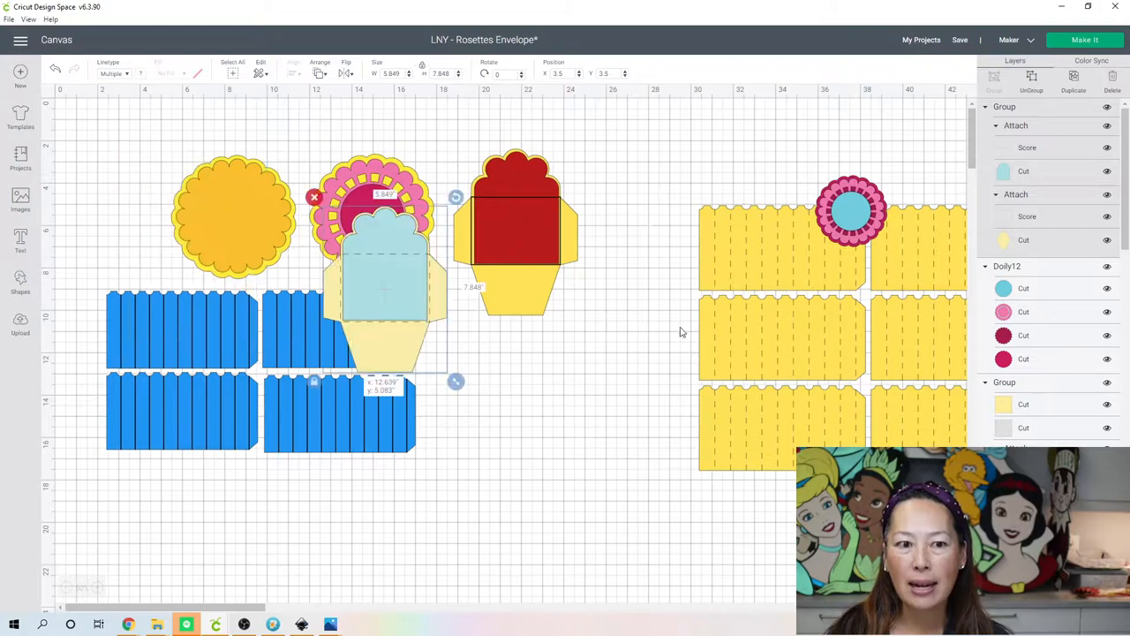
left_click_drag(385, 282, 808, 339)
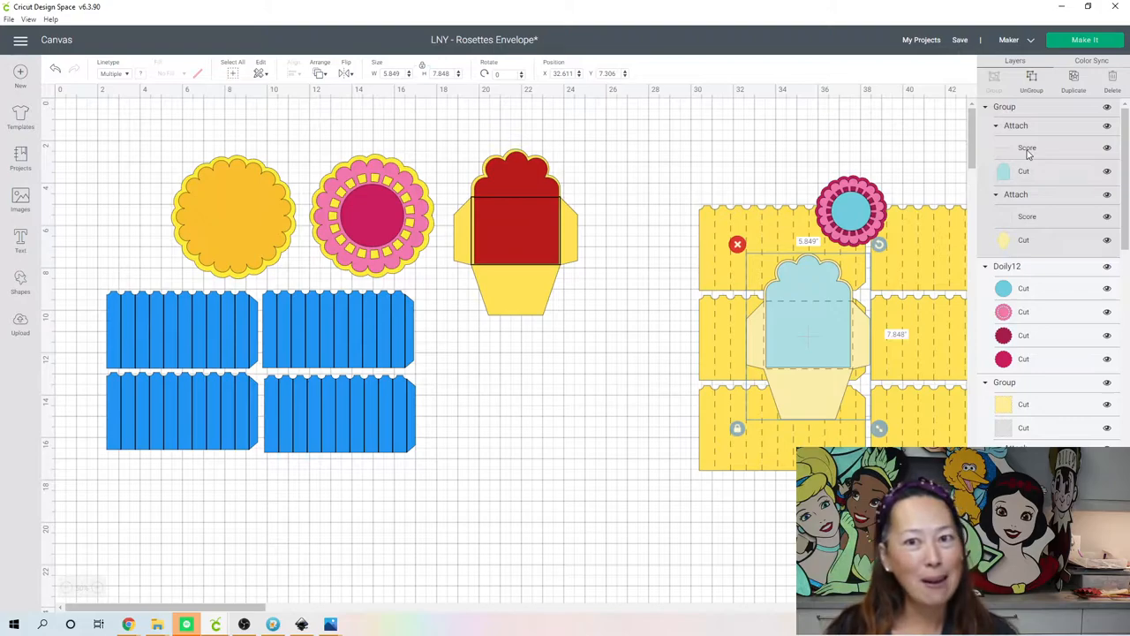
mouse_move(862, 276)
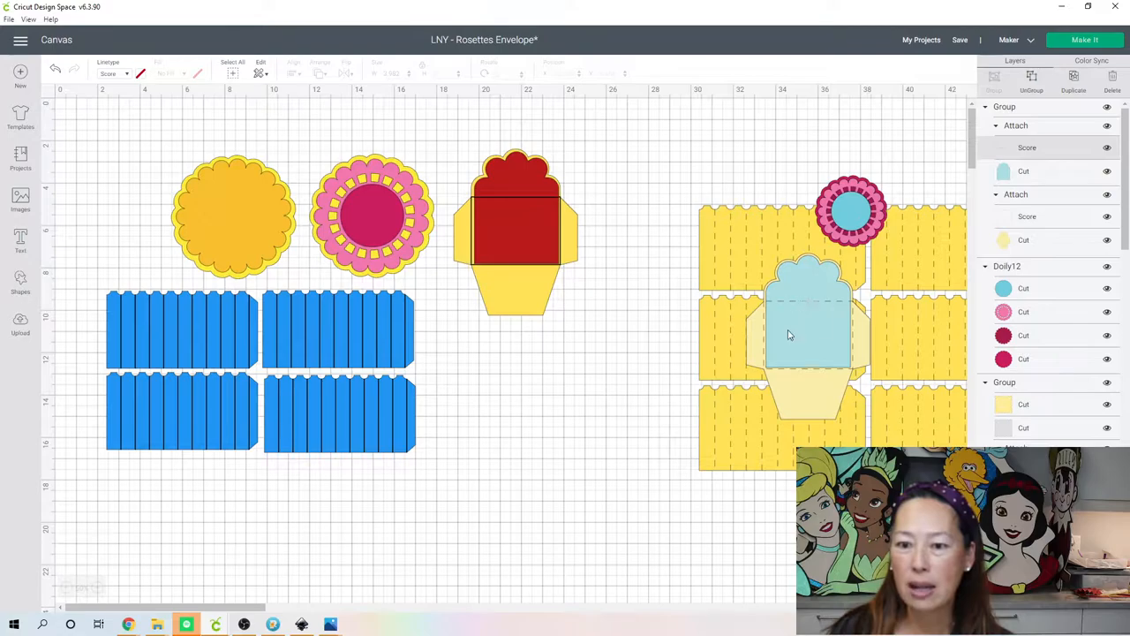
mouse_move(812, 317)
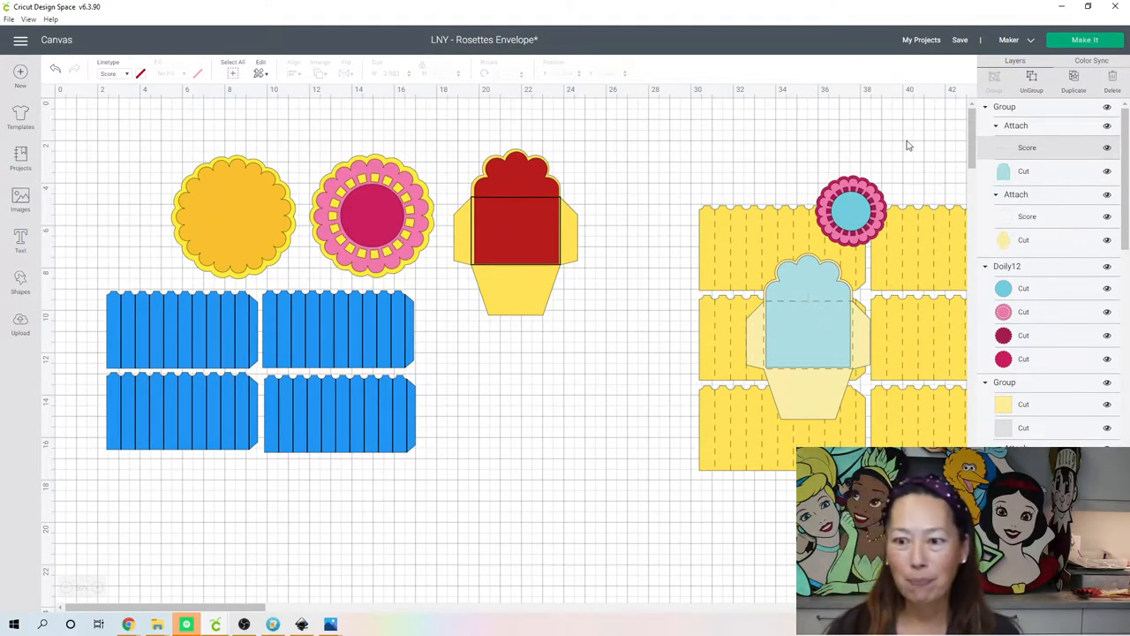
mouse_move(184, 99)
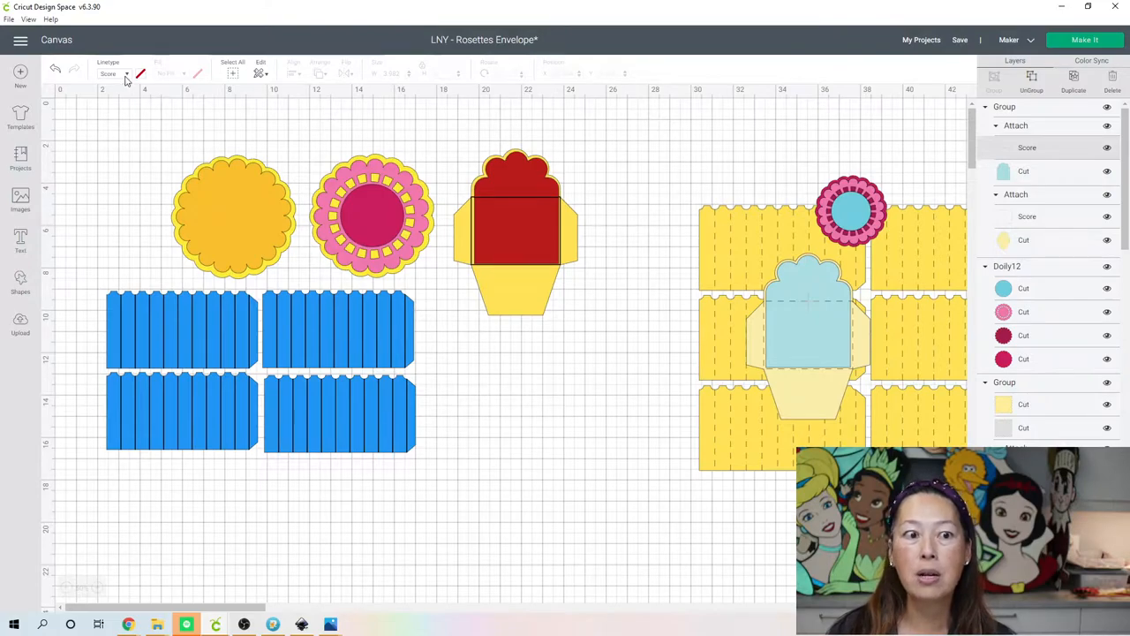
left_click(107, 74)
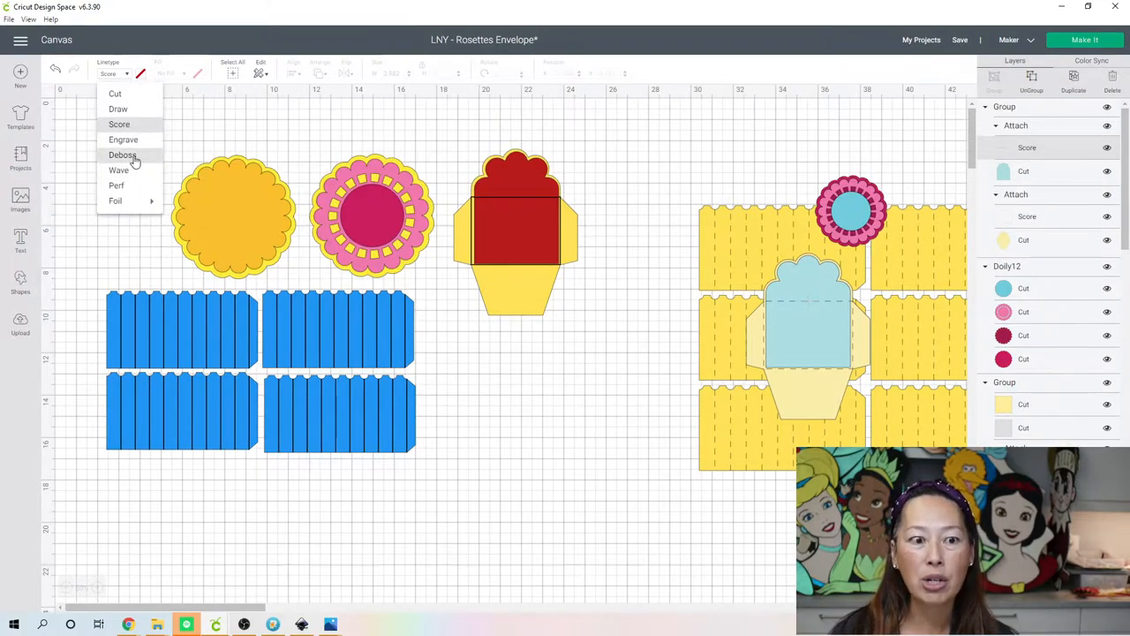
left_click(124, 156)
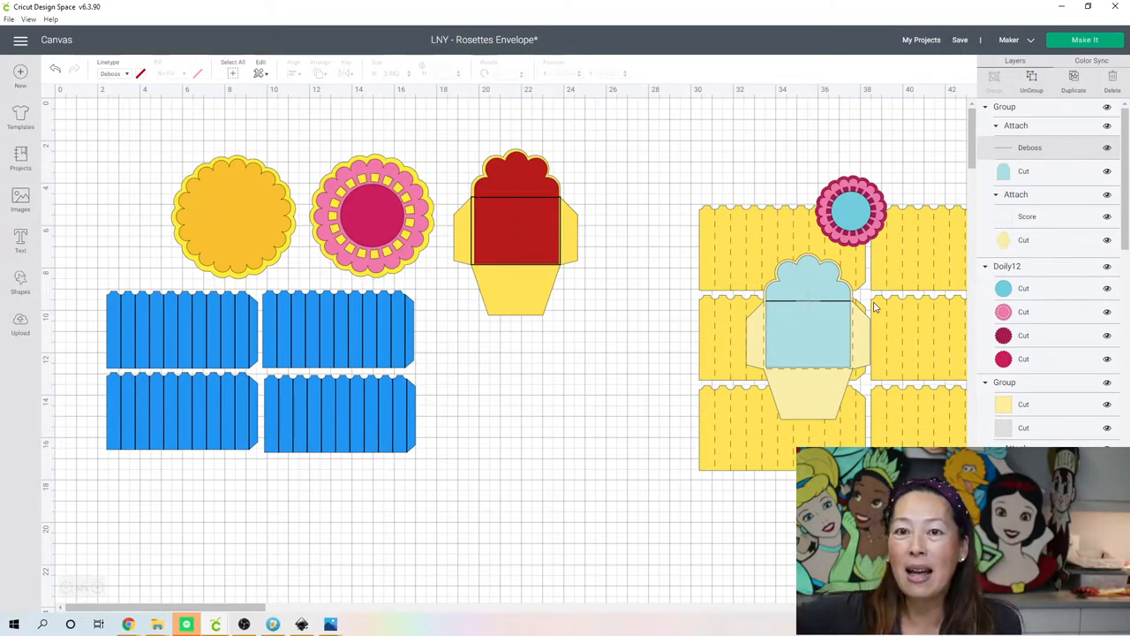
mouse_move(806, 356)
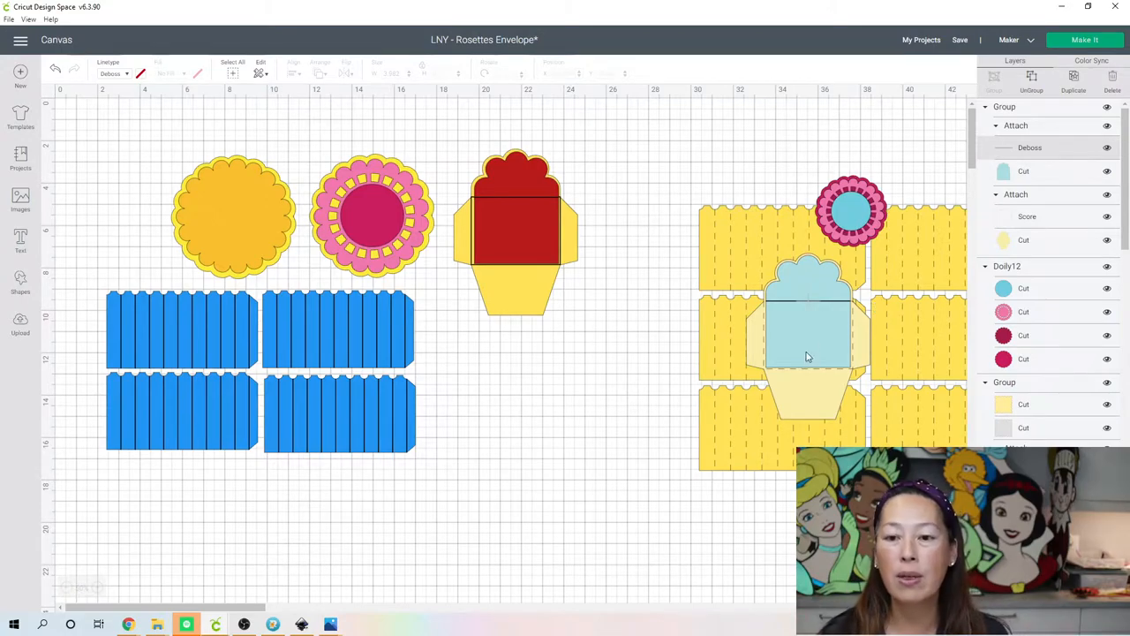
left_click_drag(803, 353, 698, 371)
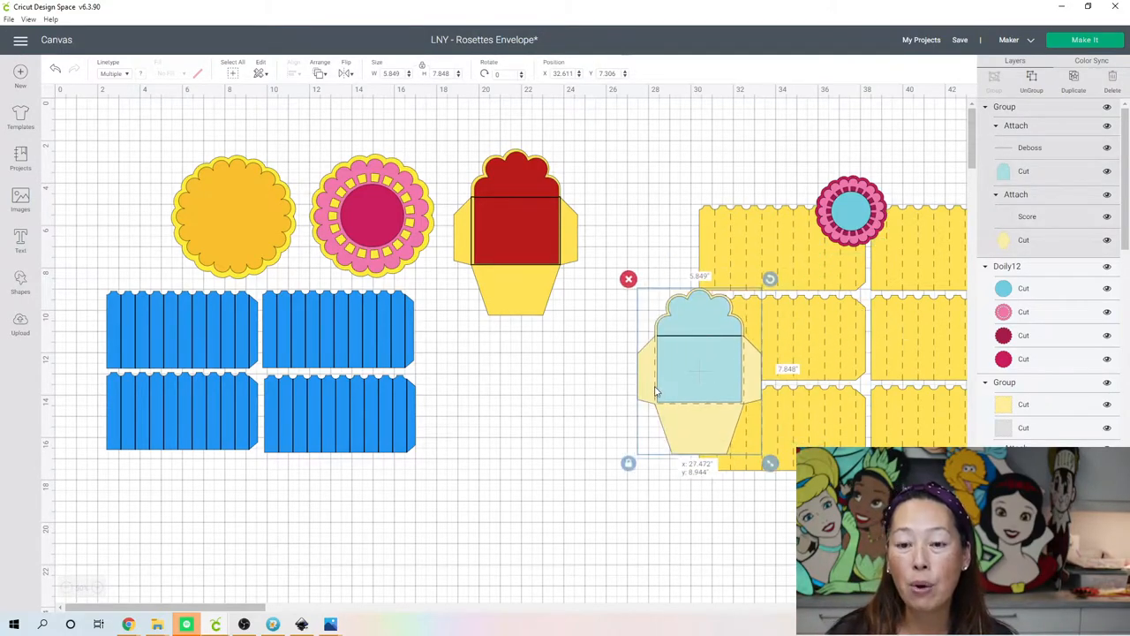
left_click_drag(698, 371, 580, 389)
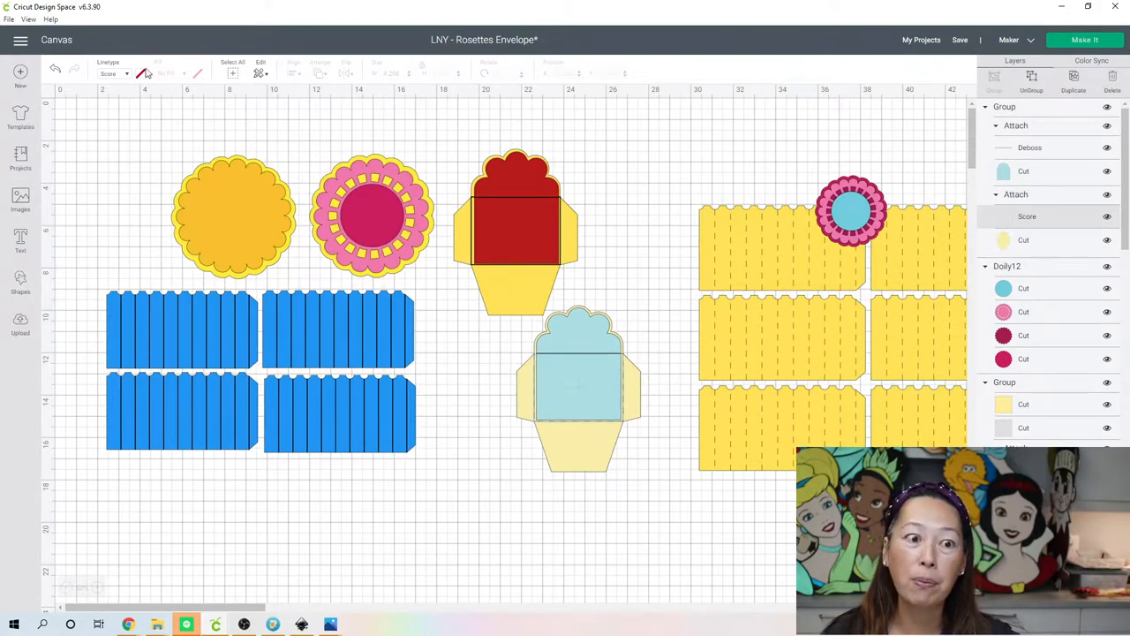
left_click(113, 75)
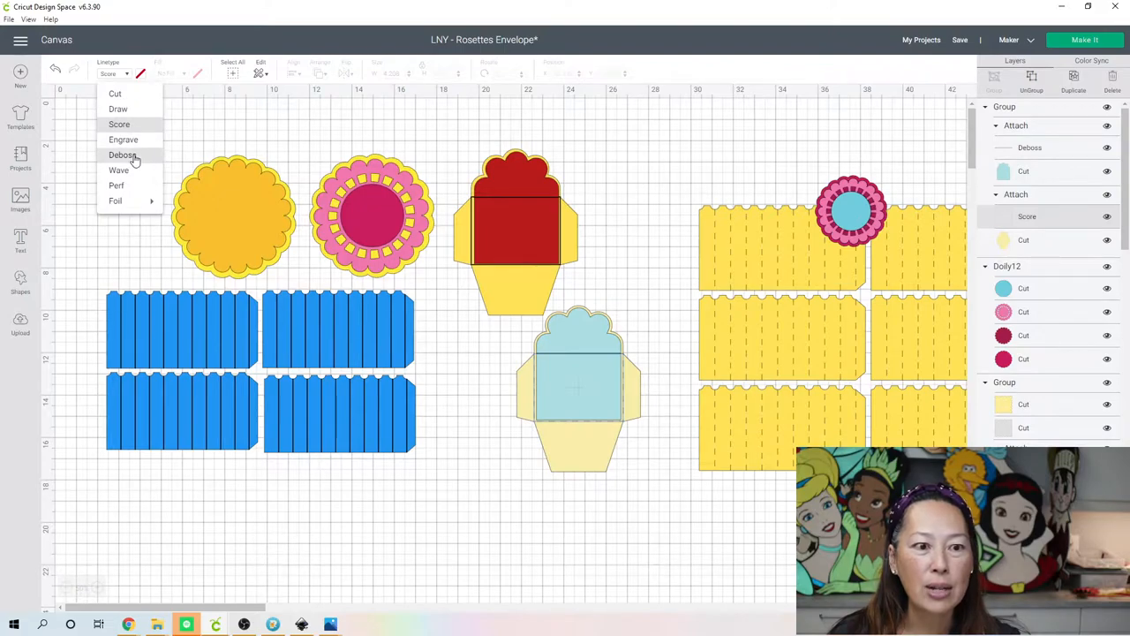
left_click(124, 155)
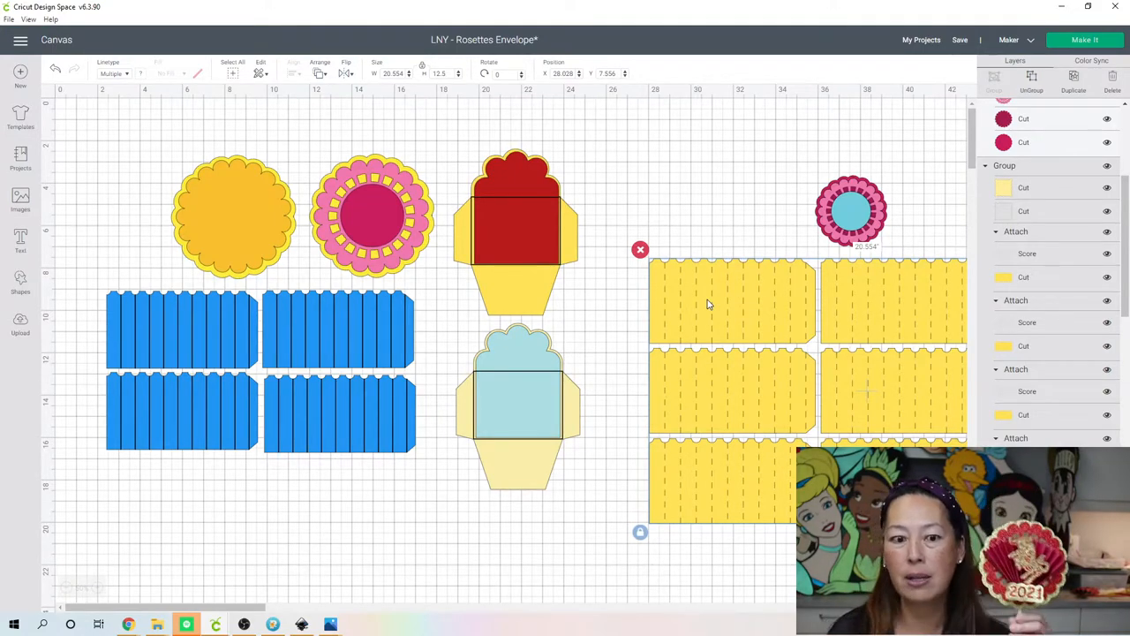
mouse_move(353, 332)
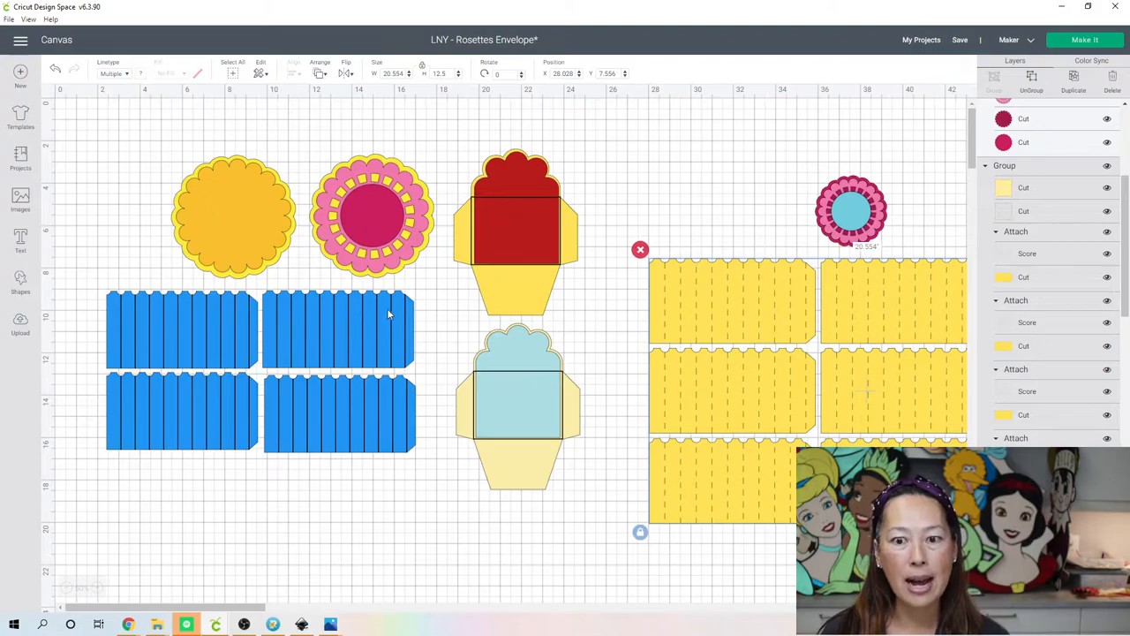
Move a blue pleated piece and change its stacking order via Arrange
left_click(339, 329)
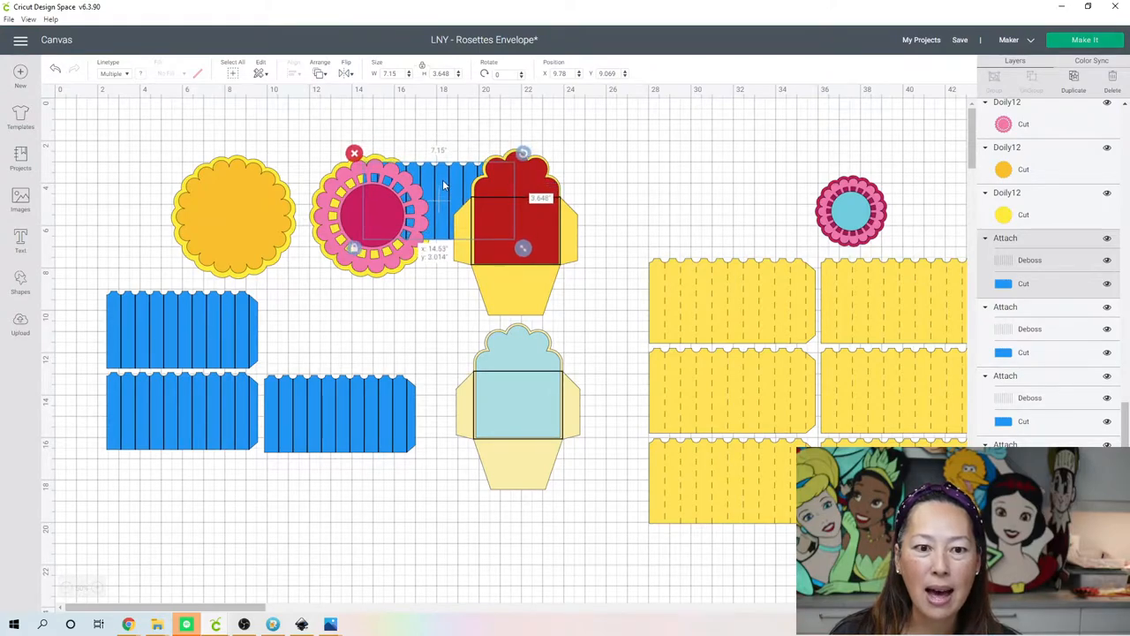
left_click_drag(441, 203, 423, 297)
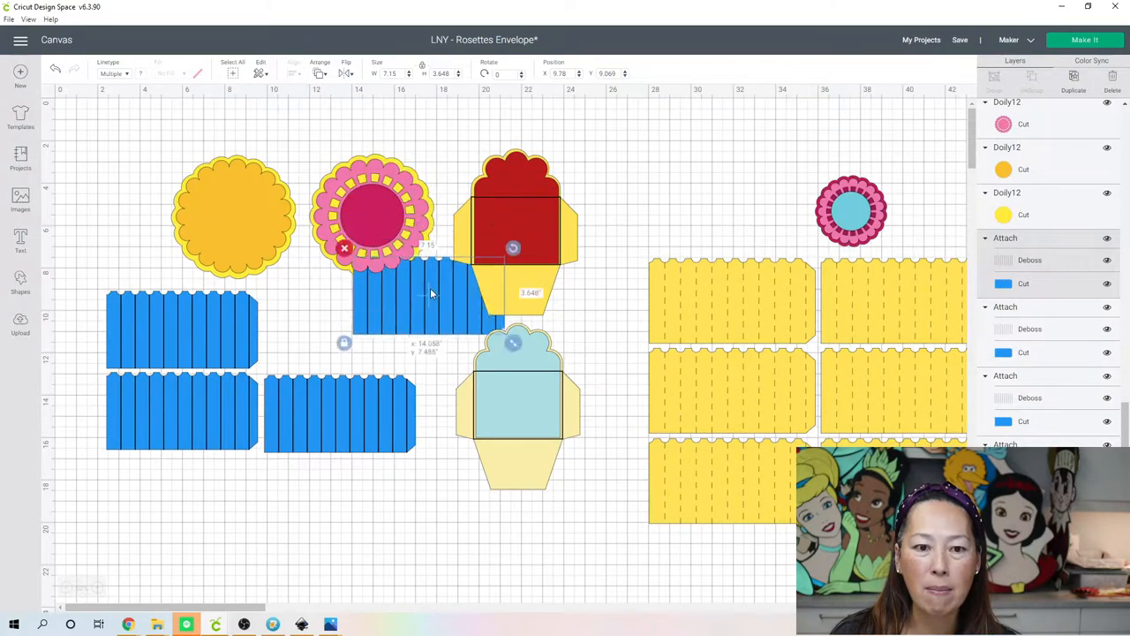
left_click(320, 64)
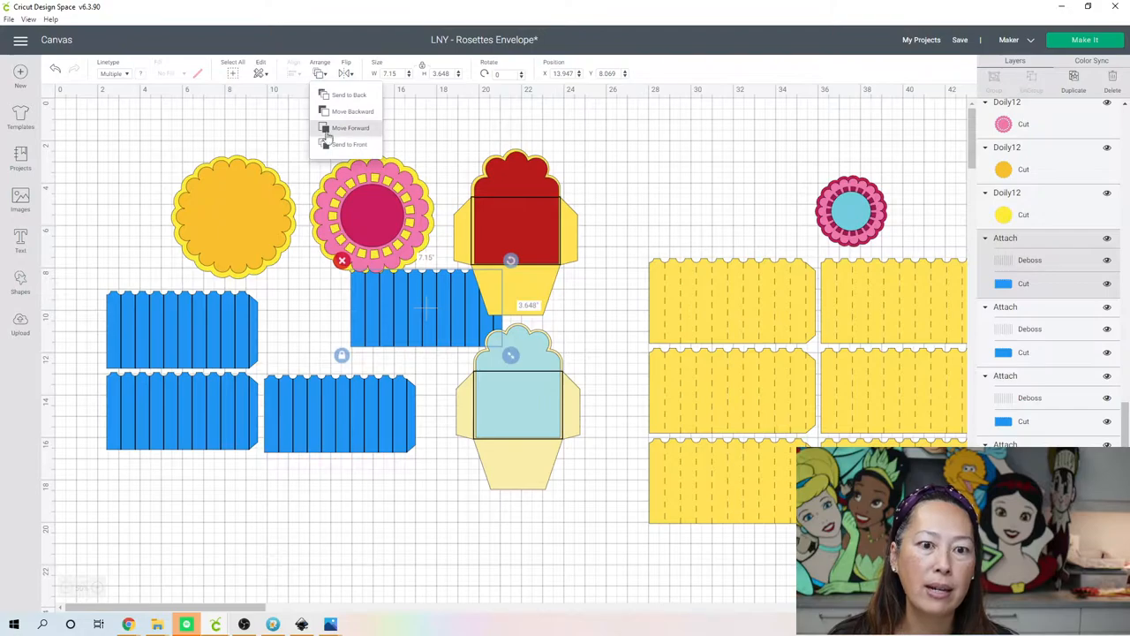
left_click(350, 127)
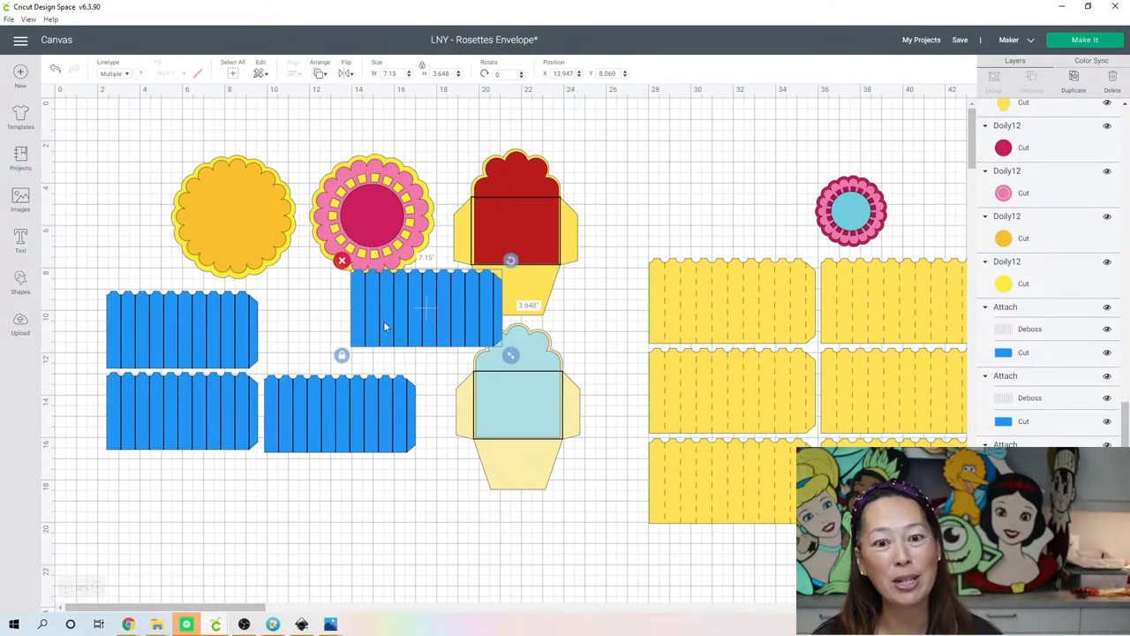
Reposition the blue piece to overlap the strip's end, forming continuous strips
left_click_drag(424, 309, 442, 212)
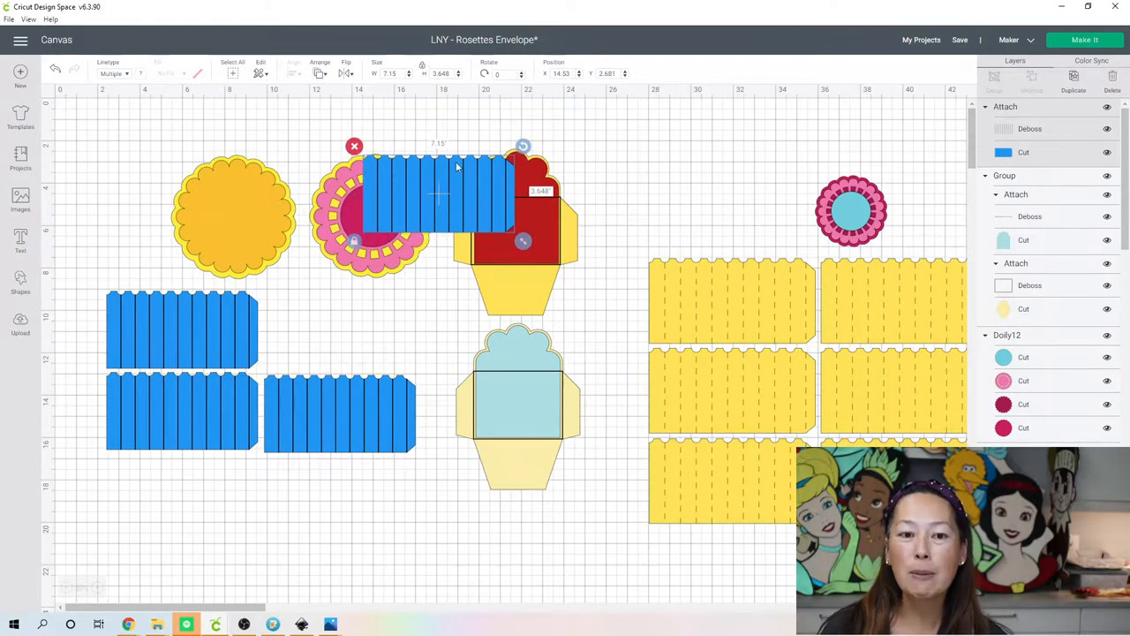
left_click_drag(442, 195, 441, 283)
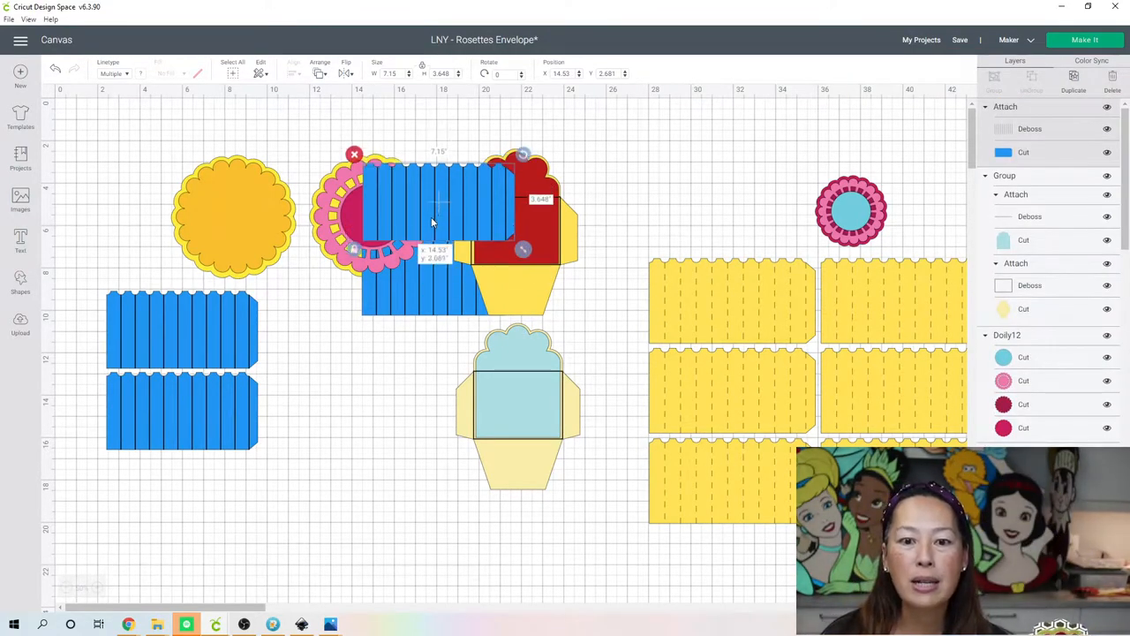
left_click_drag(432, 221, 321, 339)
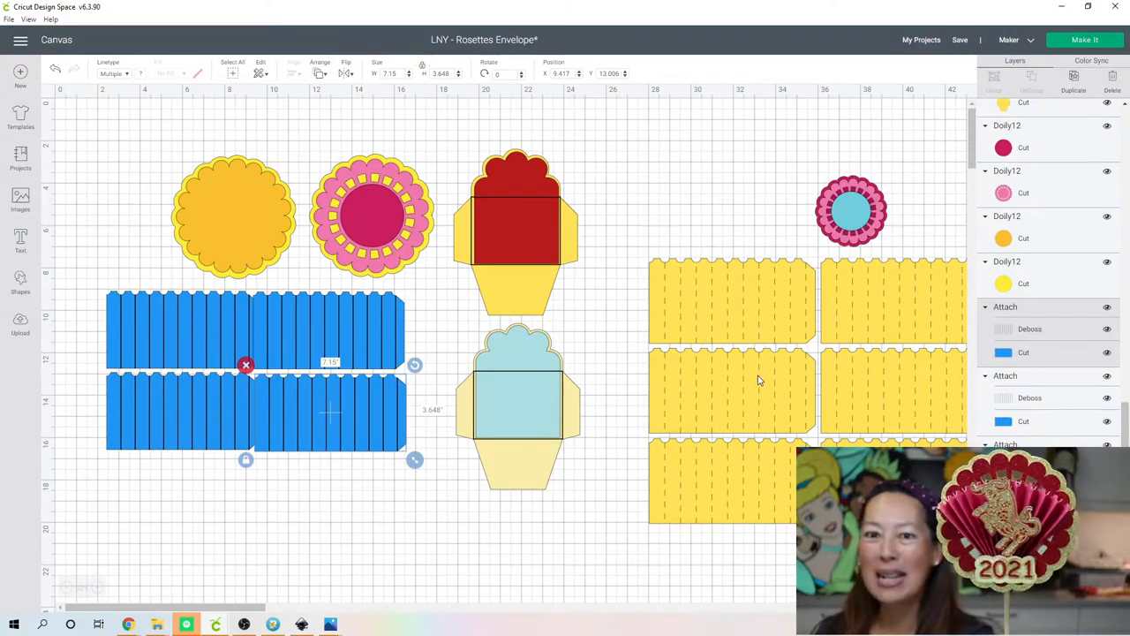
mouse_move(892, 219)
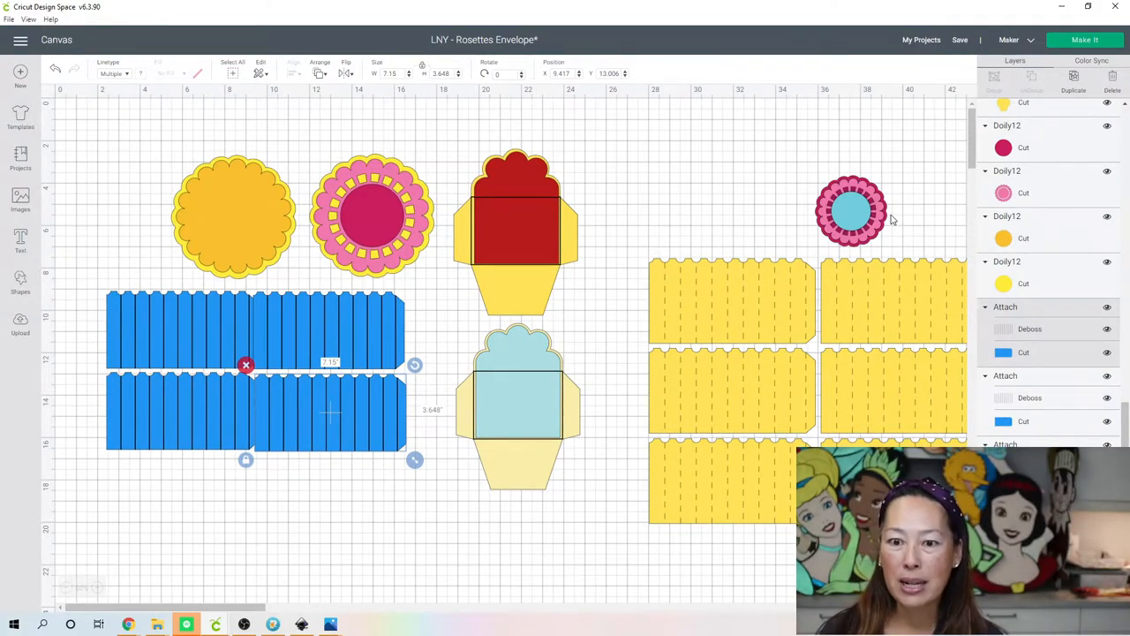
Select the small layered rosette and enlarge it to about twelve inches
left_click(851, 210)
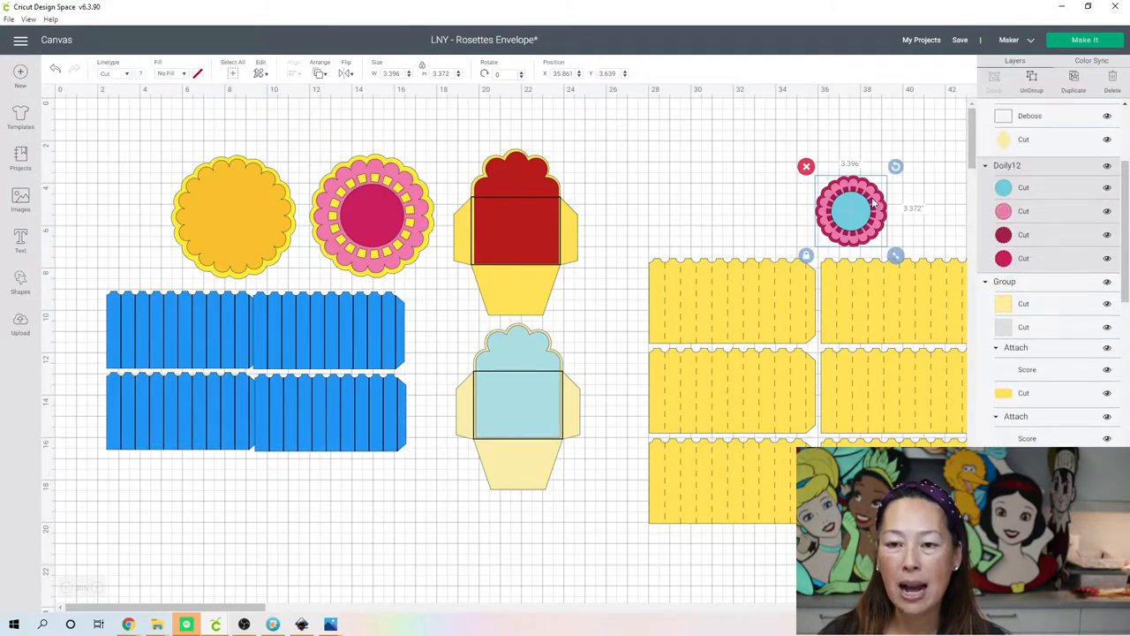
left_click_drag(851, 208, 680, 166)
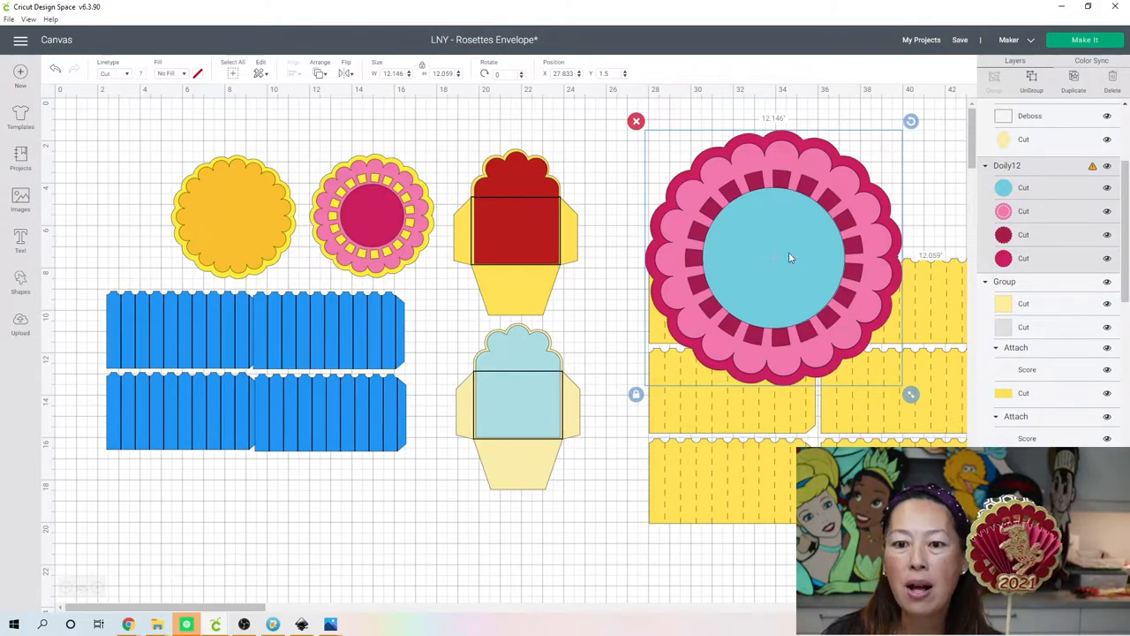
mouse_move(809, 259)
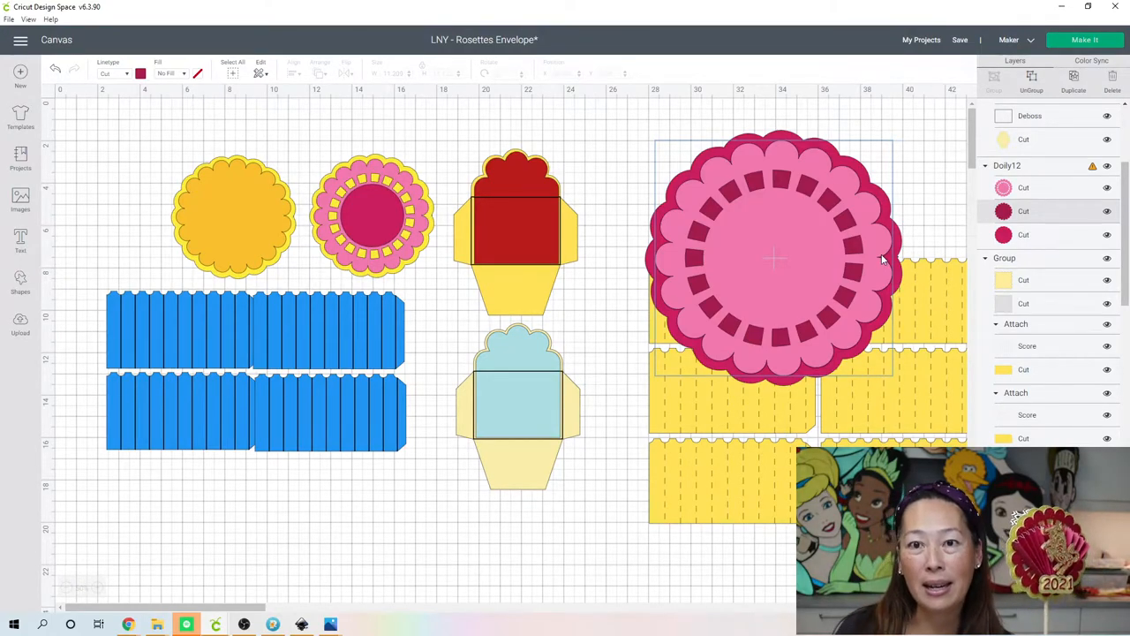
mouse_move(813, 237)
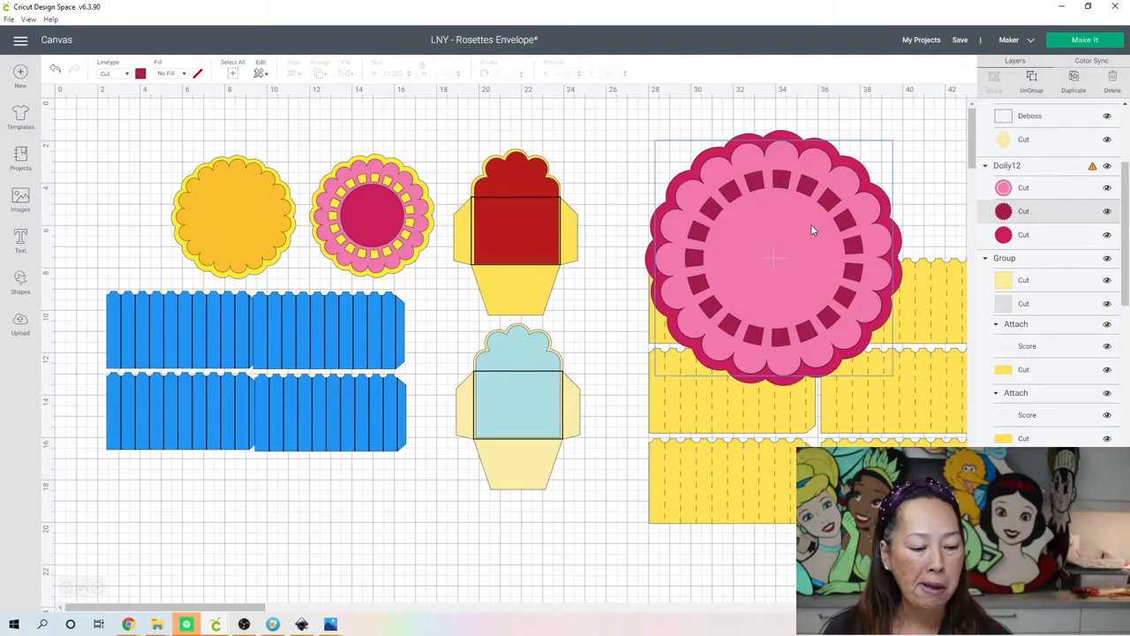
mouse_move(821, 205)
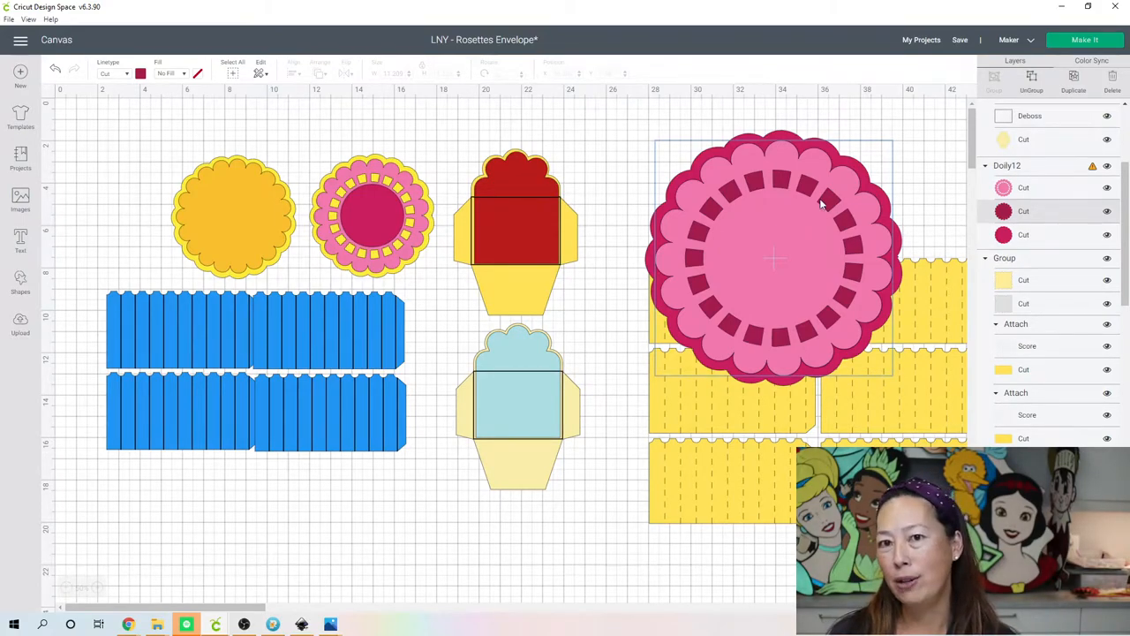
mouse_move(816, 185)
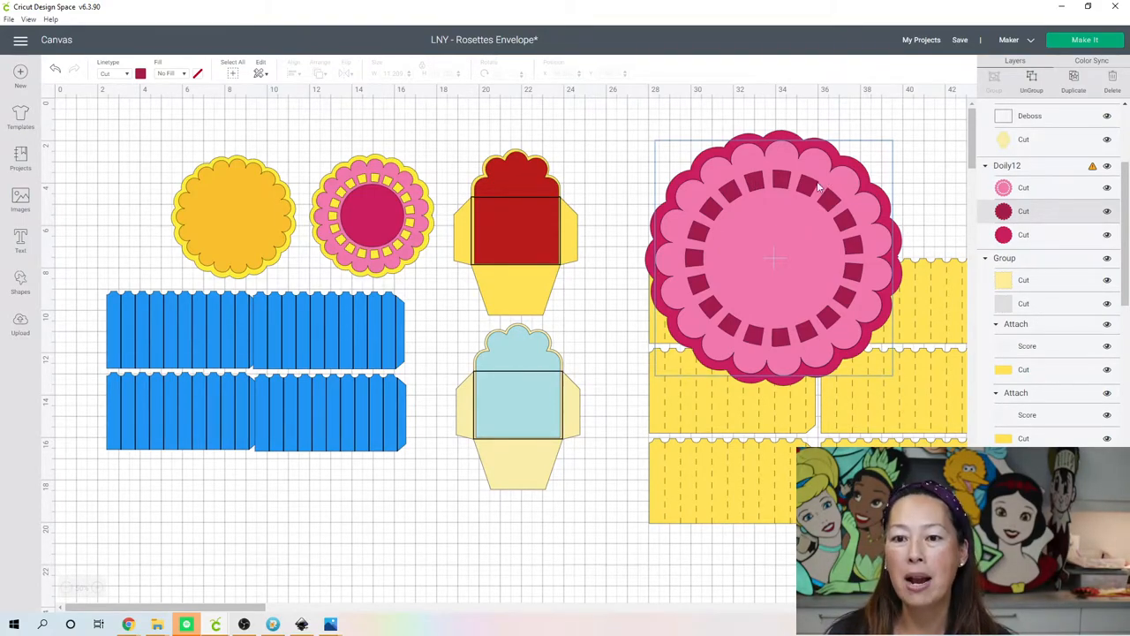
mouse_move(857, 173)
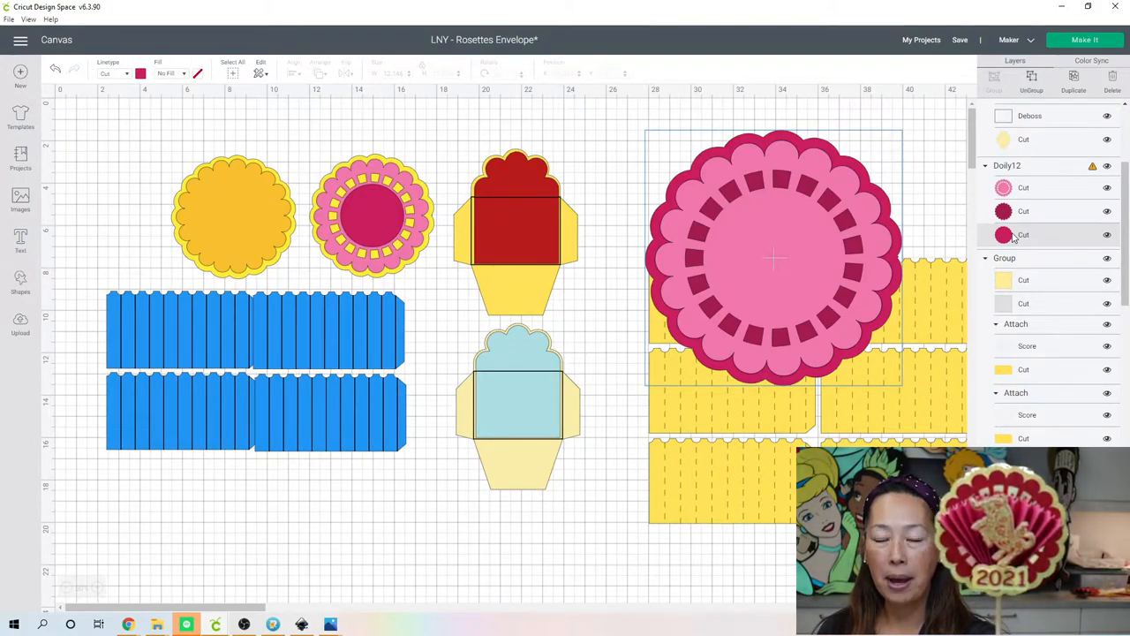
mouse_move(1091, 149)
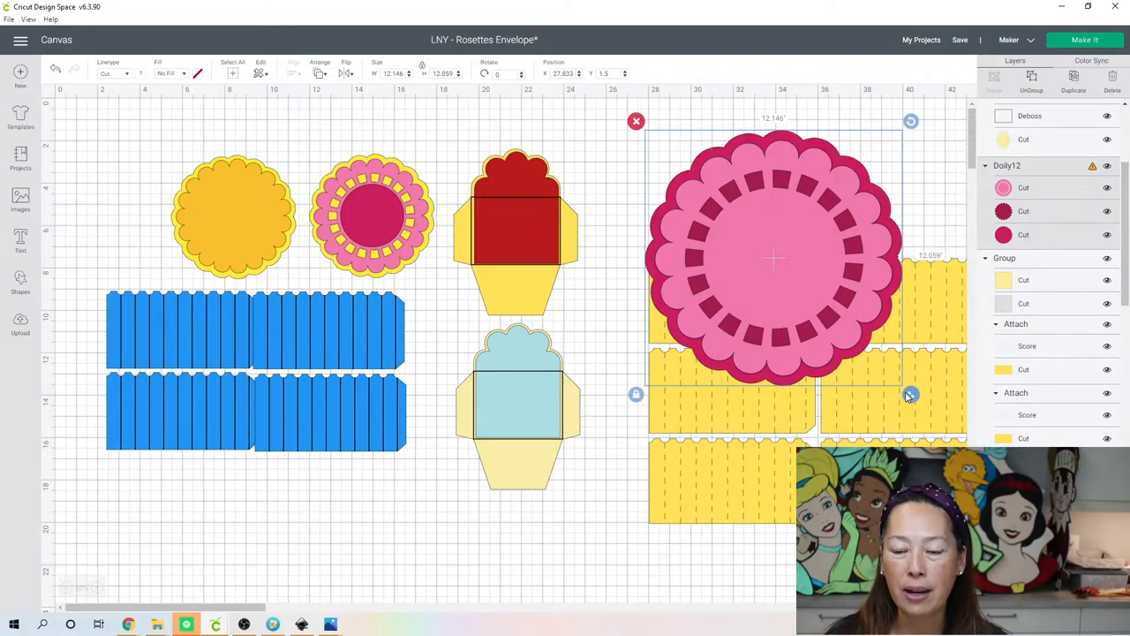
Shrink the rosette slightly, lay the yellow panels over its lower half and select both
left_click_drag(911, 393, 897, 382)
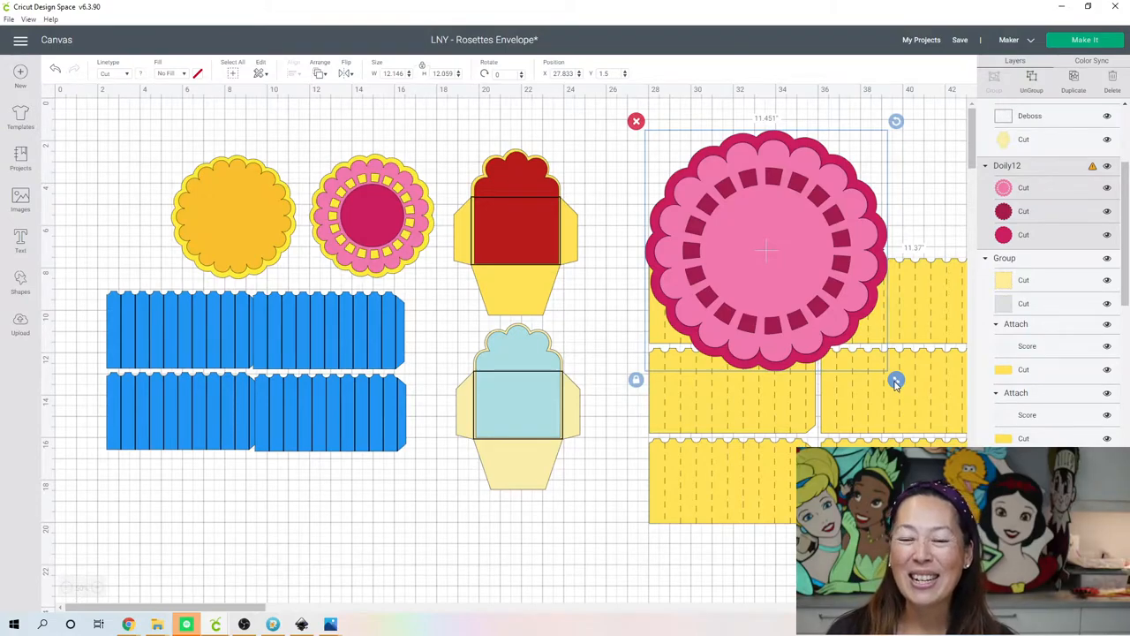
left_click_drag(897, 383, 876, 360)
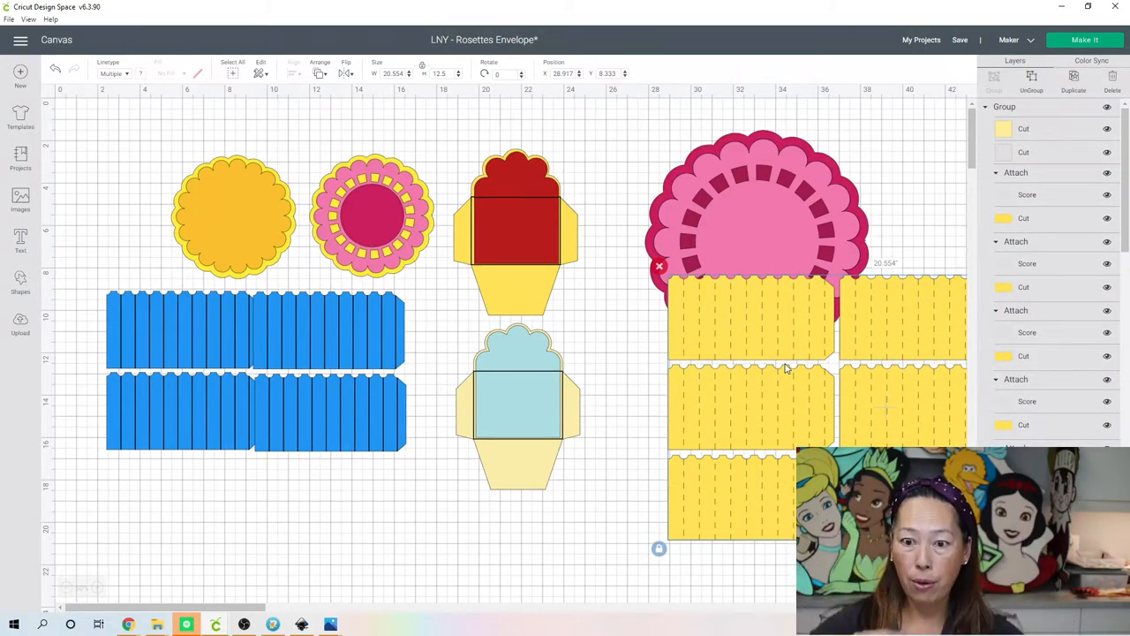
left_click(762, 326)
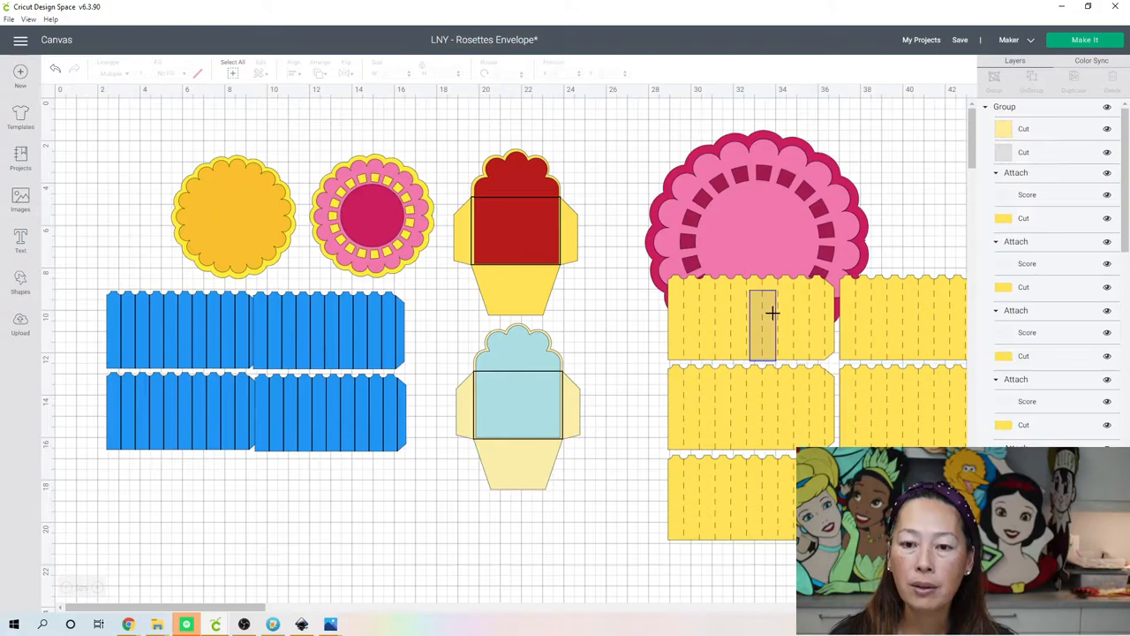
left_click(773, 315)
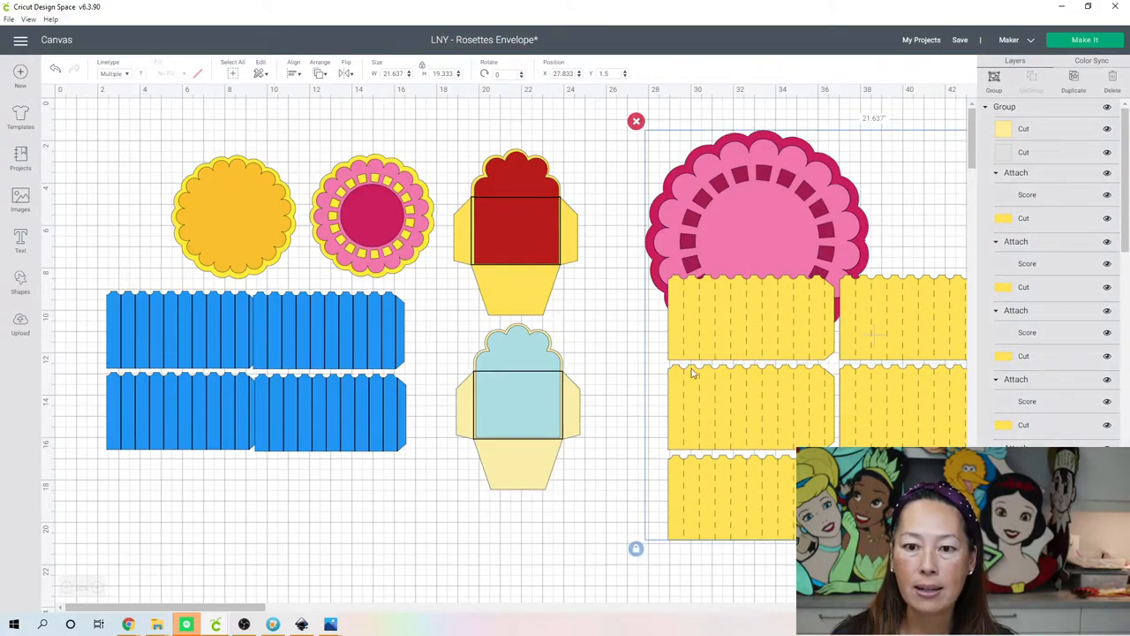
mouse_move(727, 438)
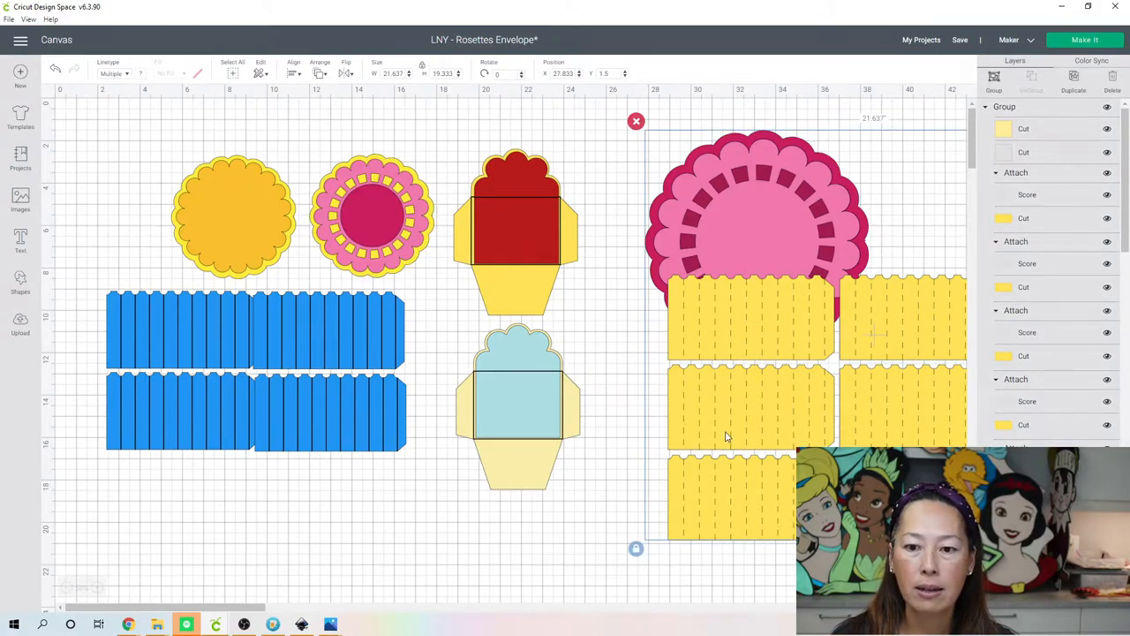
mouse_move(781, 369)
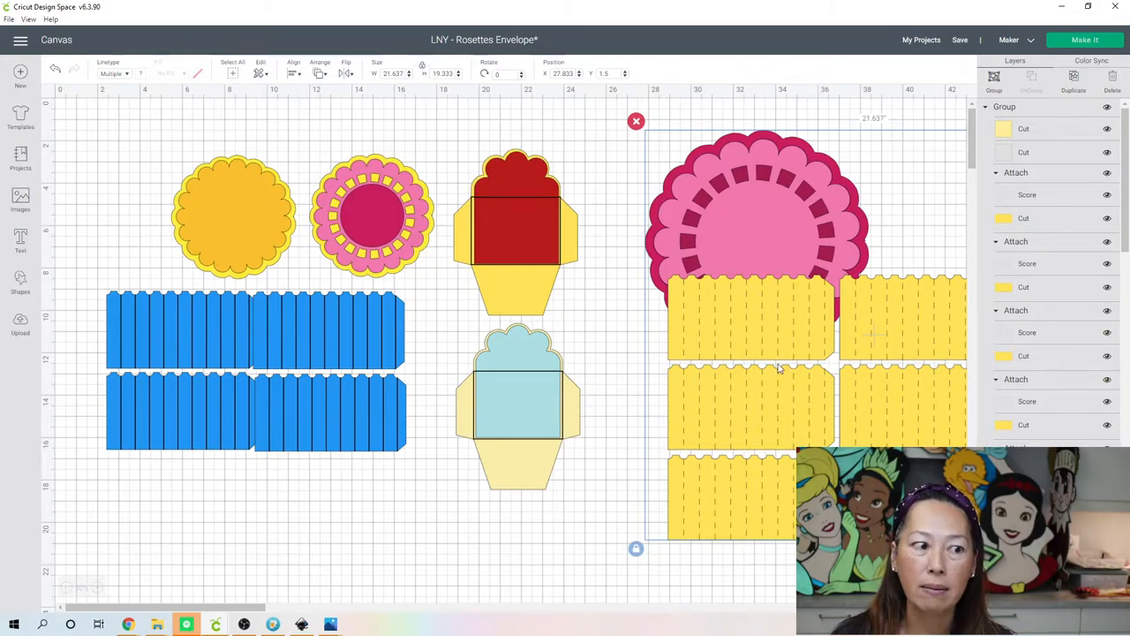
left_click(794, 317)
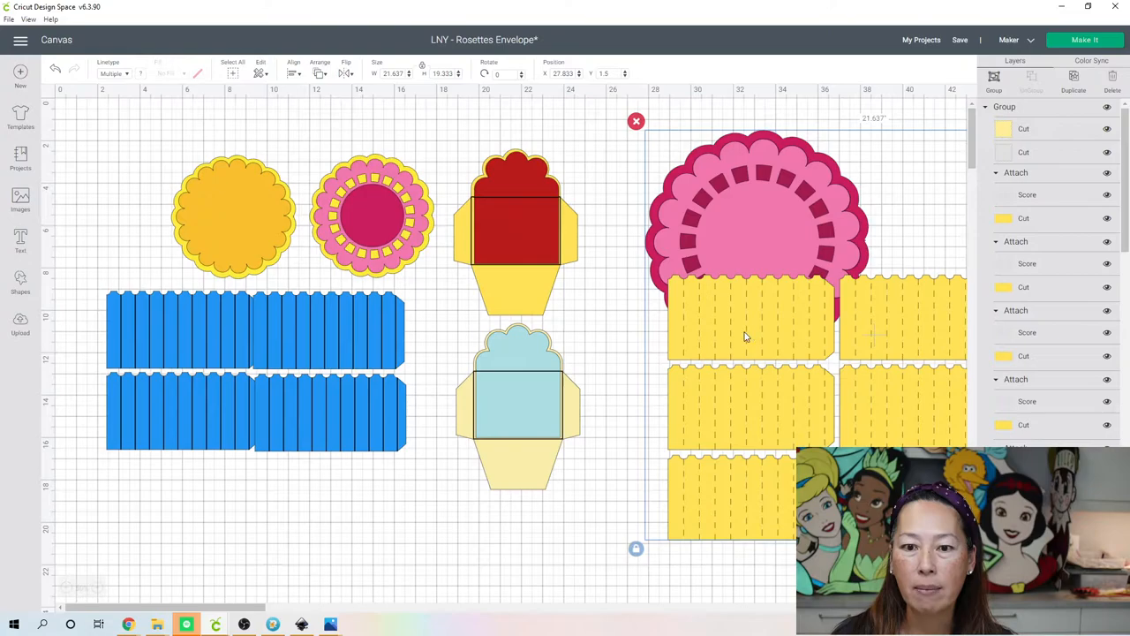
mouse_move(180, 597)
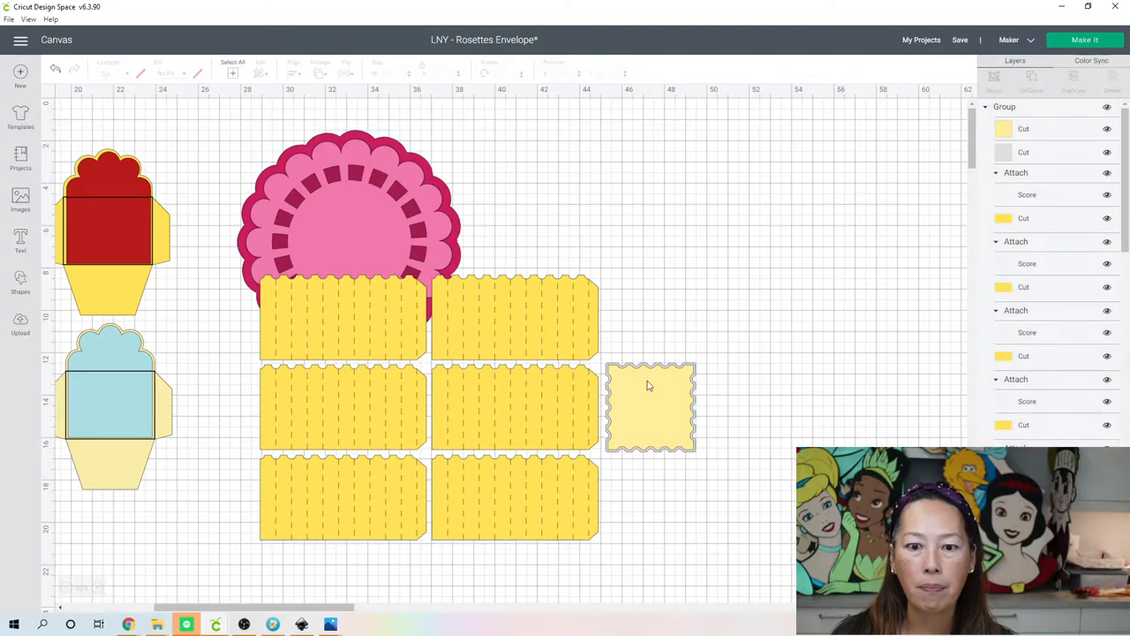
Shrink the yellow strip group slightly and move it right, clear of the pink rosette
left_click(650, 385)
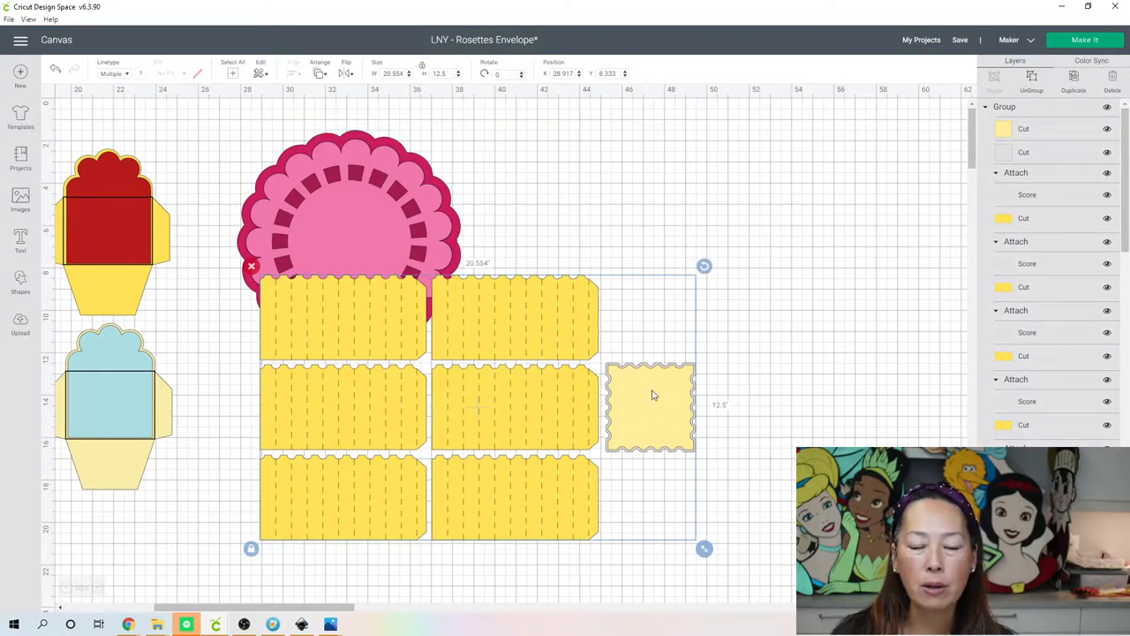
mouse_move(544, 314)
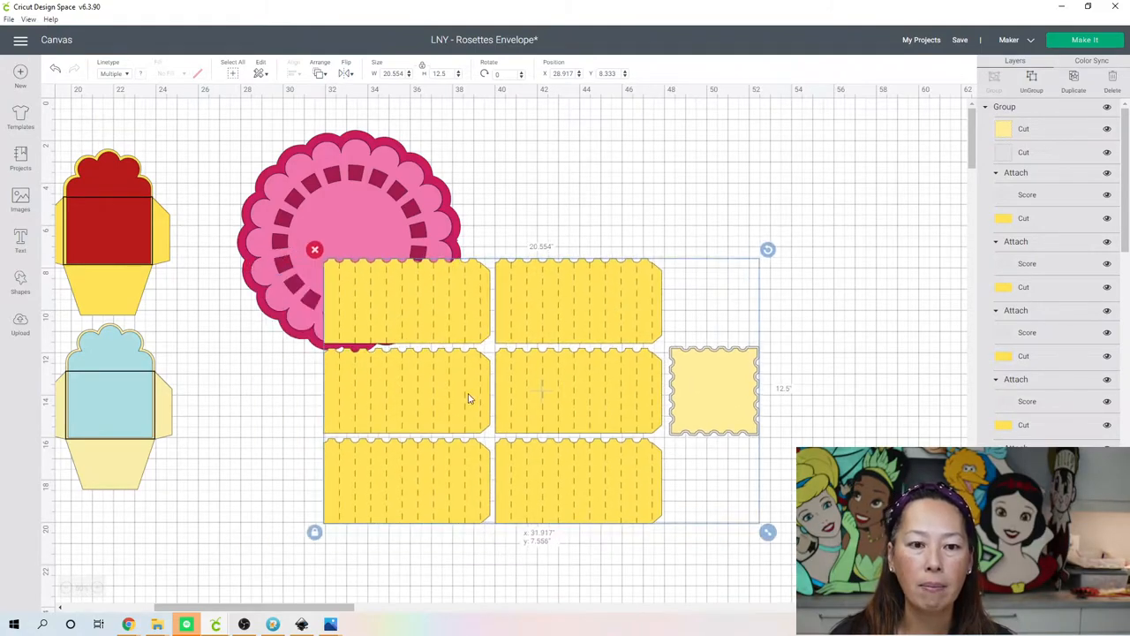
left_click_drag(468, 398, 456, 301)
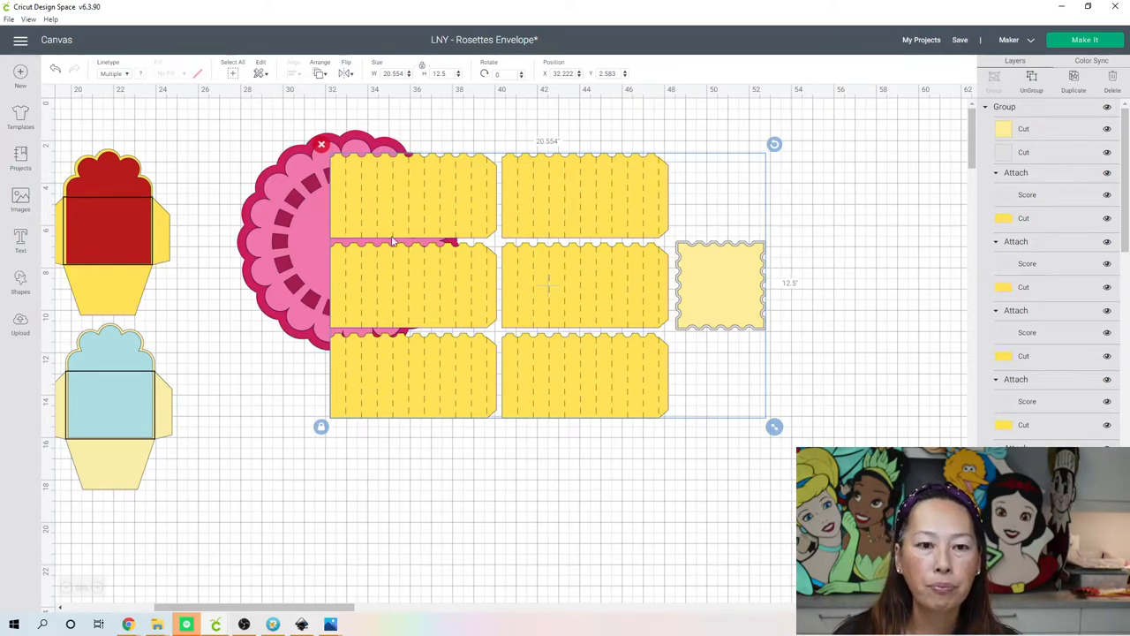
left_click_drag(773, 425, 743, 408)
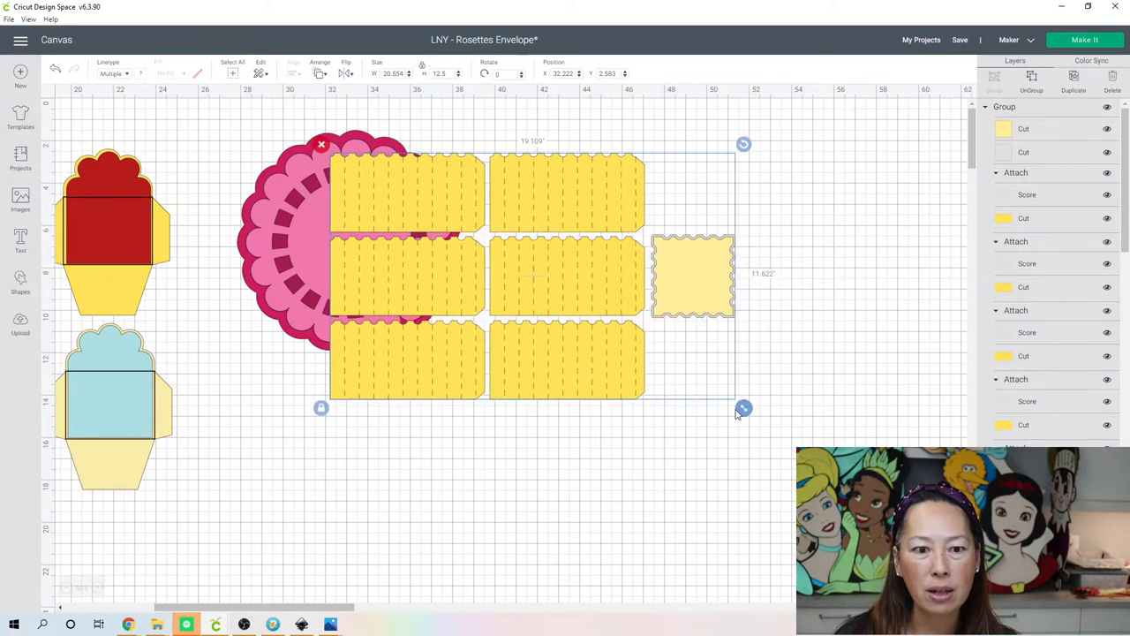
left_click_drag(741, 406, 731, 410)
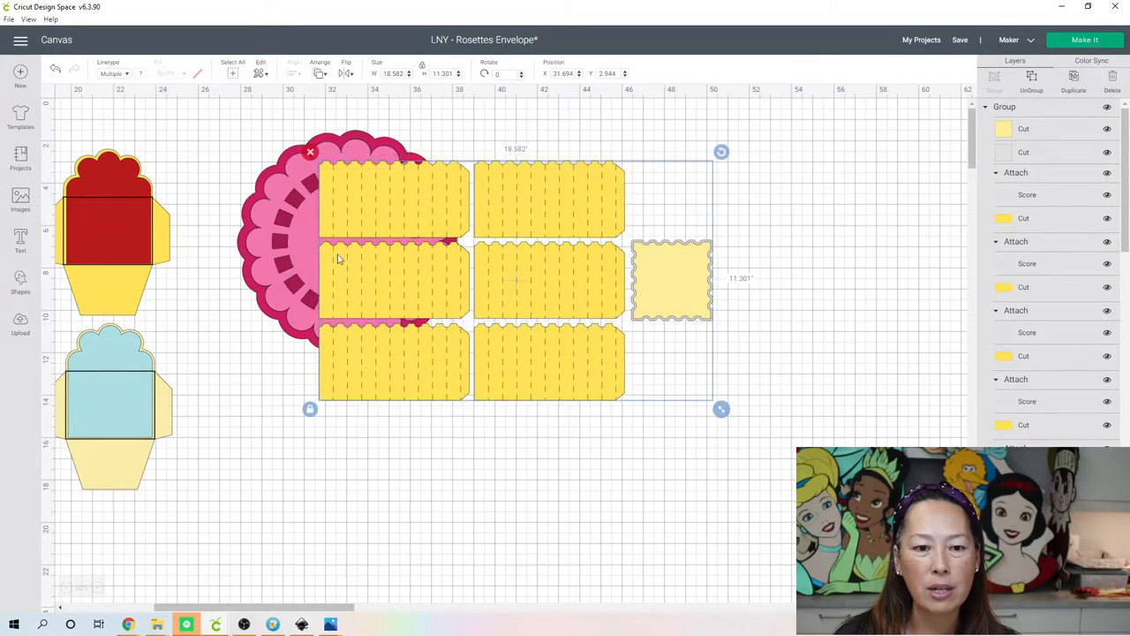
mouse_move(321, 203)
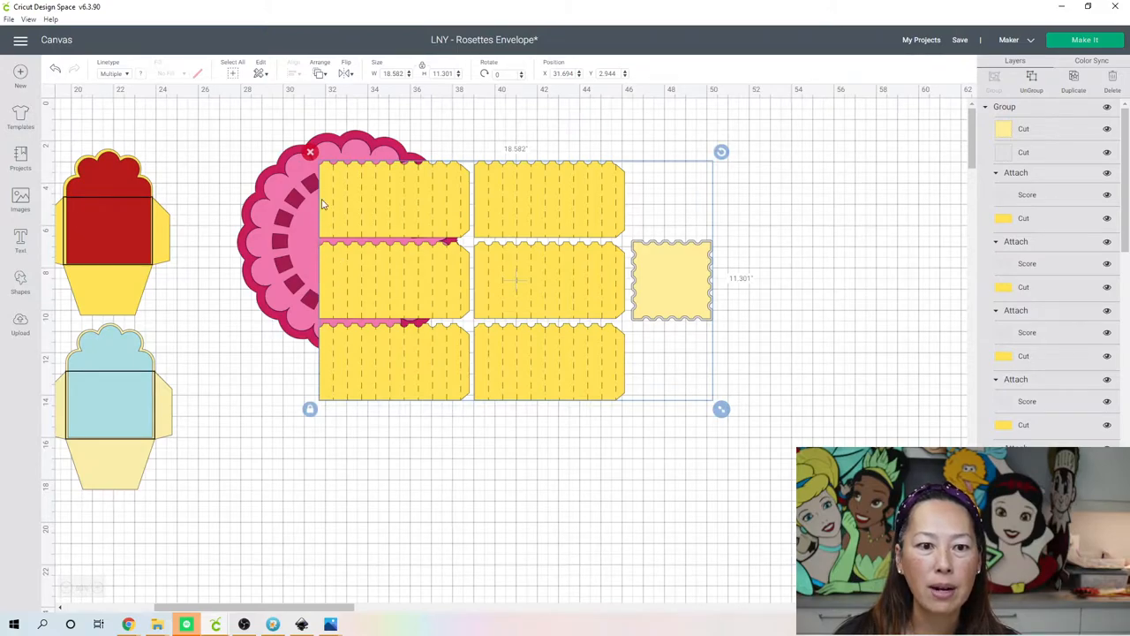
mouse_move(311, 304)
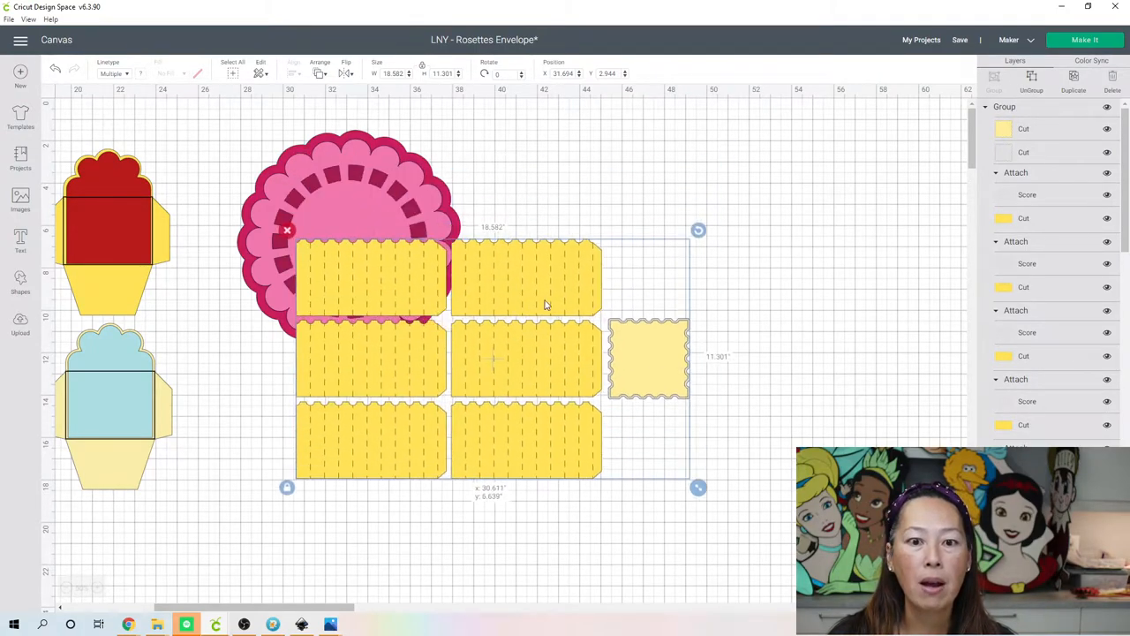
left_click_drag(494, 356, 692, 332)
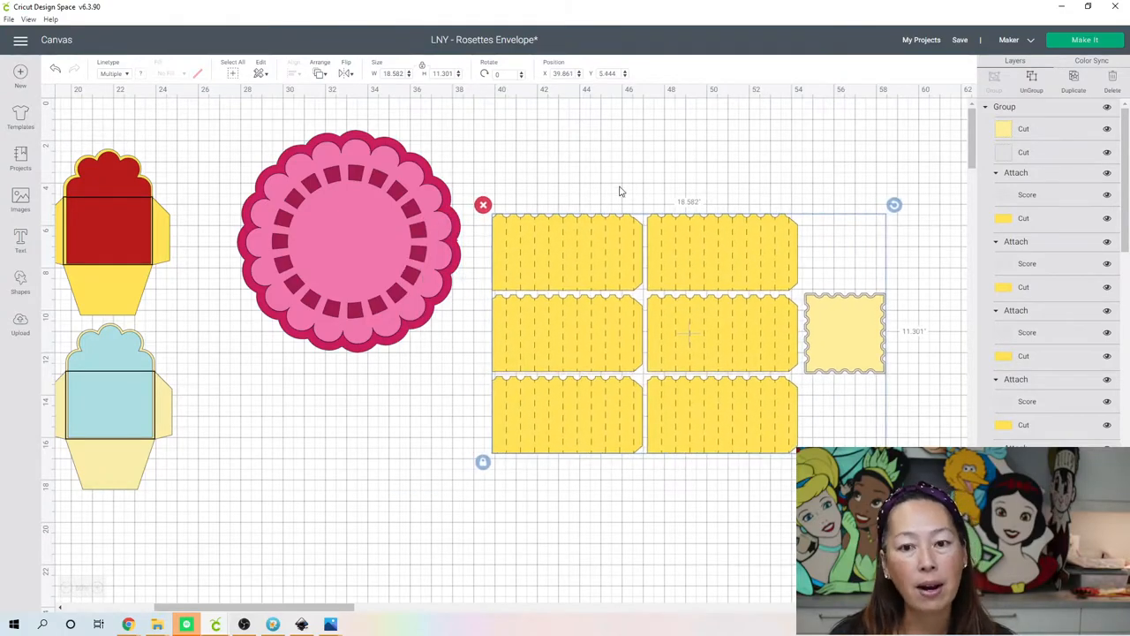
left_click(618, 169)
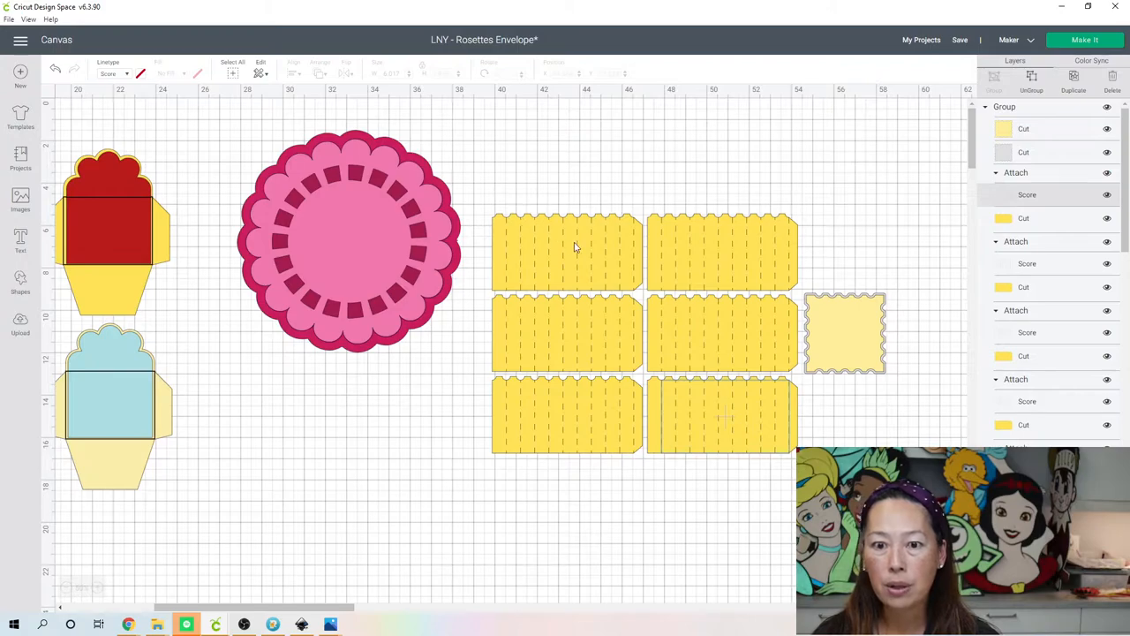
Change the Score linetype of both yellow strip layers to Deboss
left_click(565, 251)
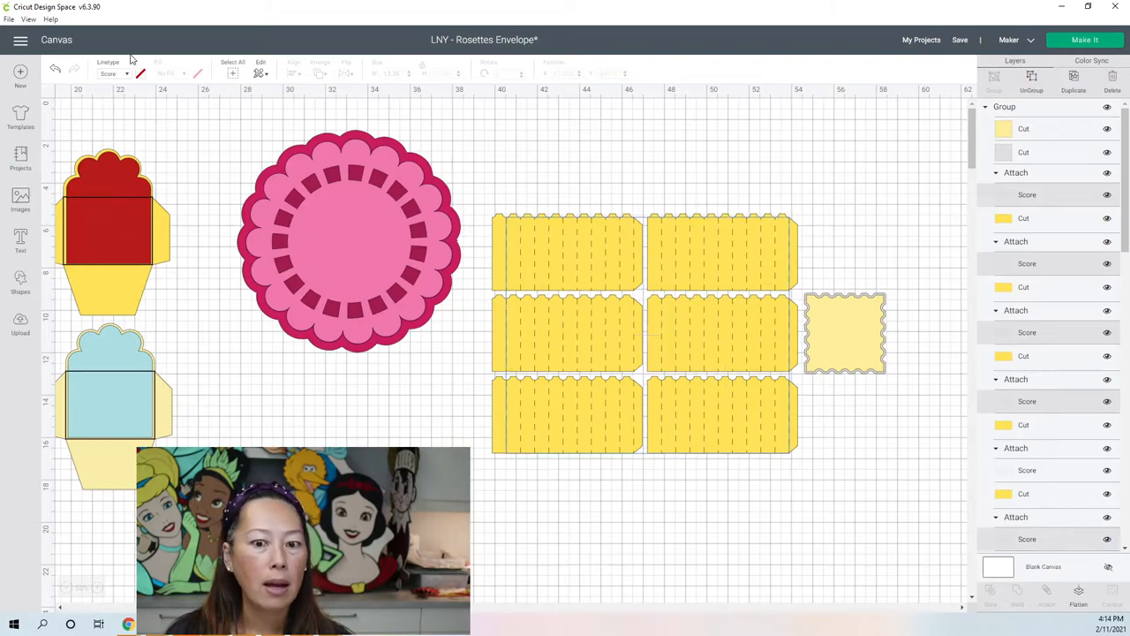
left_click(115, 74)
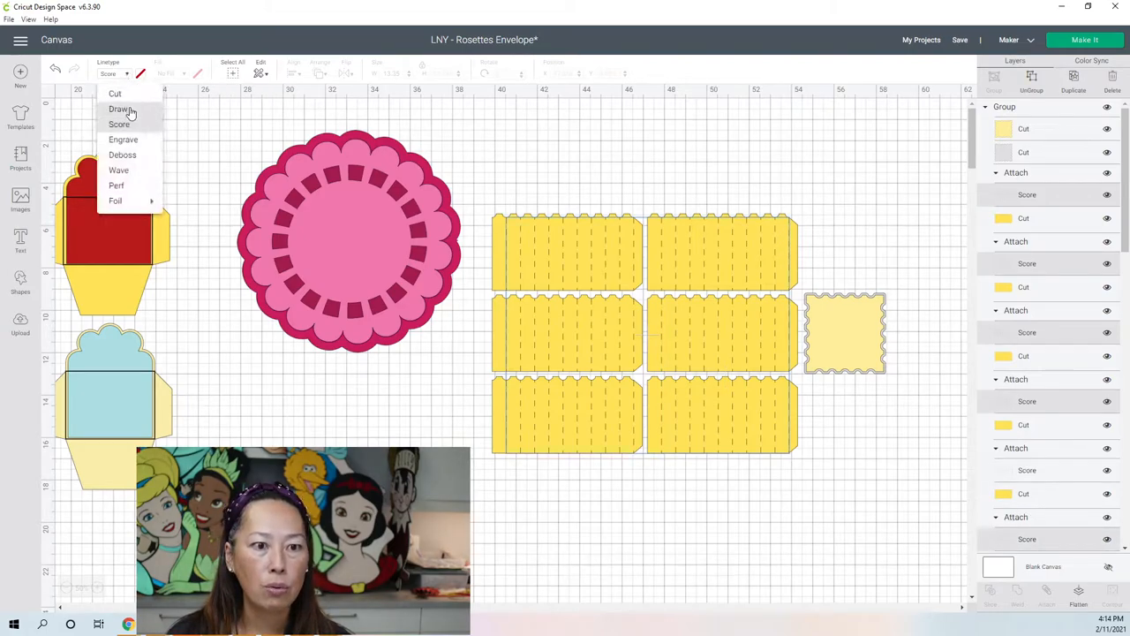
left_click(122, 155)
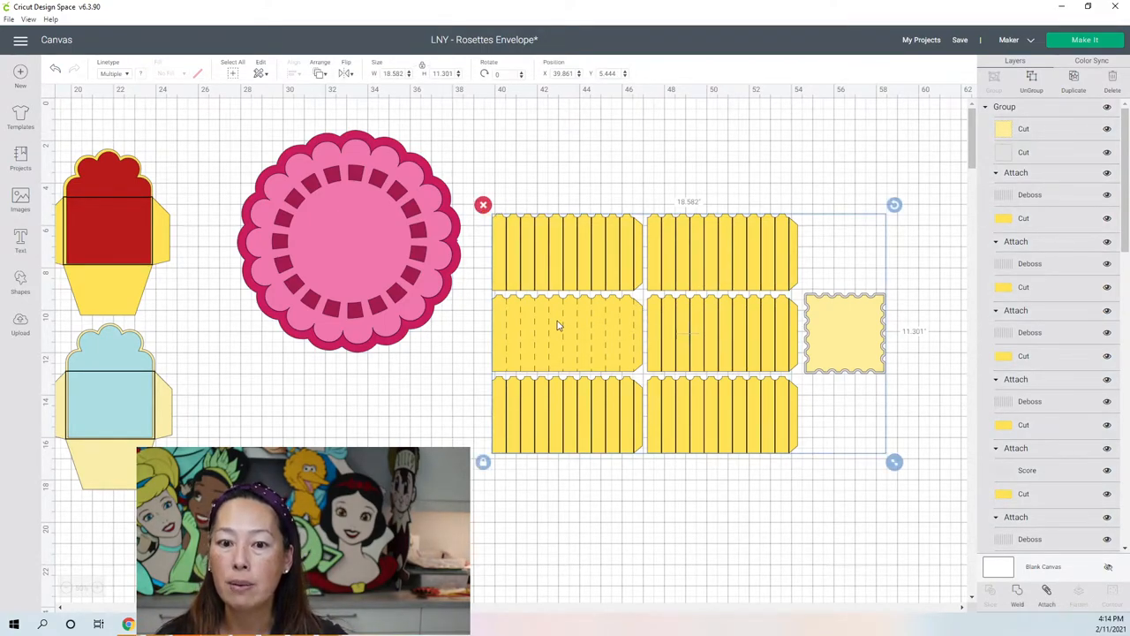
scroll("down", 3)
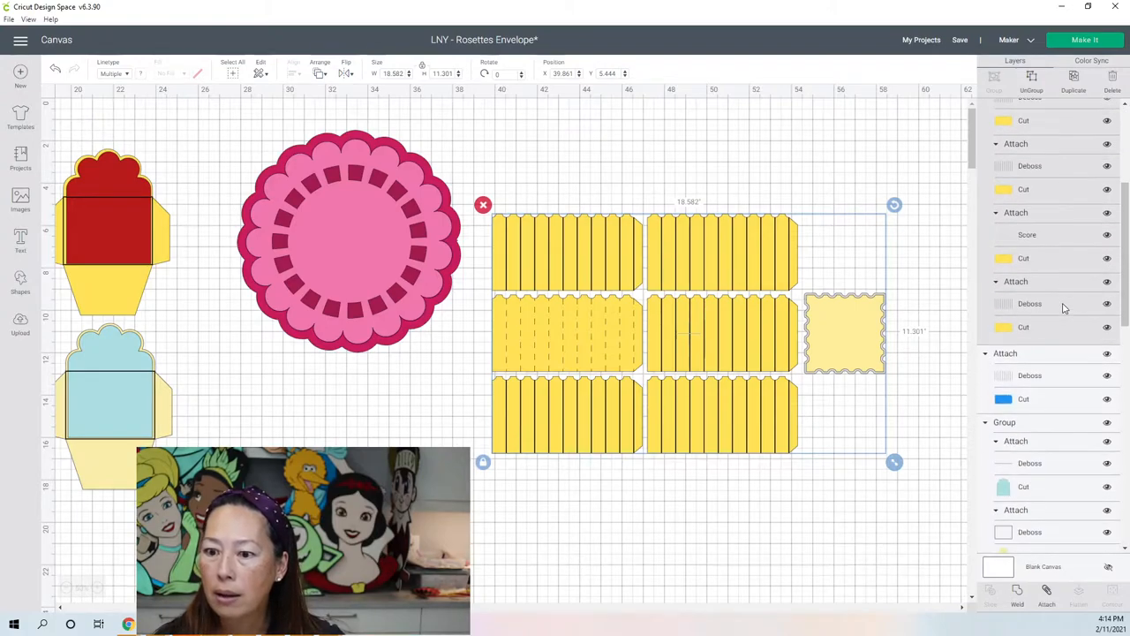
scroll("up", 3)
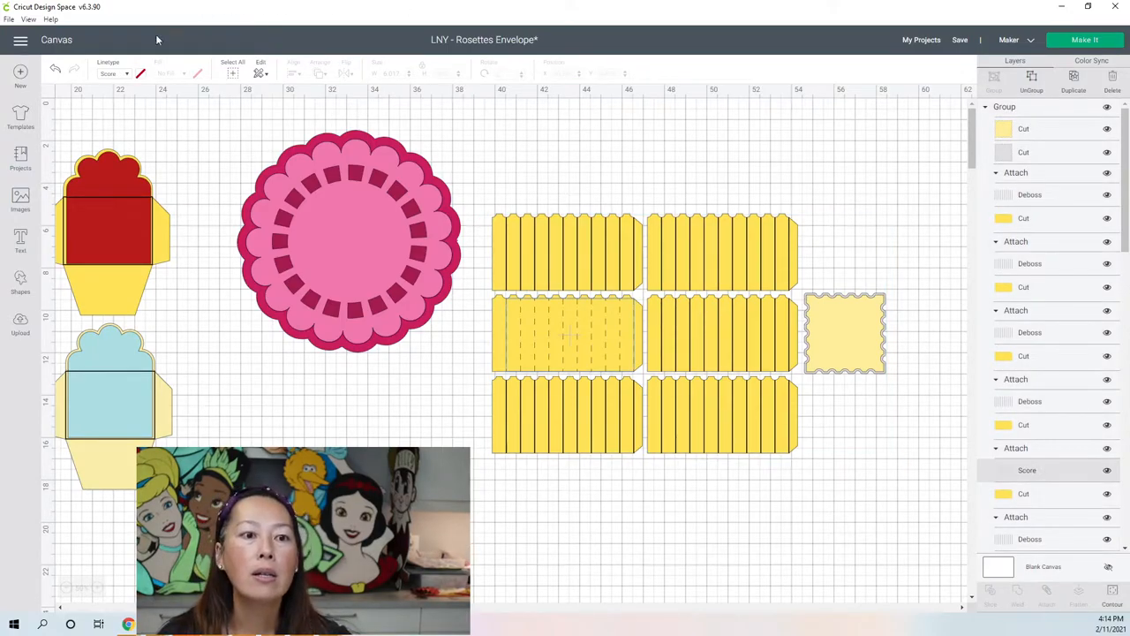
left_click(113, 74)
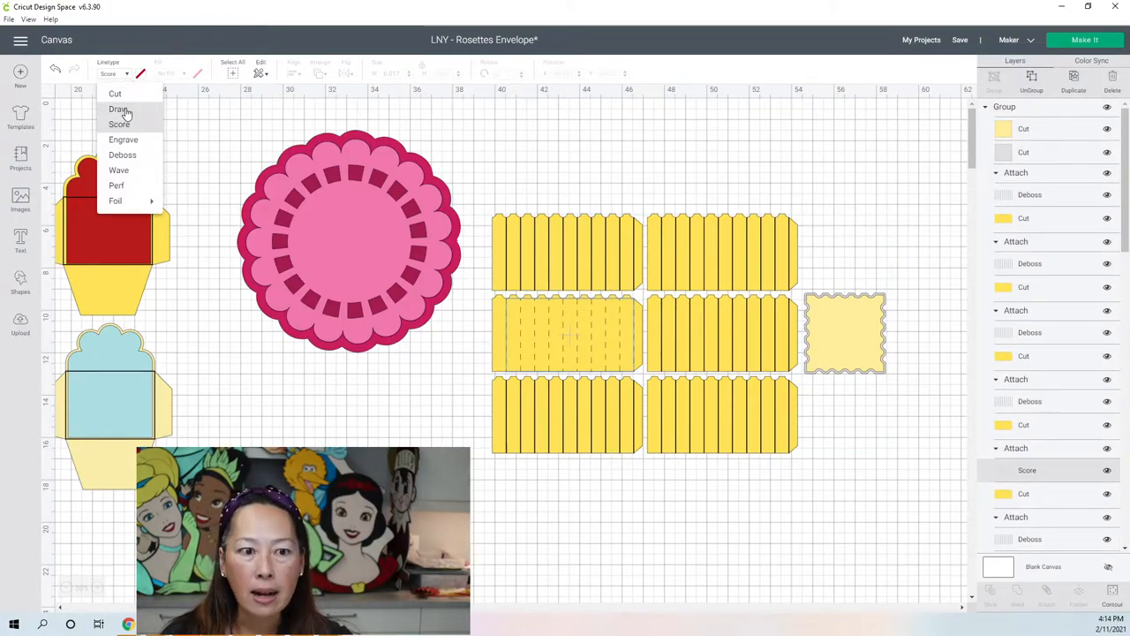
left_click(122, 156)
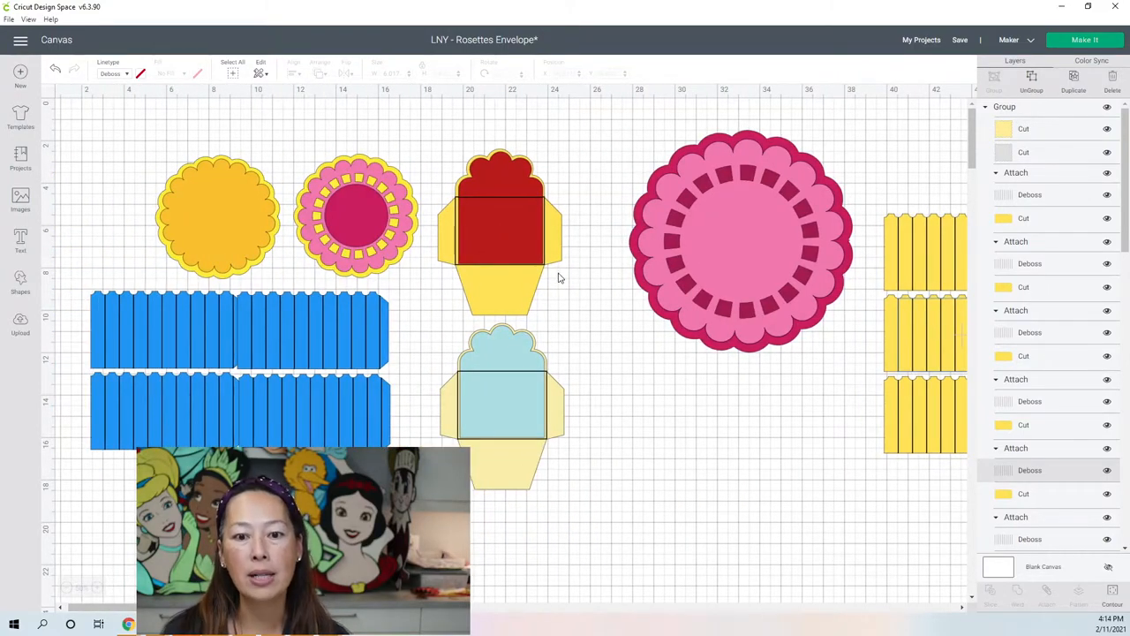
Select the light blue envelope and position it over the pink rosette
left_click(501, 397)
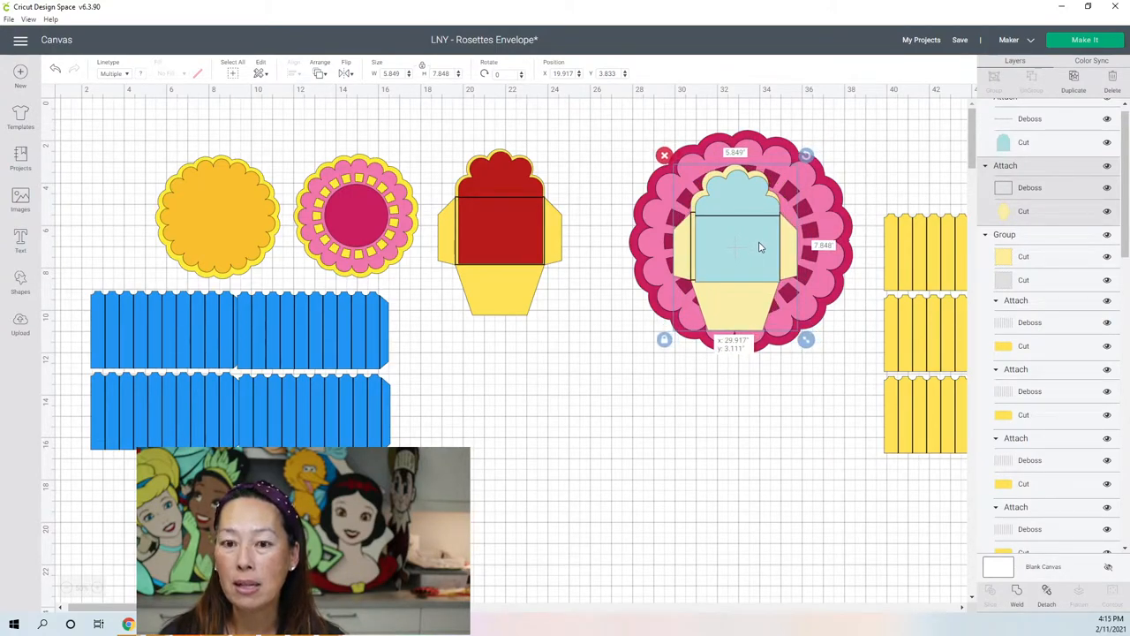
left_click_drag(738, 247, 574, 424)
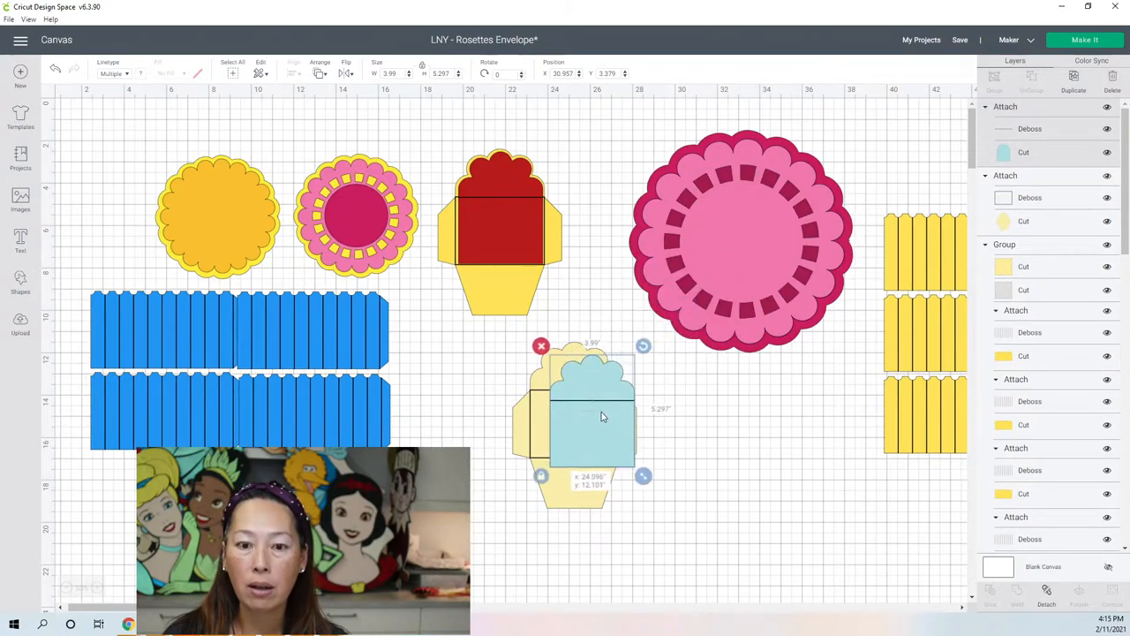
left_click_drag(600, 417, 593, 399)
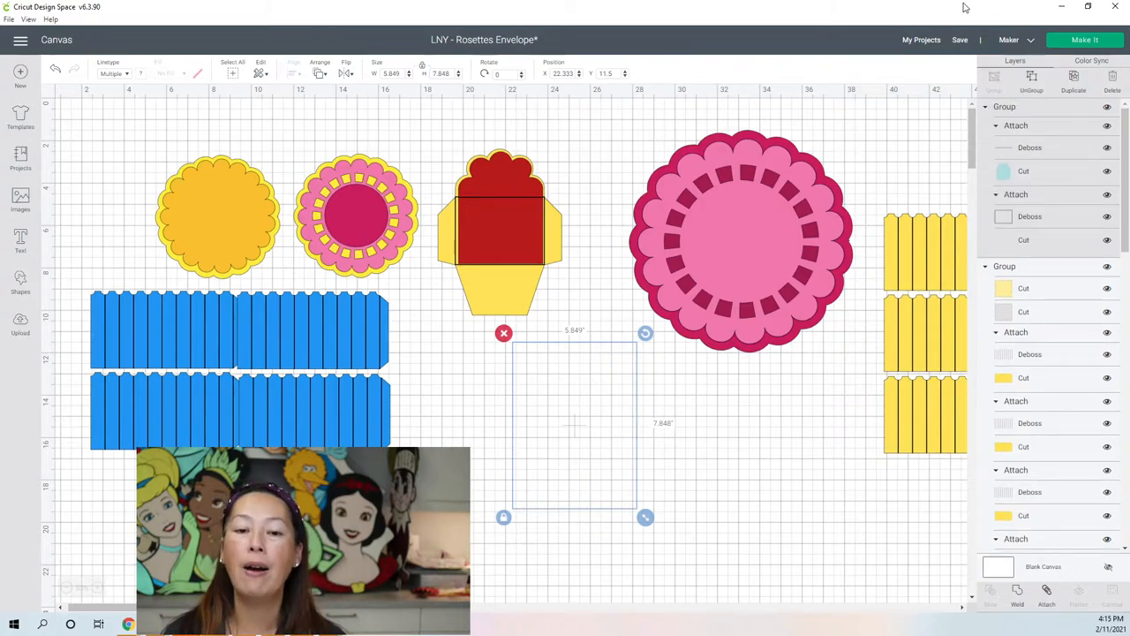
left_click_drag(574, 424, 679, 317)
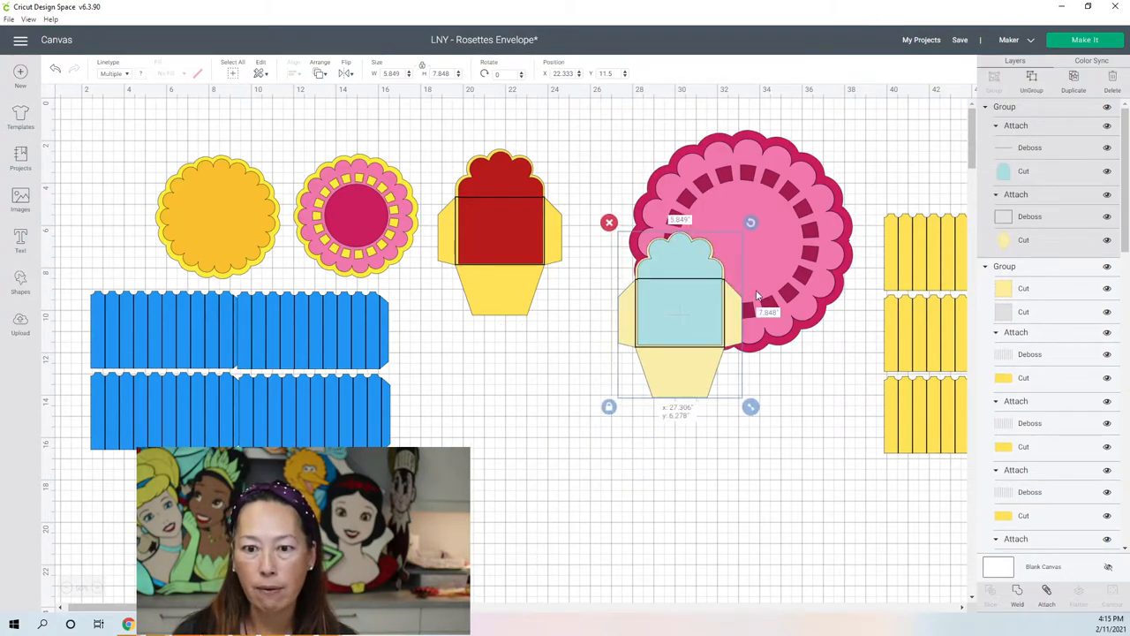
left_click_drag(678, 309, 720, 222)
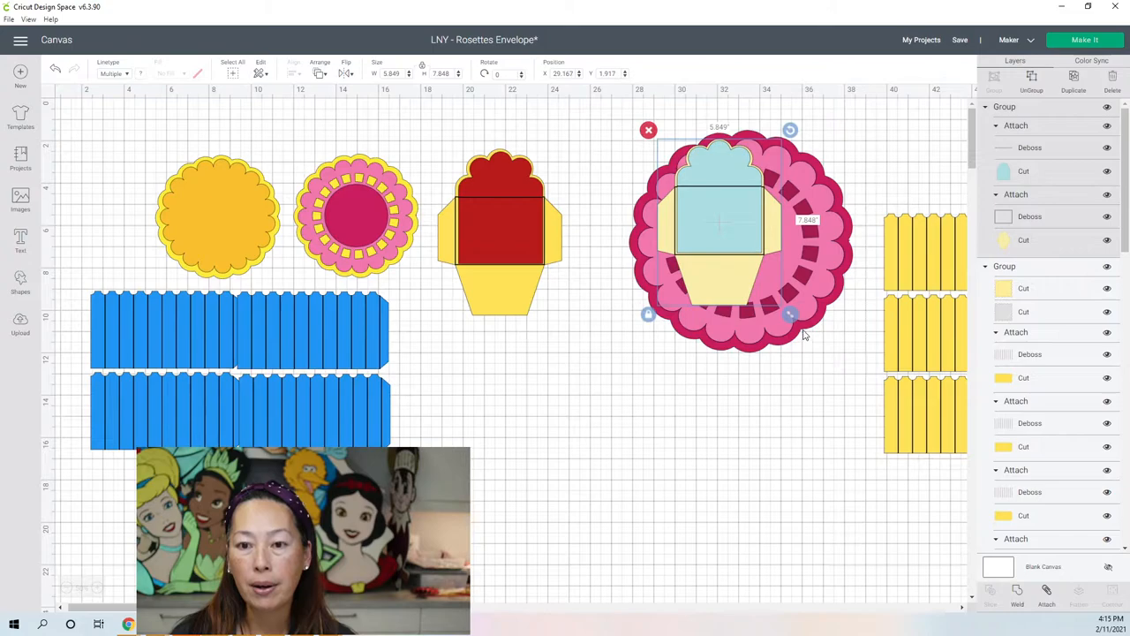
Enlarge the envelope to cover most of the rosette and fine-tune its position
left_click_drag(789, 315, 844, 388)
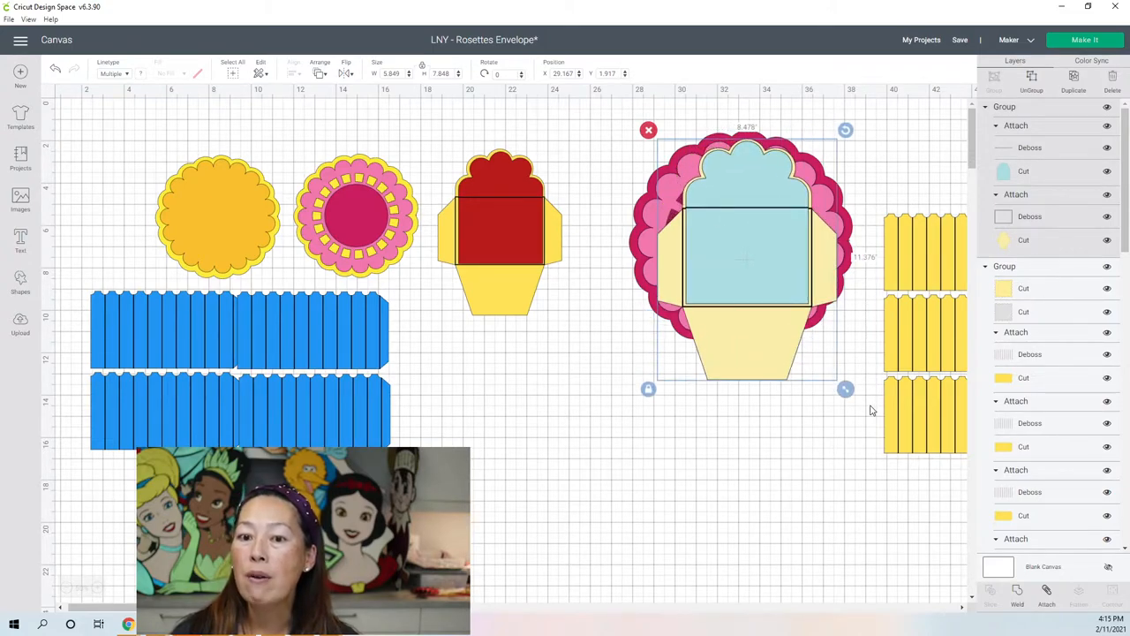
left_click_drag(844, 388, 855, 403)
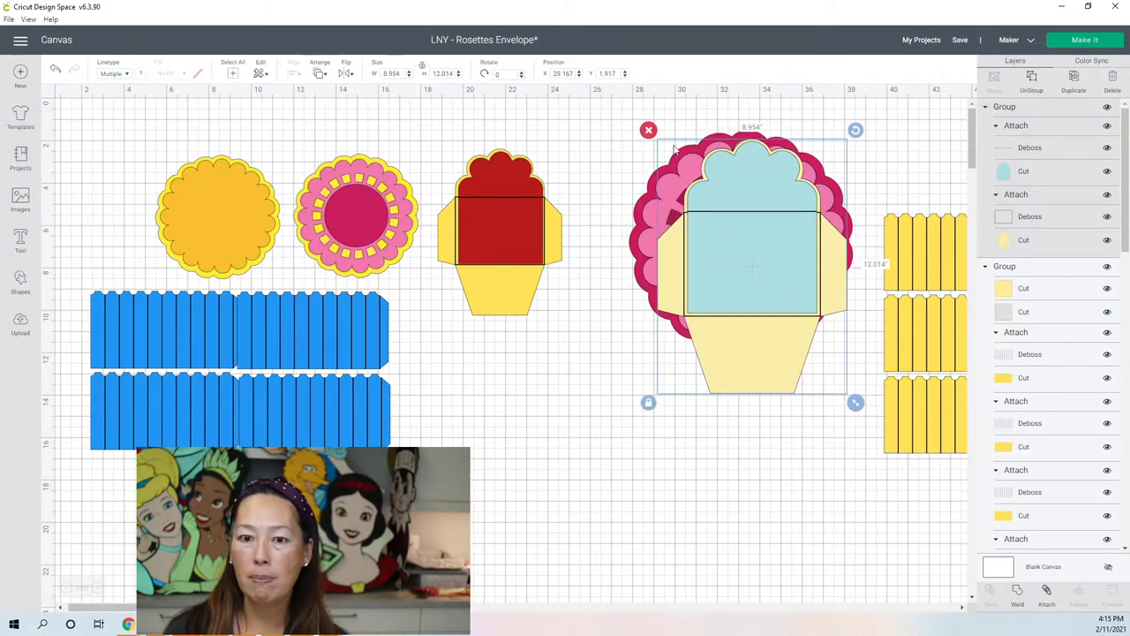
left_click_drag(752, 251, 752, 244)
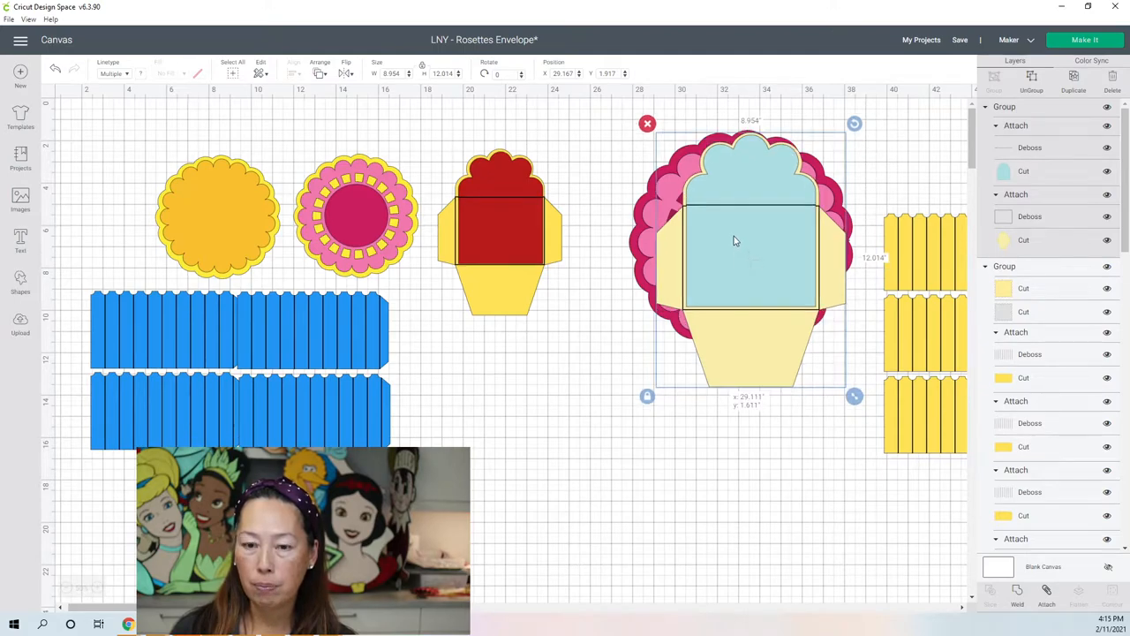
left_click_drag(738, 265, 741, 244)
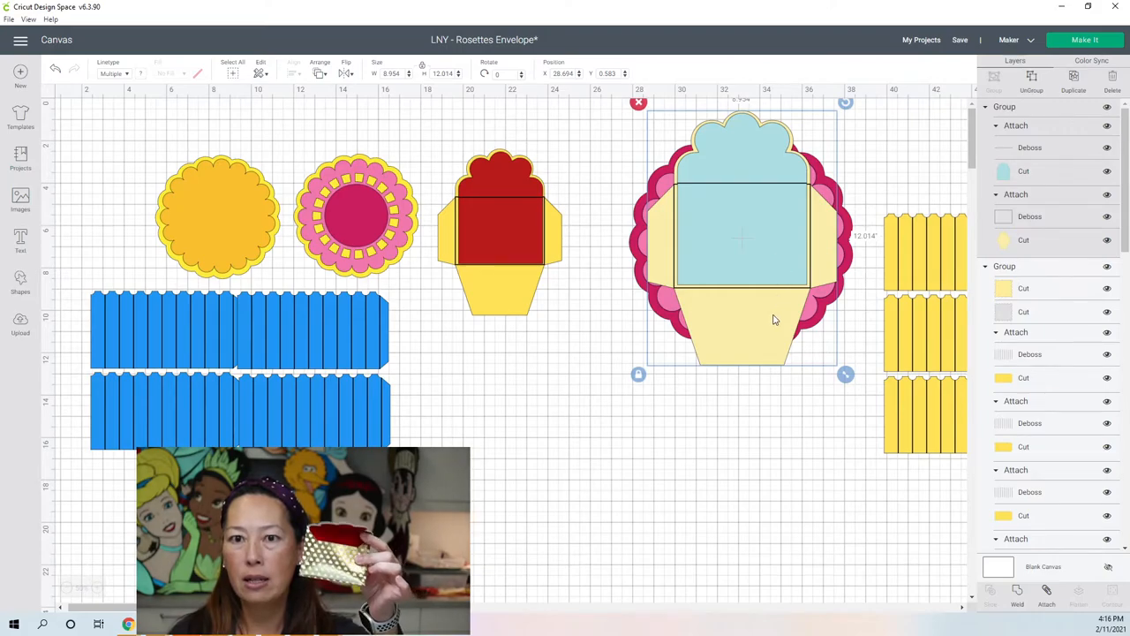
mouse_move(867, 14)
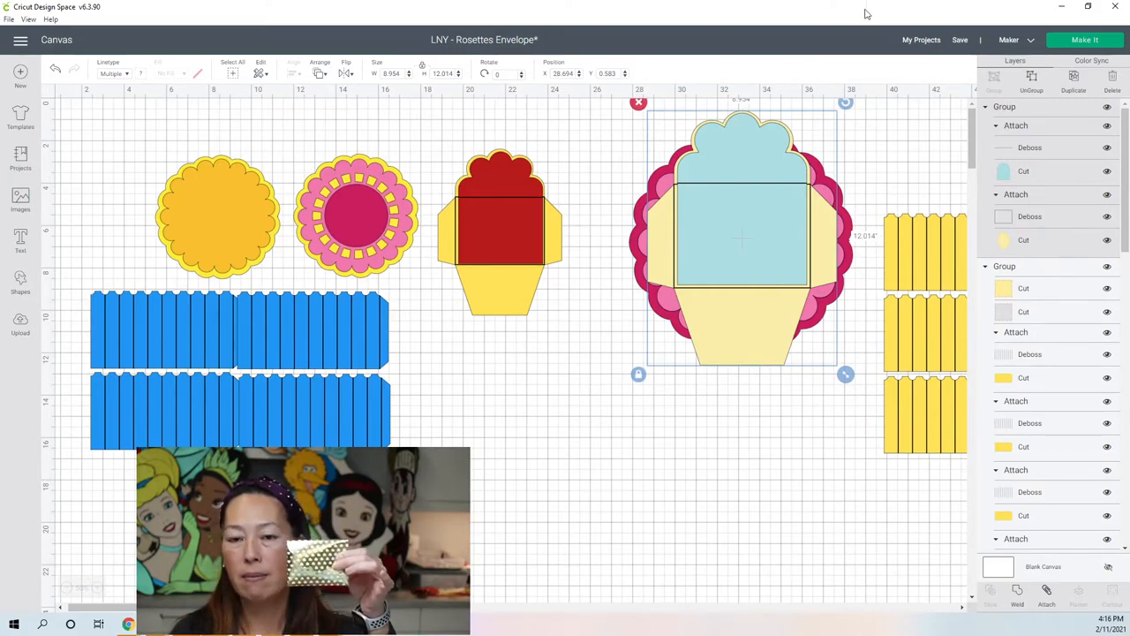
mouse_move(750, 258)
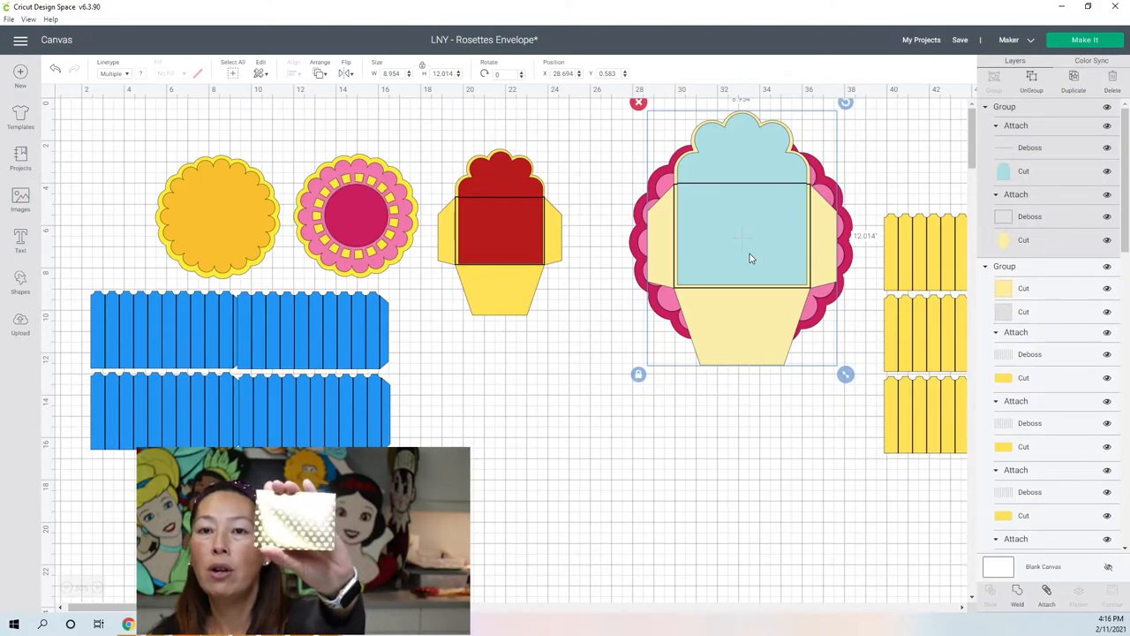
mouse_move(738, 166)
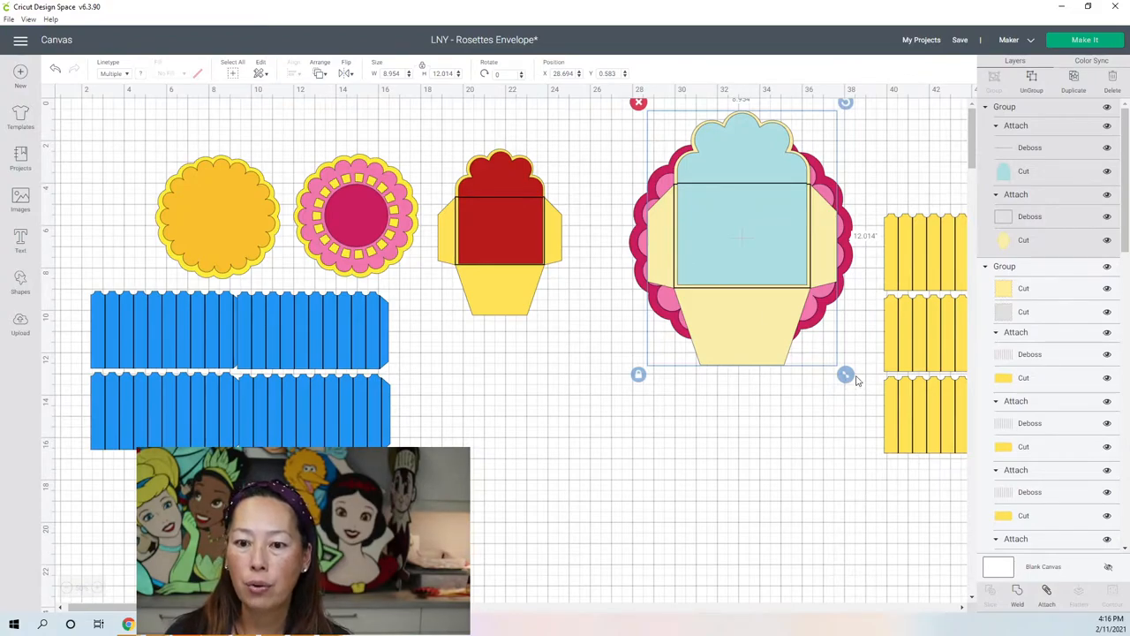
left_click_drag(846, 374, 865, 400)
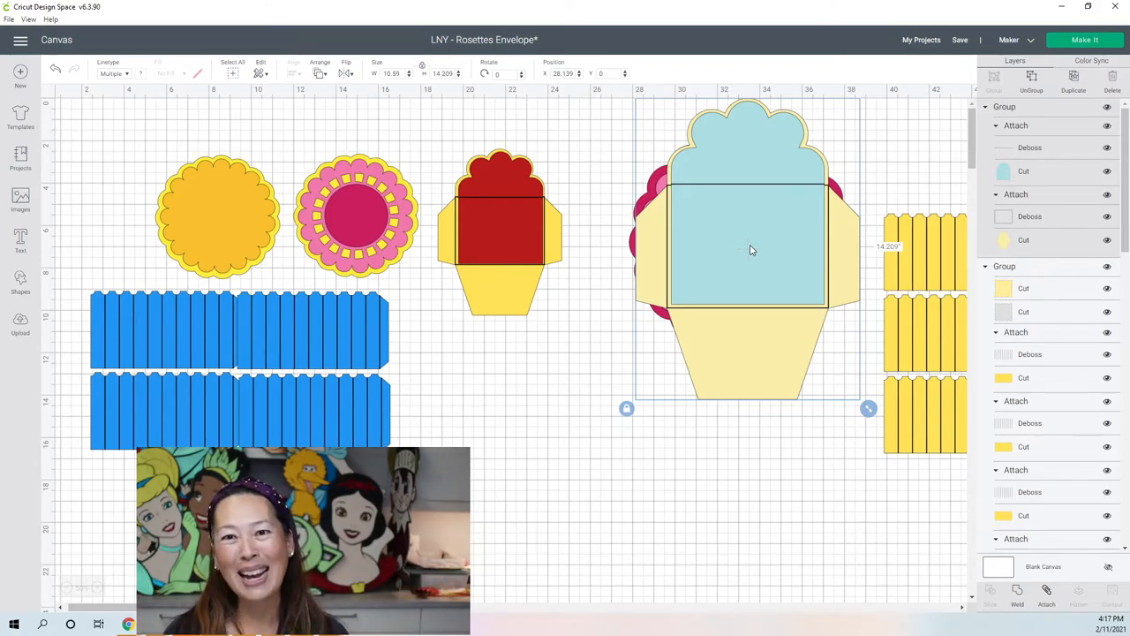
mouse_move(587, 152)
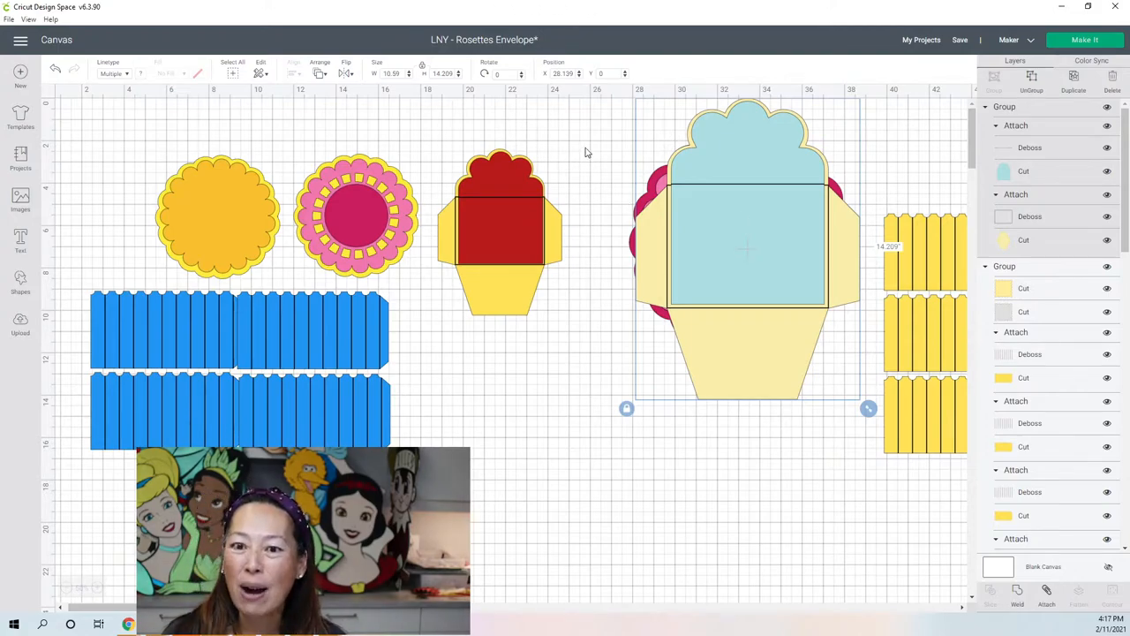
mouse_move(756, 201)
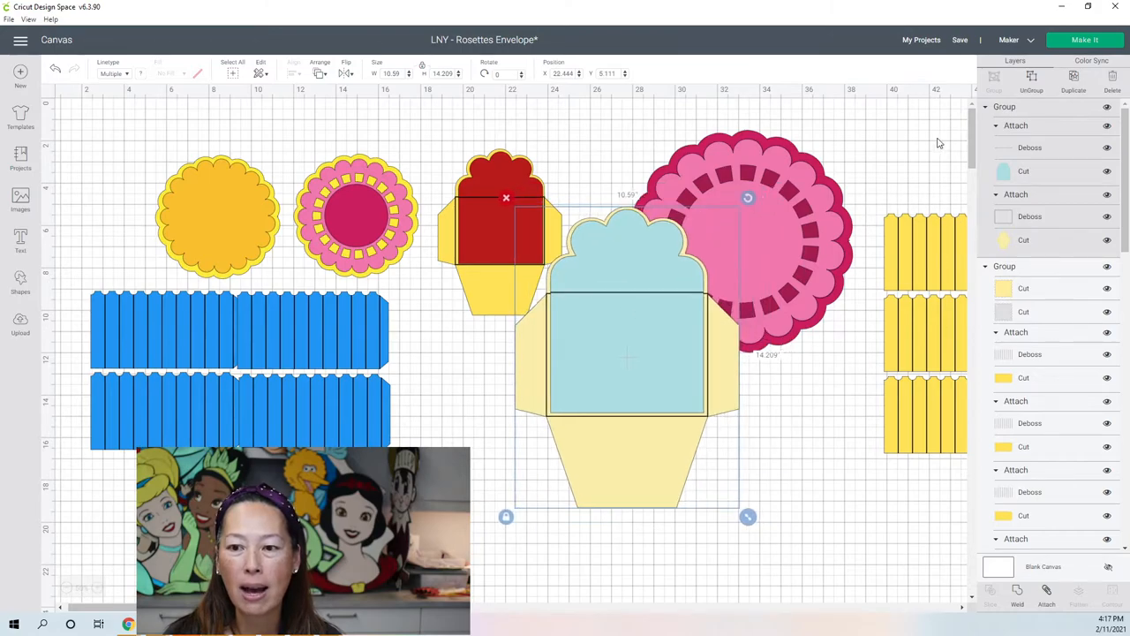
mouse_move(830, 261)
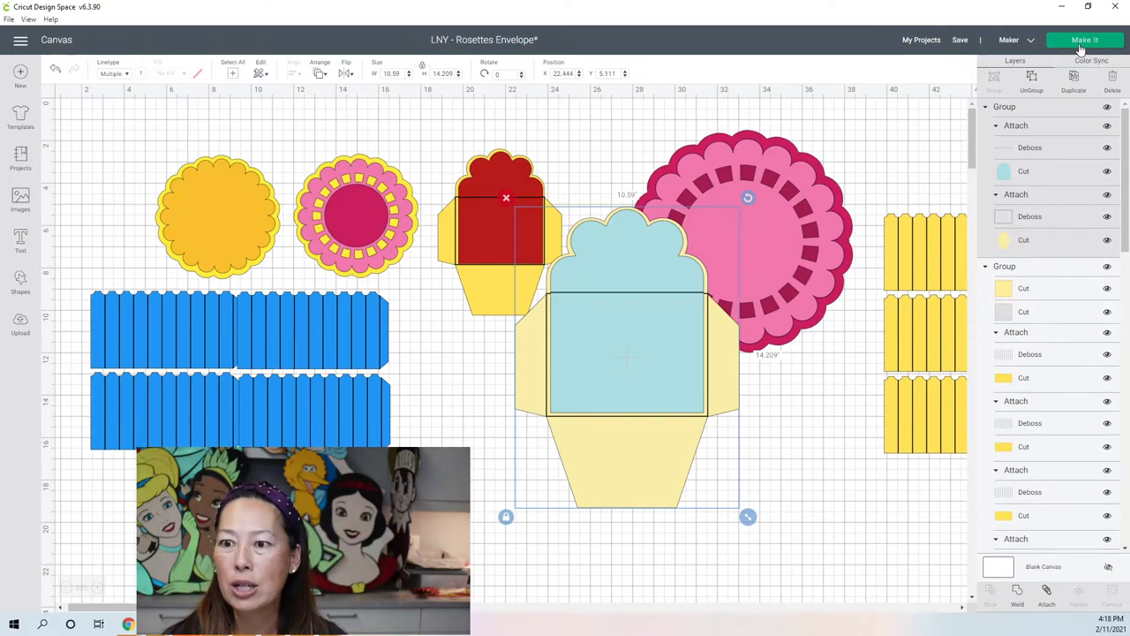
Send the design to Make It to prepare it for cutting on mats
left_click(1084, 39)
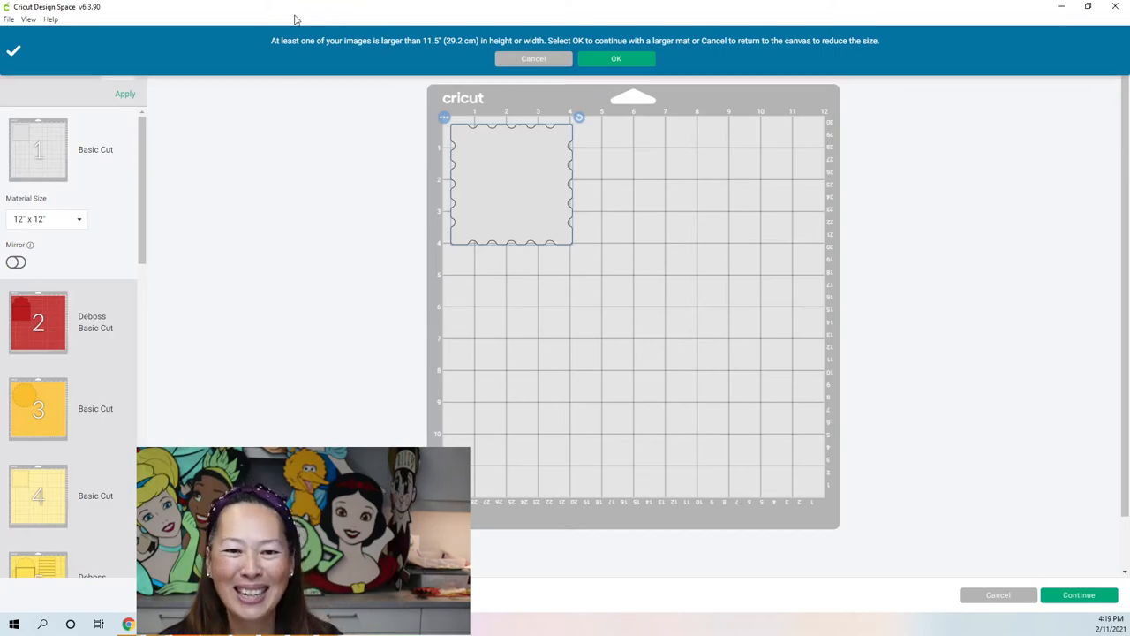
Accept the larger mat for the oversized image, showing the 18-mat prepare screen
left_click(616, 59)
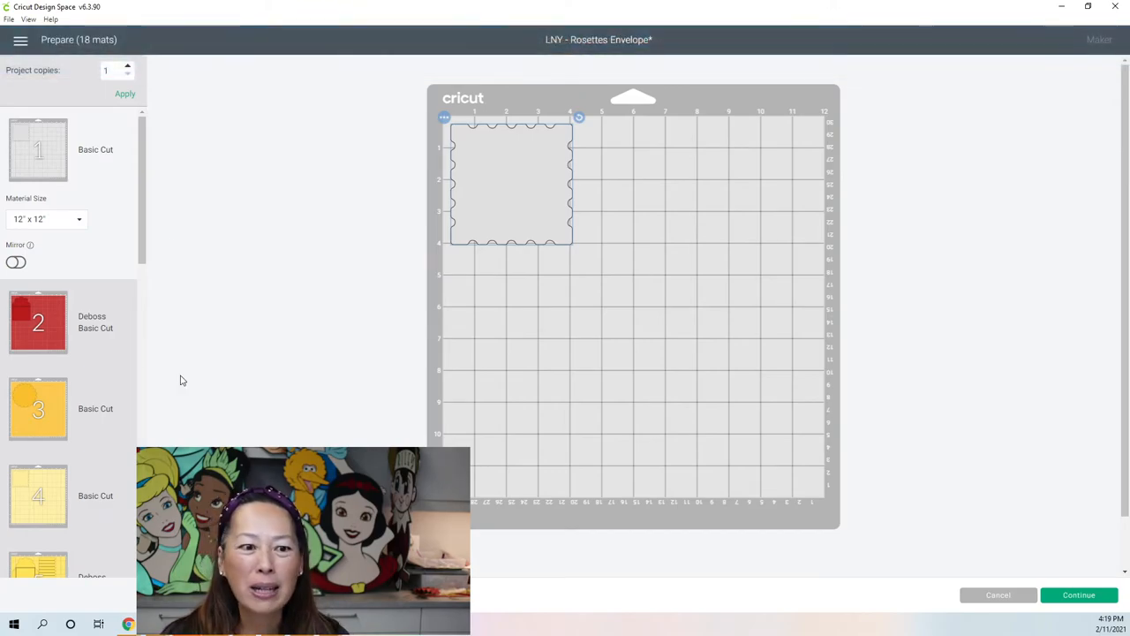
Move one row of yellow wand strips from its mat onto the other yellow mat
left_click(39, 408)
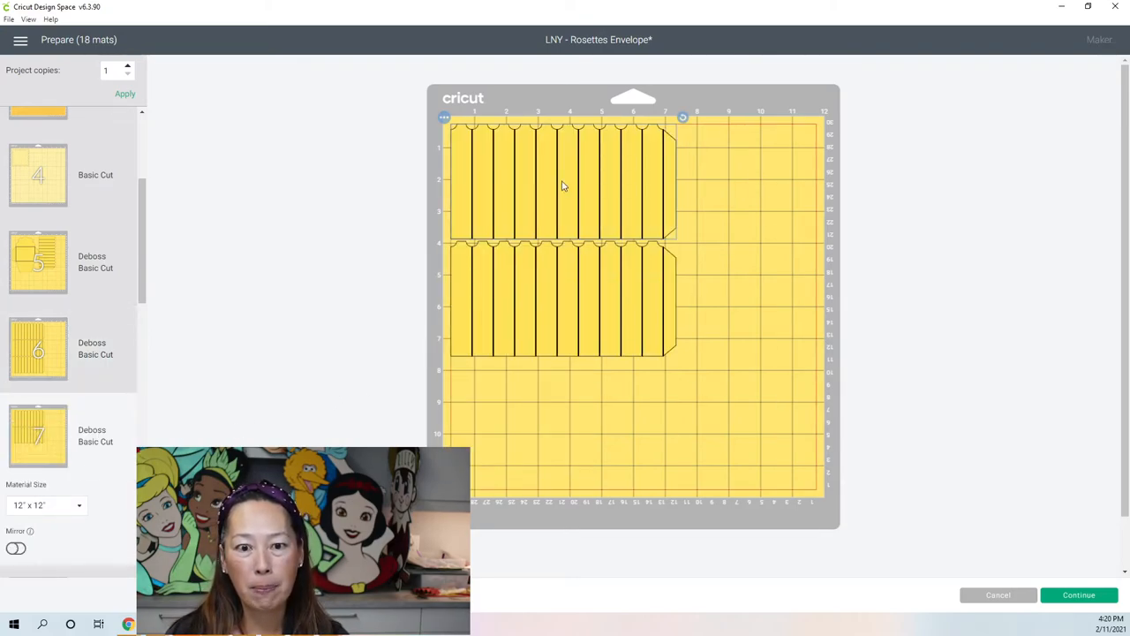
left_click(445, 118)
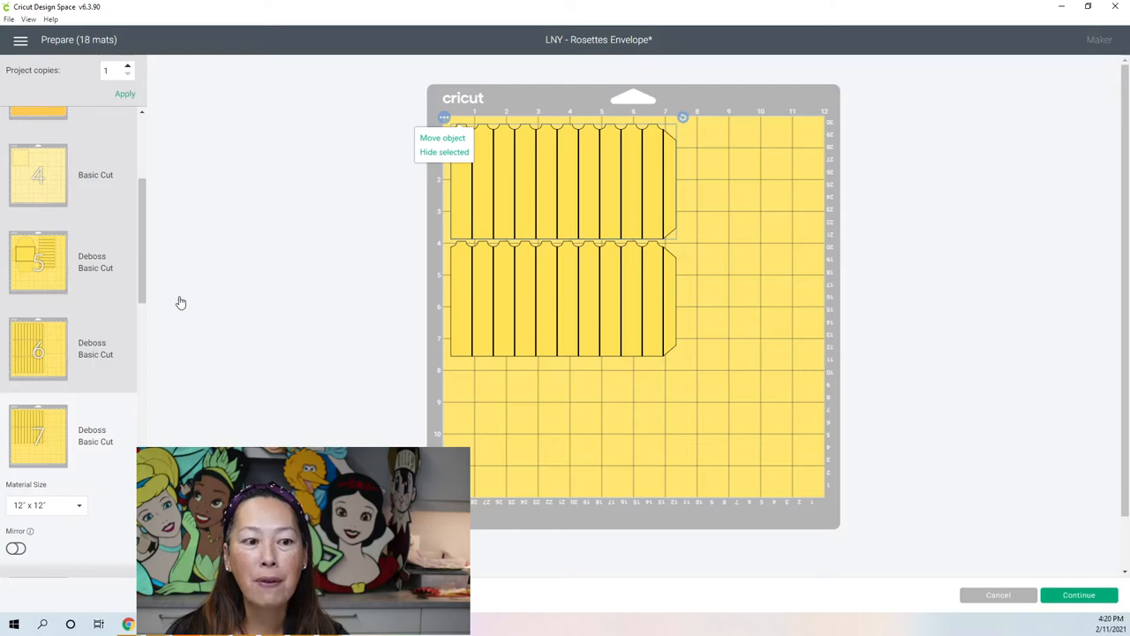
left_click(442, 138)
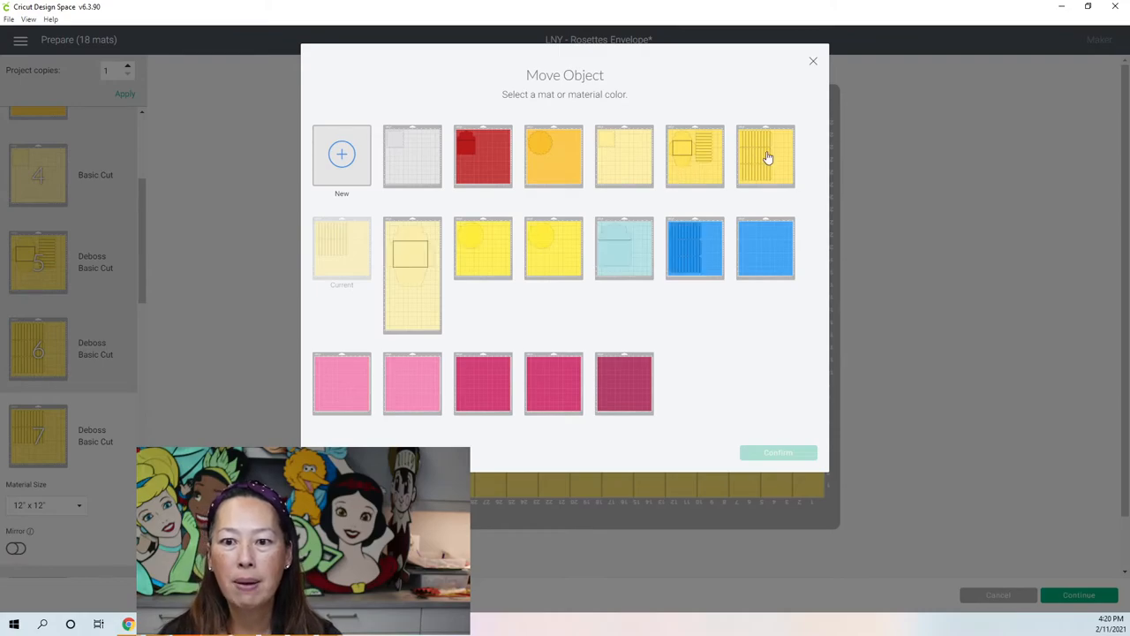
left_click(764, 155)
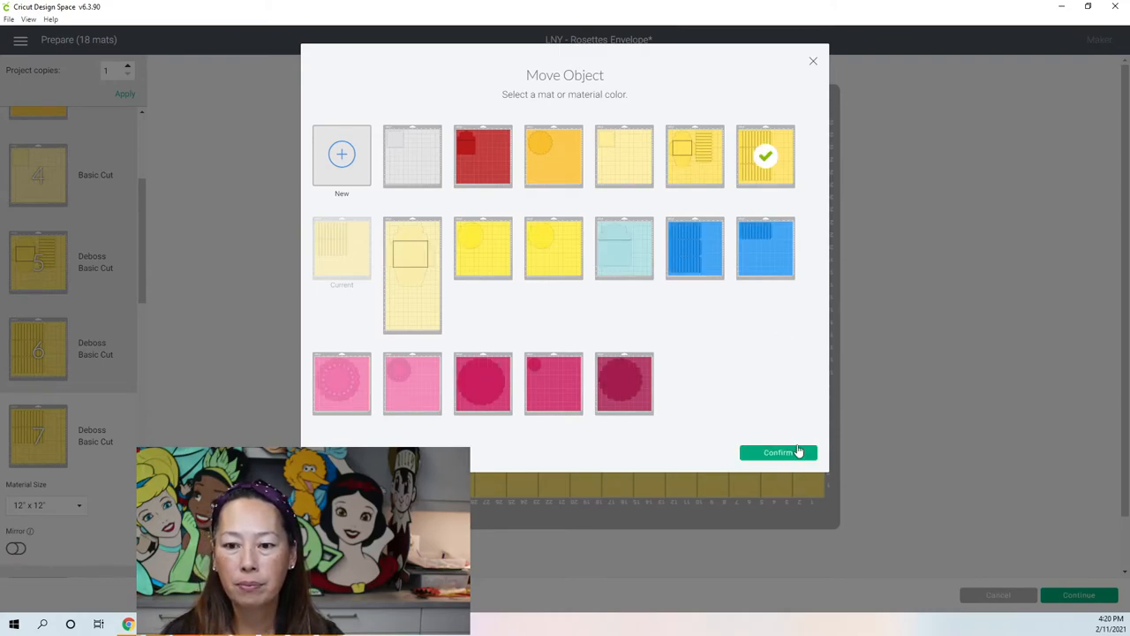
left_click(777, 452)
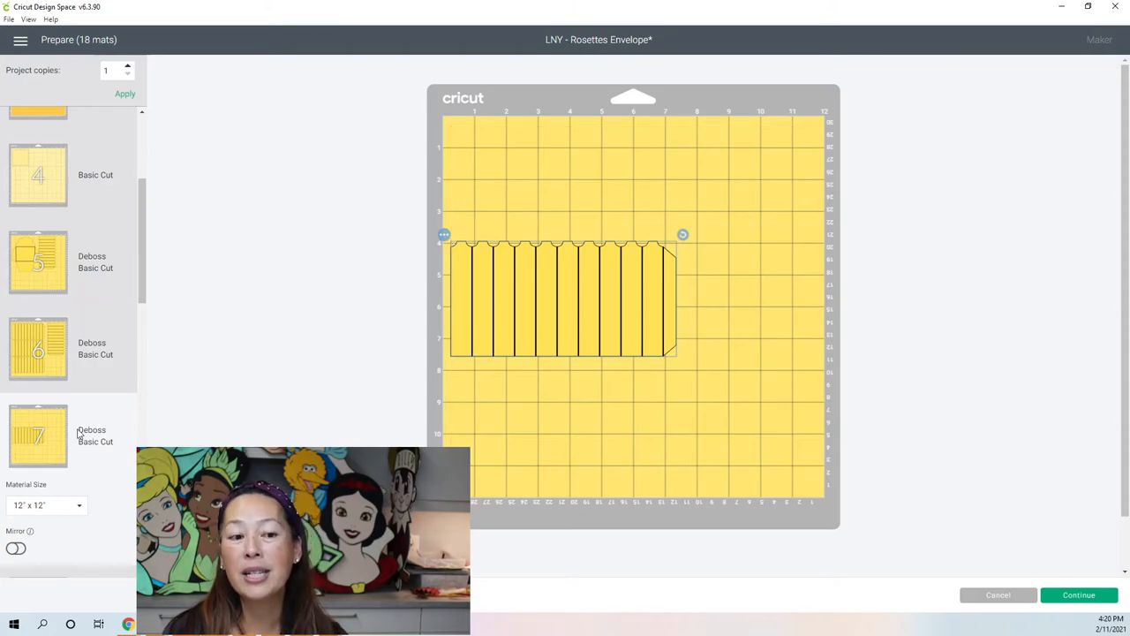
Hide the leftover yellow strip row so its mat is empty, then review the remaining mats
scroll("down", 3)
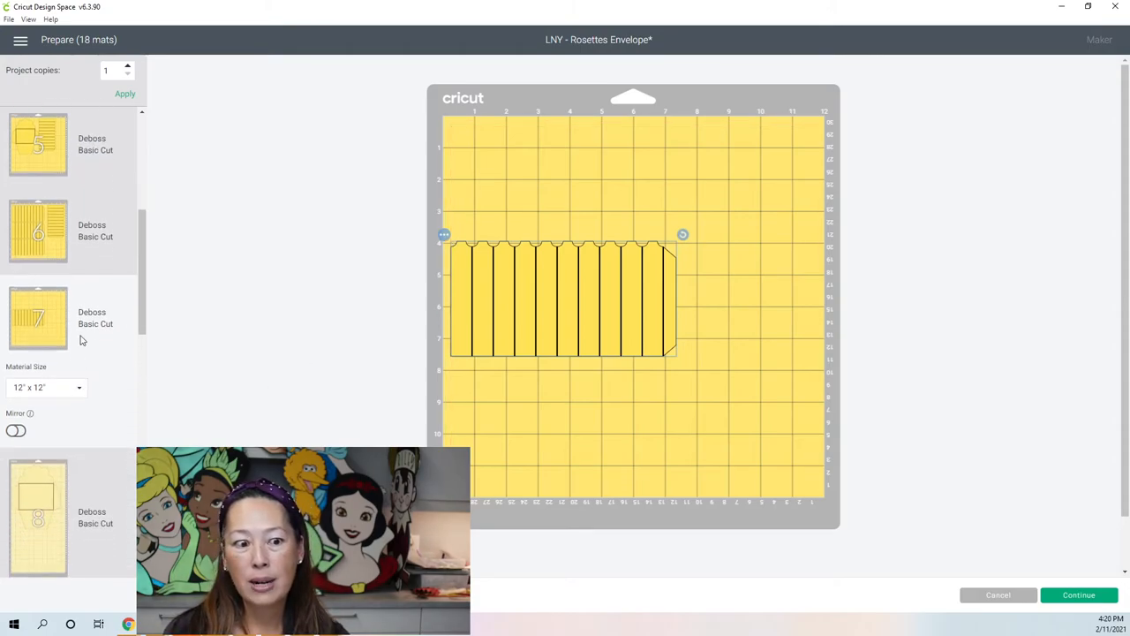
mouse_move(425, 269)
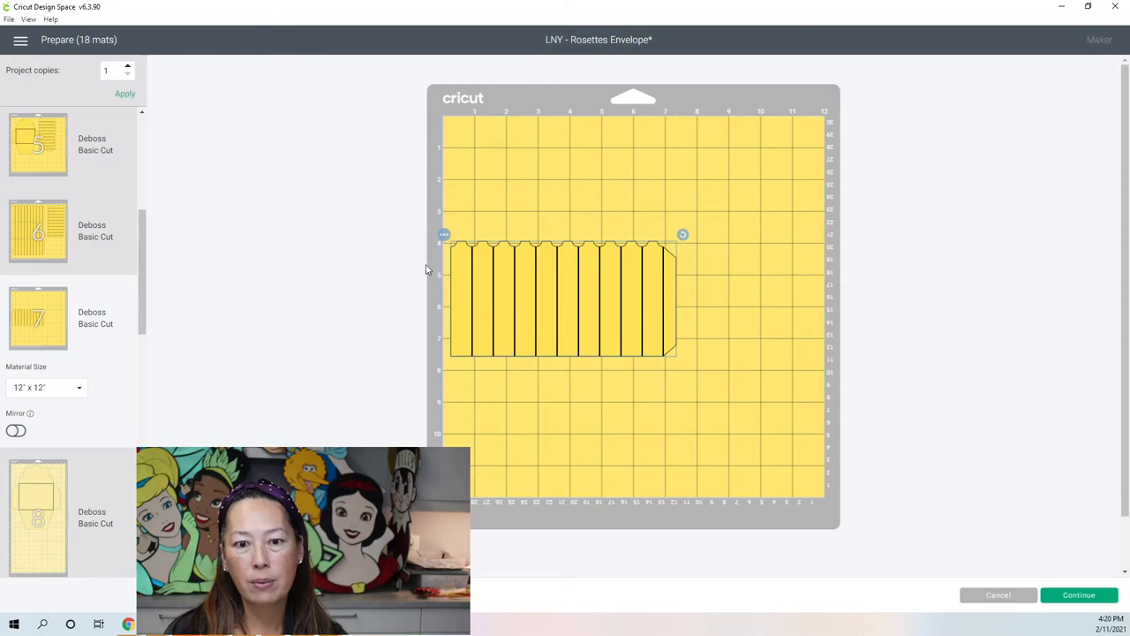
left_click(445, 235)
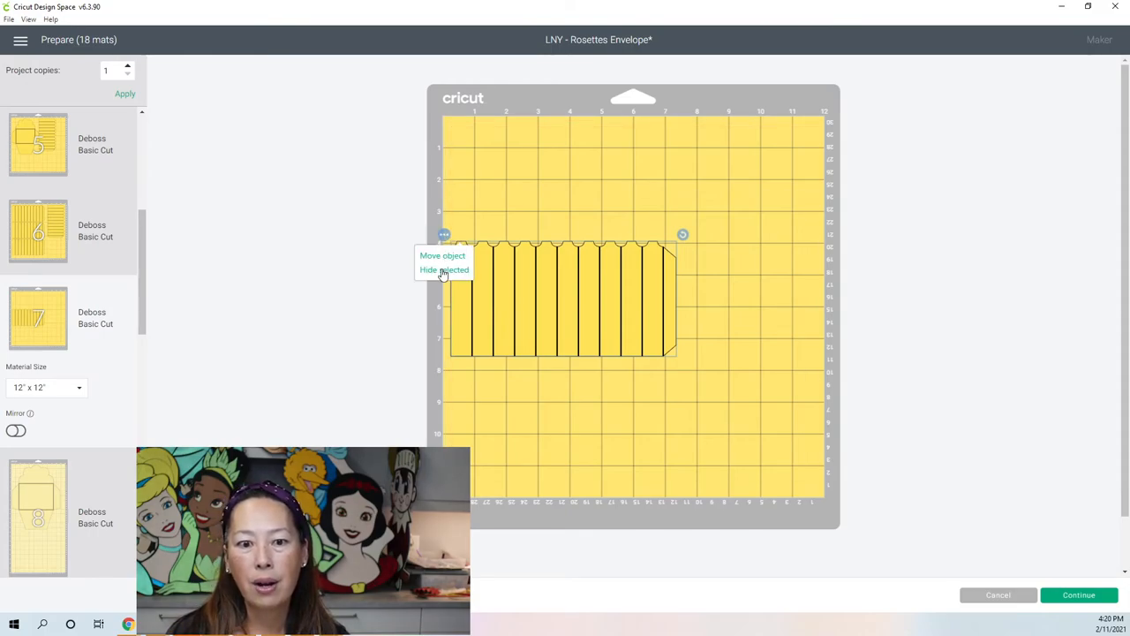
left_click(445, 269)
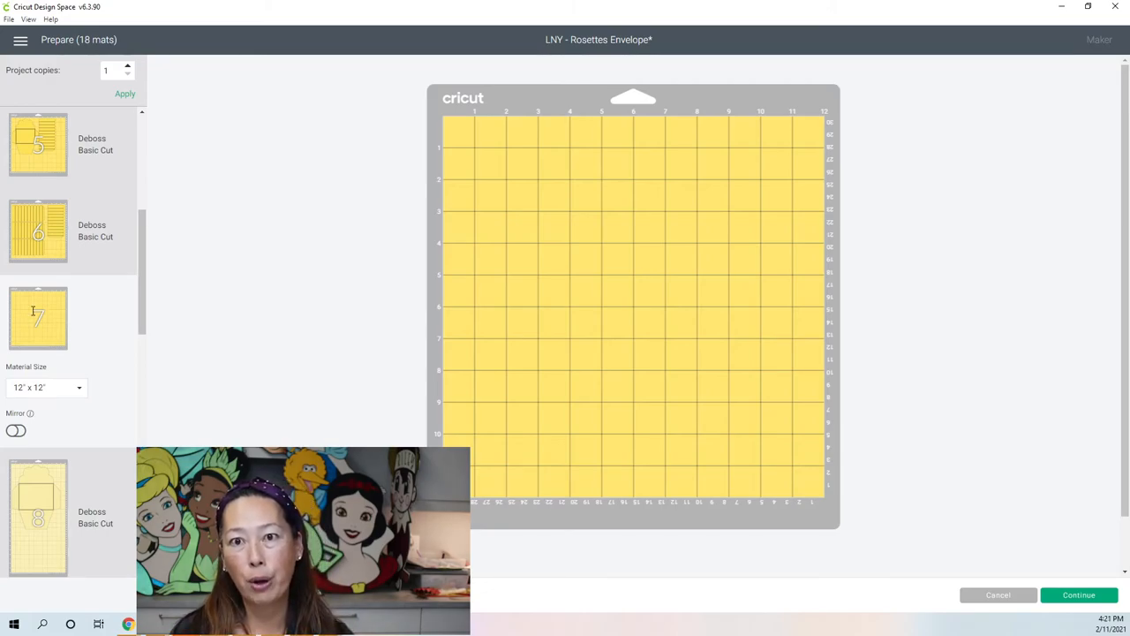
scroll("down", 3)
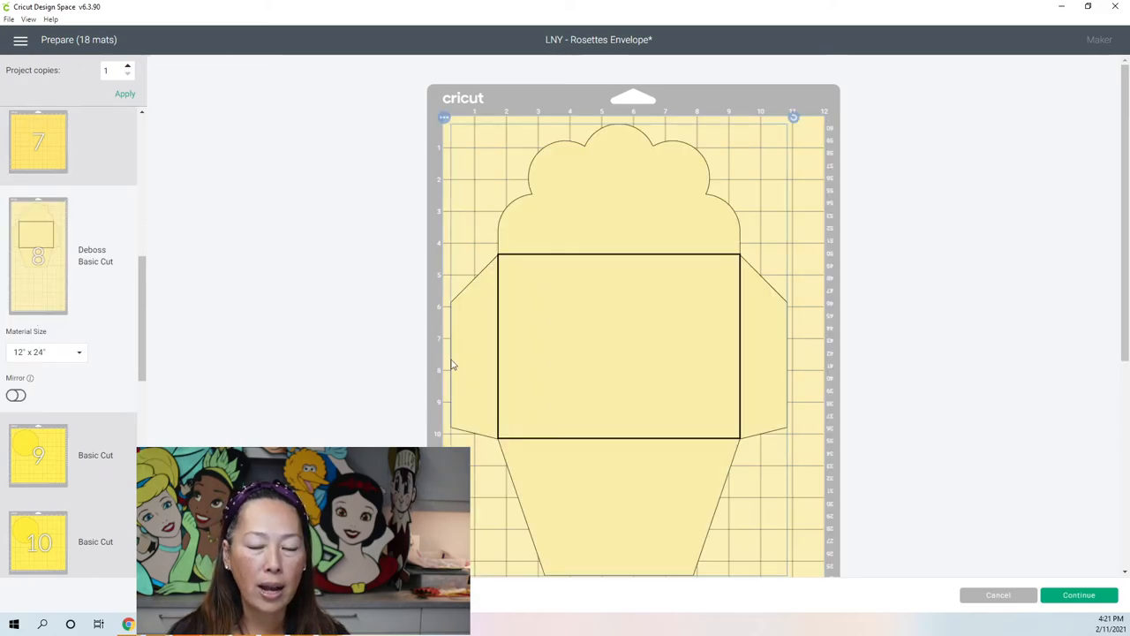
scroll("down", 3)
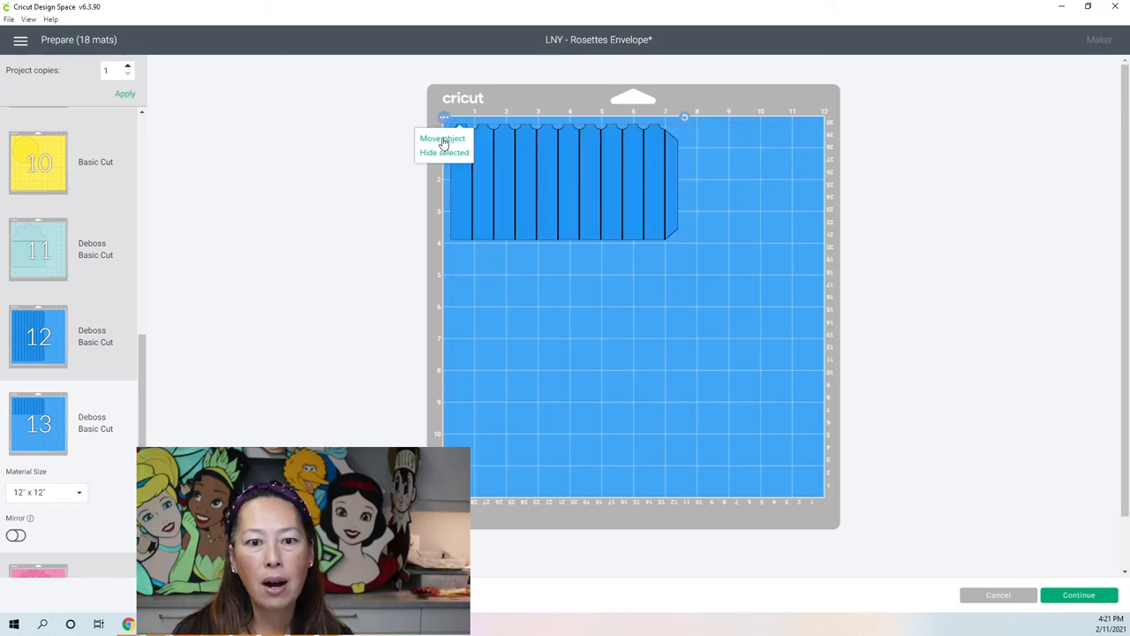
Move the leftover blue wand strips onto the other blue mat with the rest
left_click(442, 137)
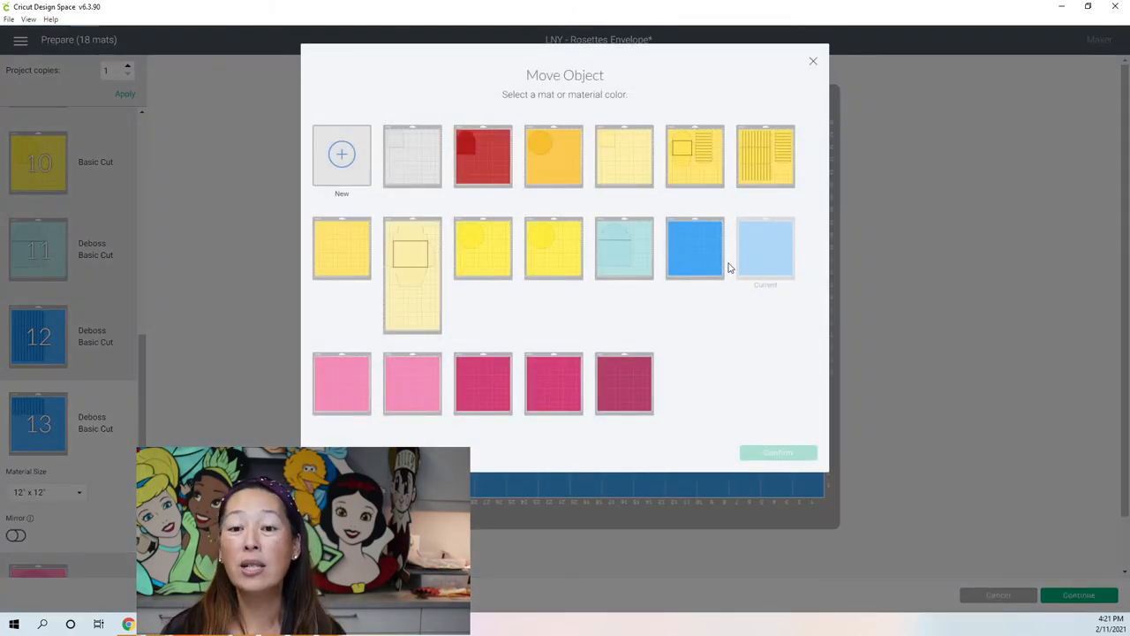
left_click(696, 247)
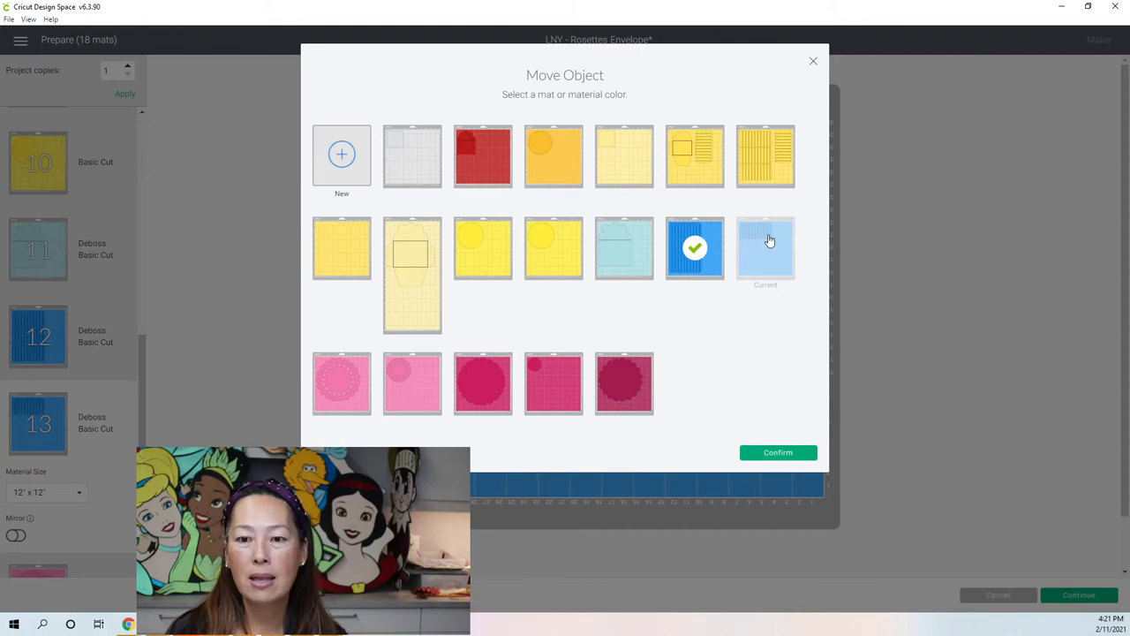
mouse_move(790, 463)
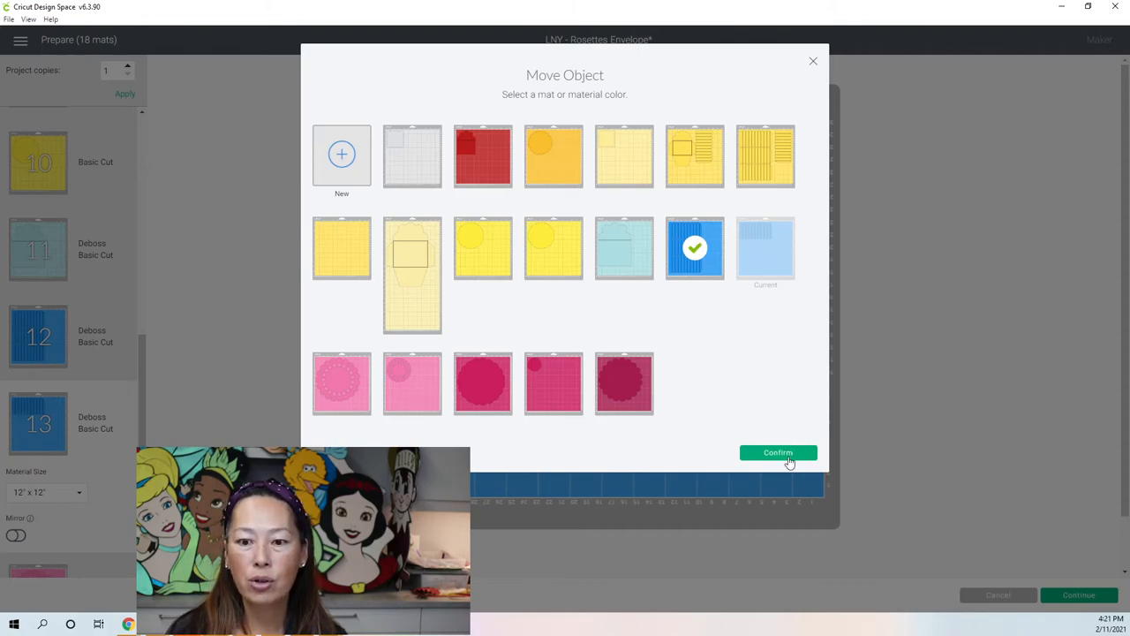
left_click(777, 452)
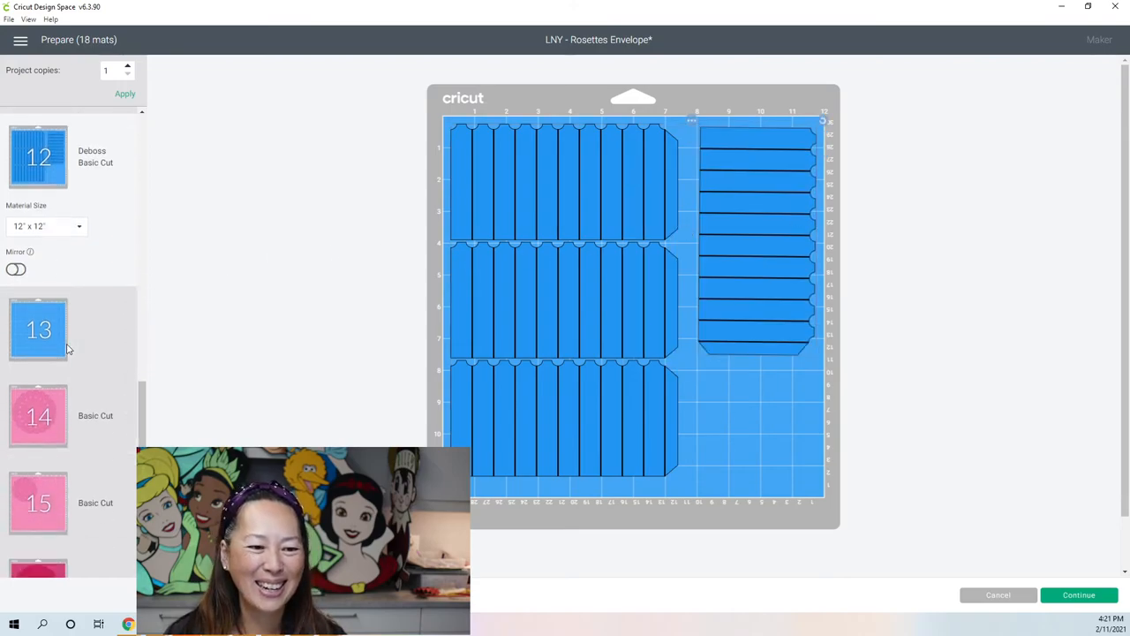
scroll("down", 3)
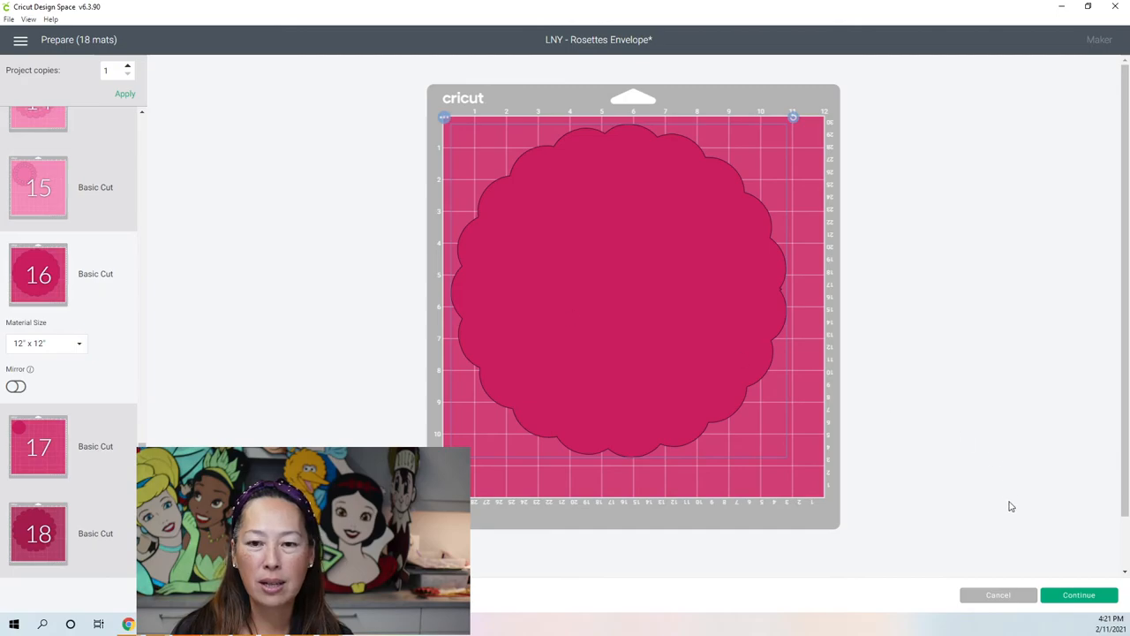
mouse_move(307, 226)
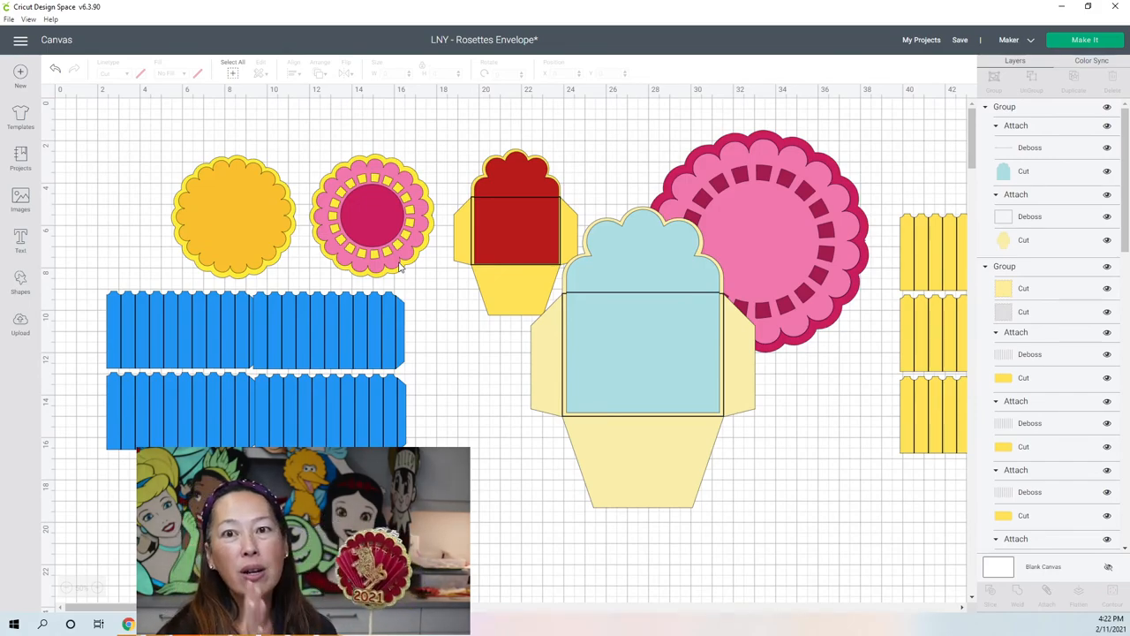
mouse_move(591, 5)
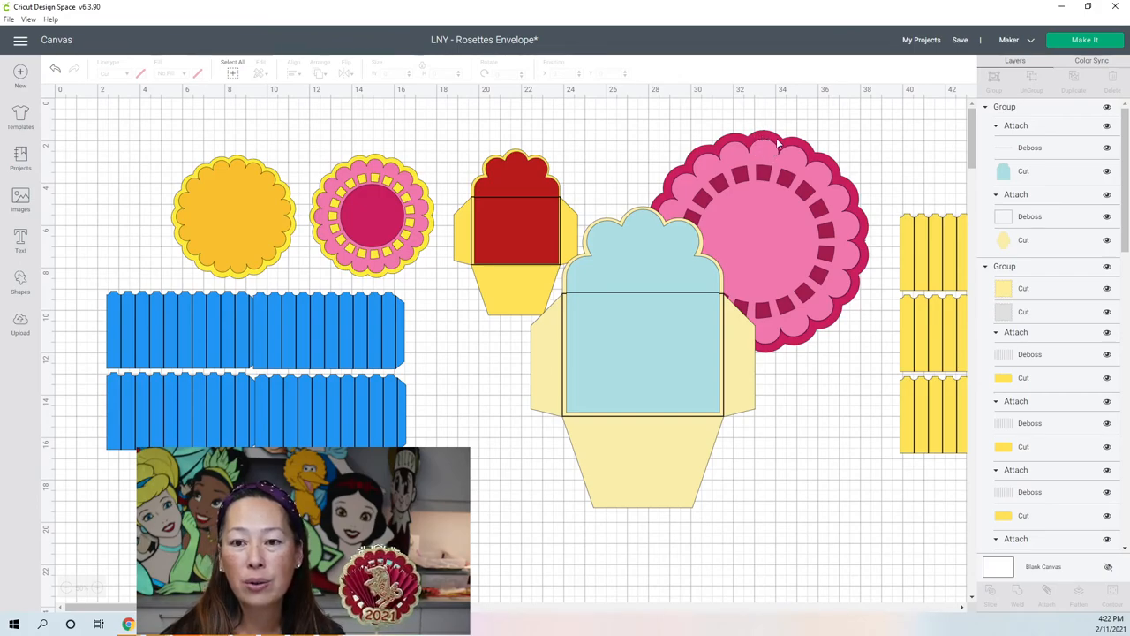
mouse_move(784, 152)
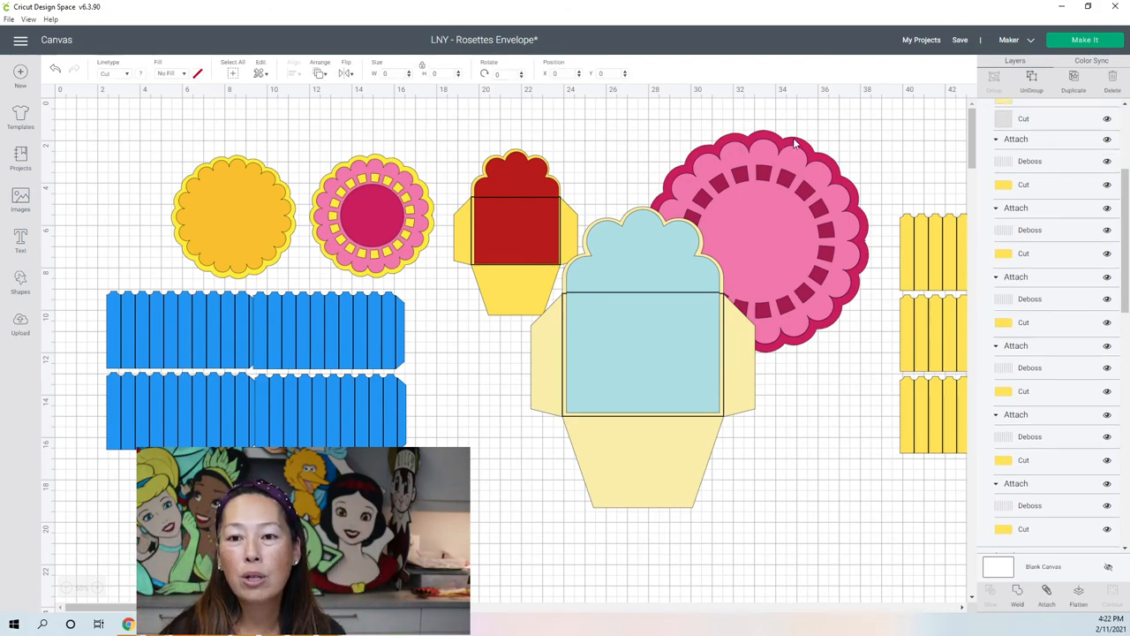
Back on the canvas, select the large pink rosette group
left_click(759, 238)
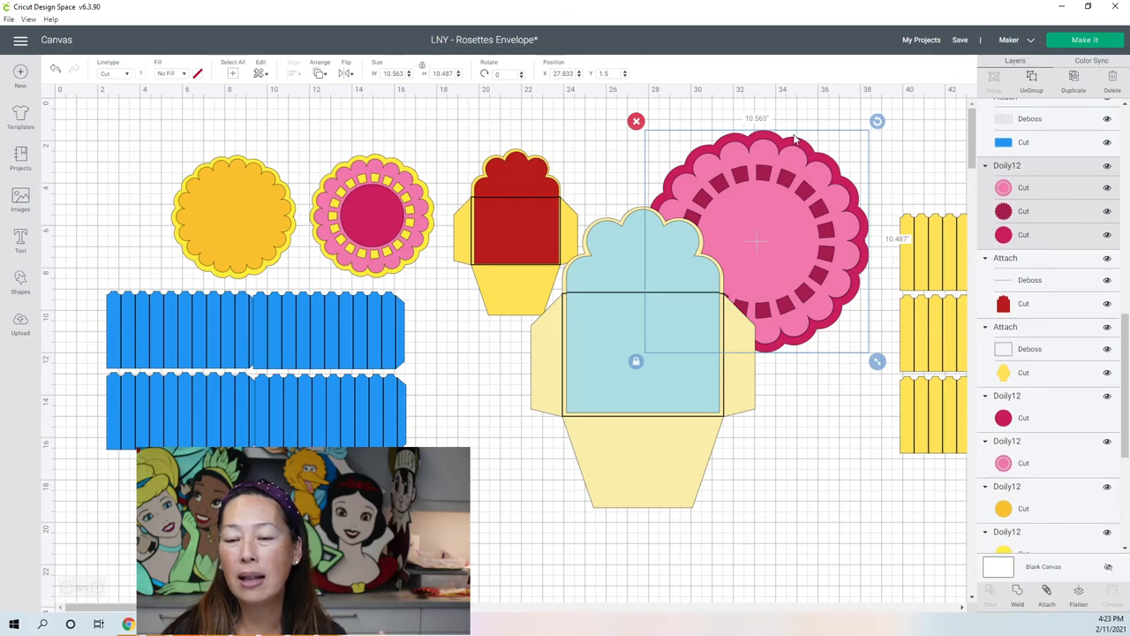